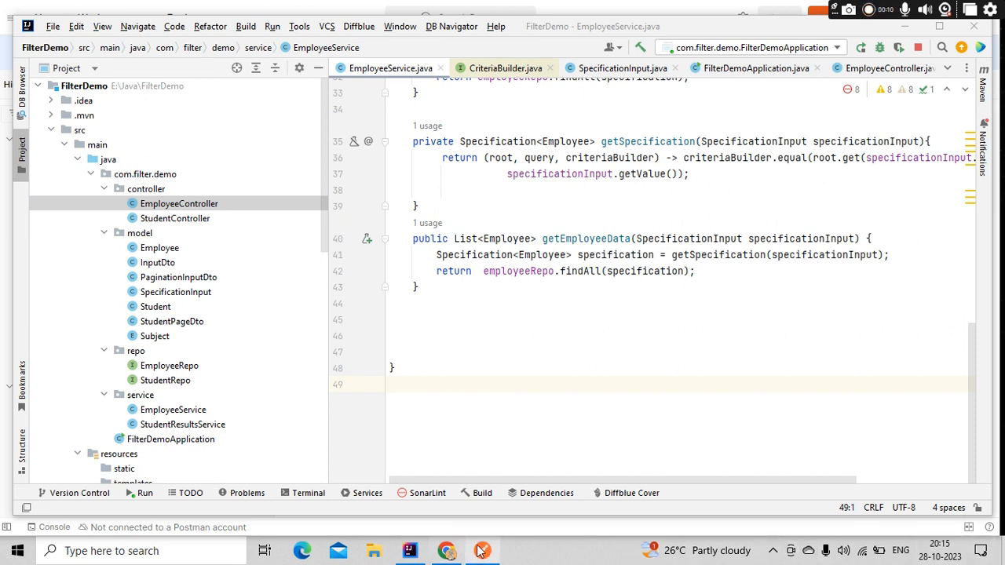
# Log in to the H2 console with the database password
pyautogui.click(482, 549)
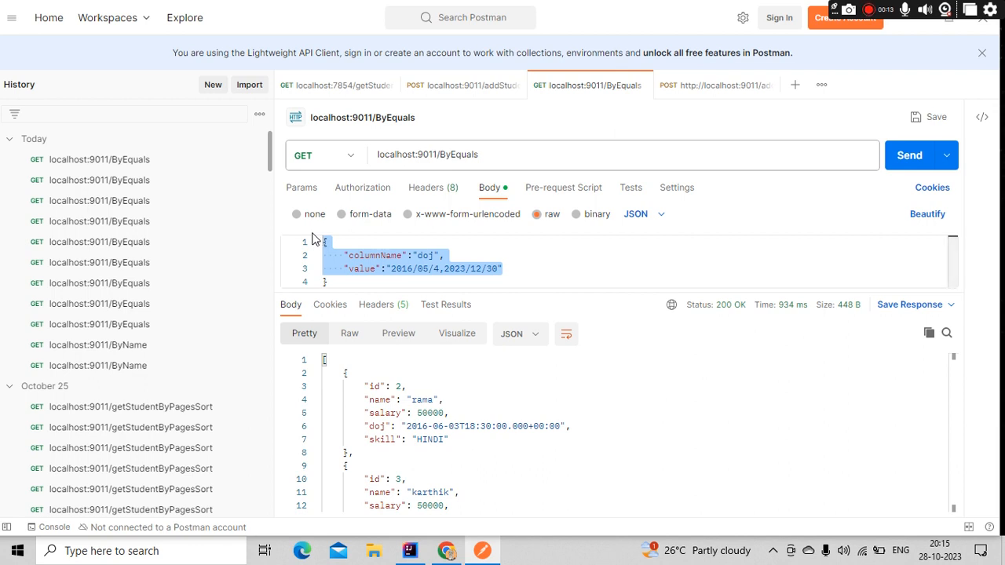
pyautogui.click(409, 550)
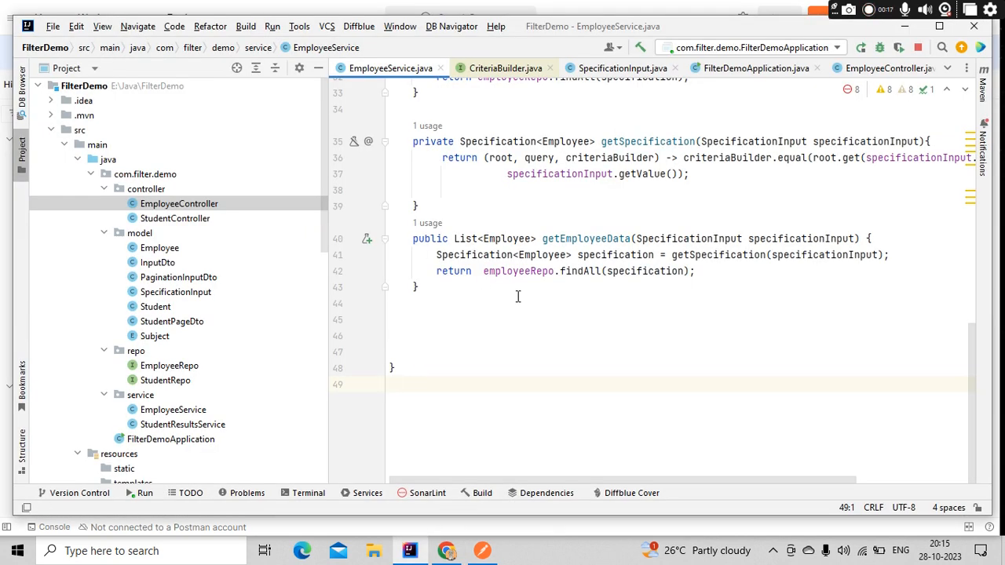
pyautogui.doubleClick(741, 158)
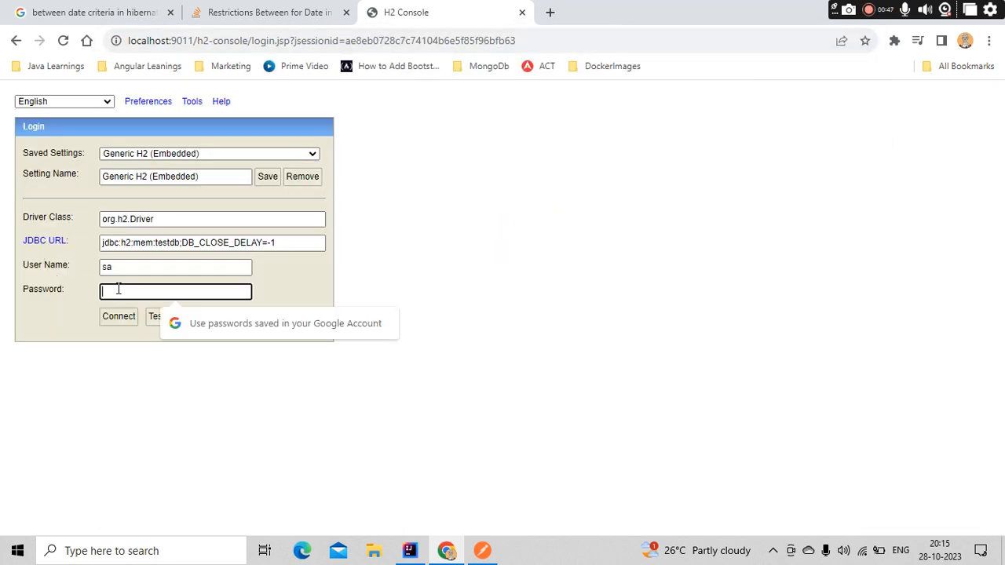
pyautogui.write('password')
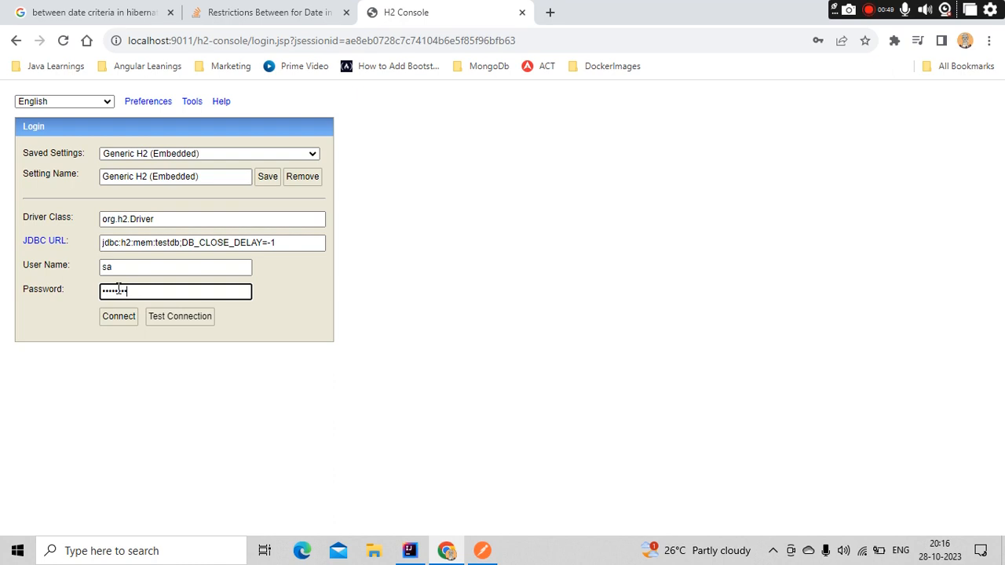
pyautogui.click(119, 316)
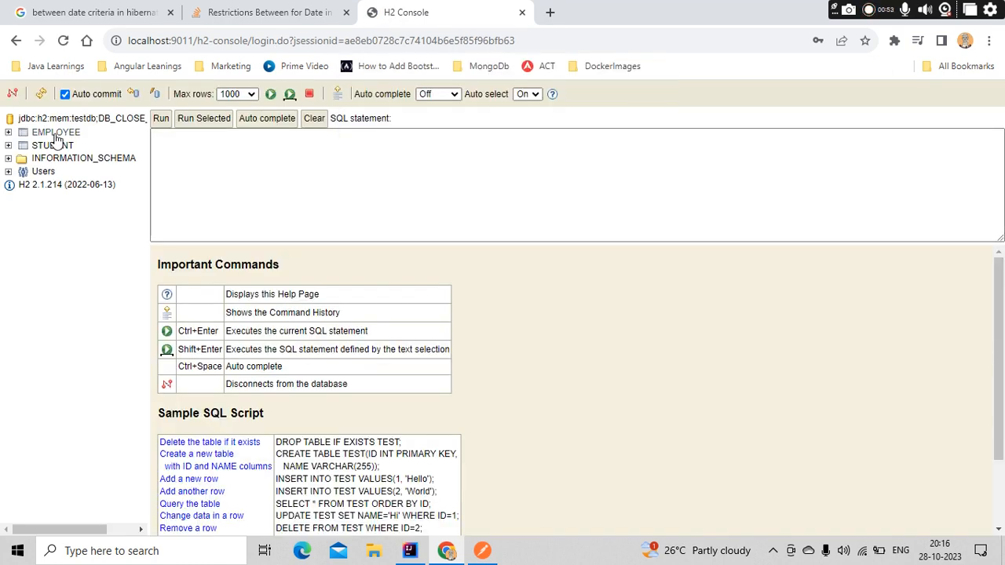
# Run SELECT * FROM EMPLOYEE and check the first employee's DOJ join date
pyautogui.click(160, 118)
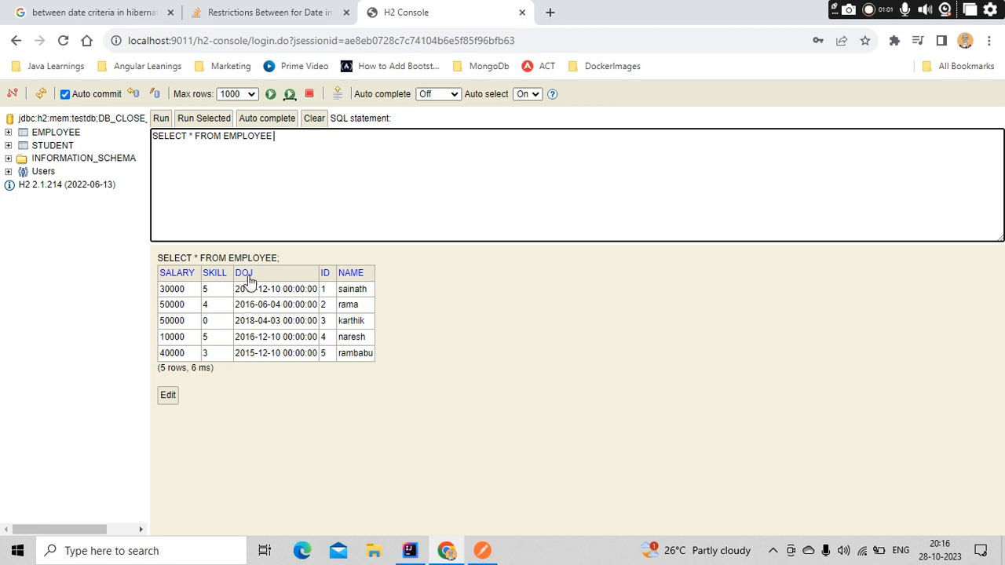
pyautogui.moveTo(256, 333)
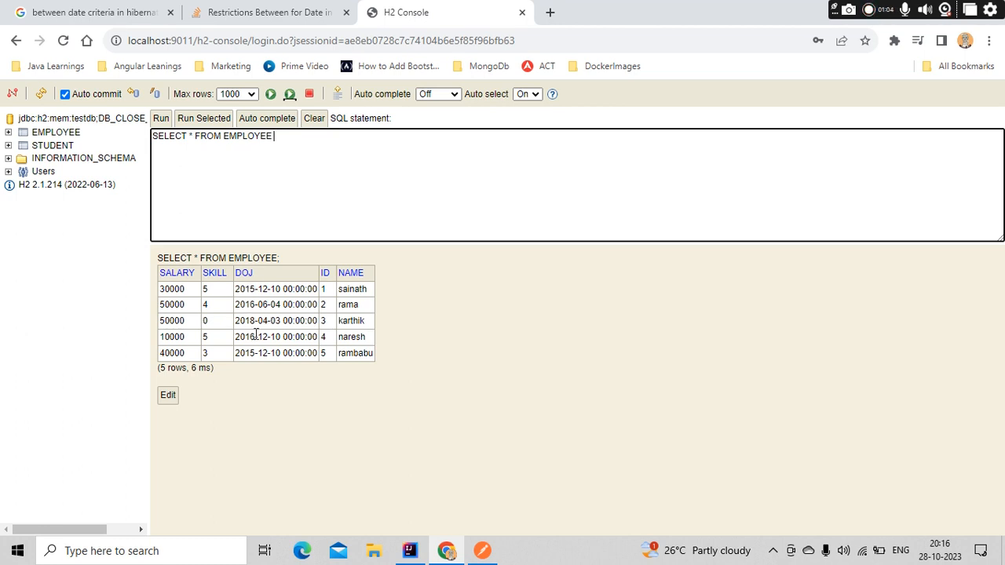
pyautogui.press('Backspace')
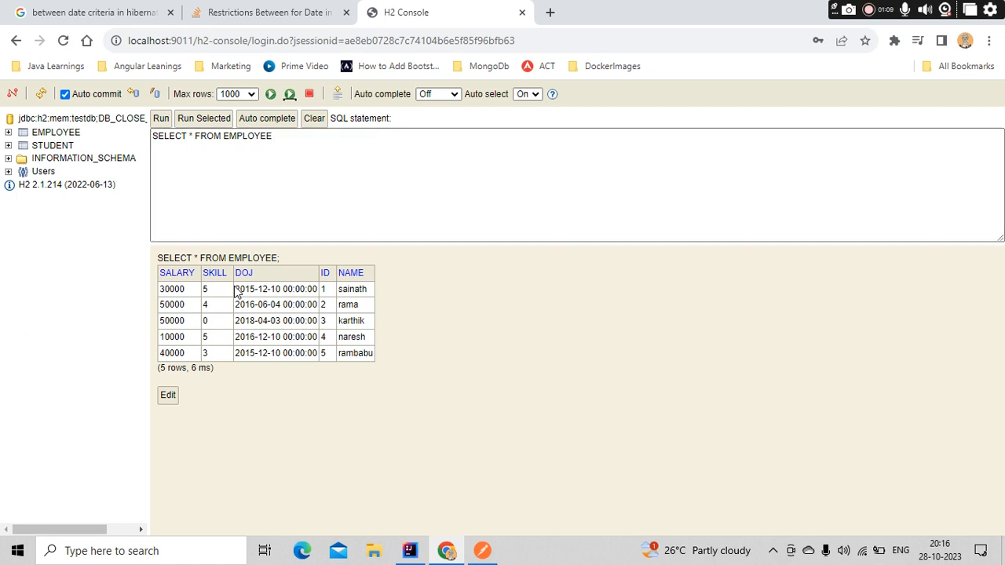
pyautogui.doubleClick(275, 289)
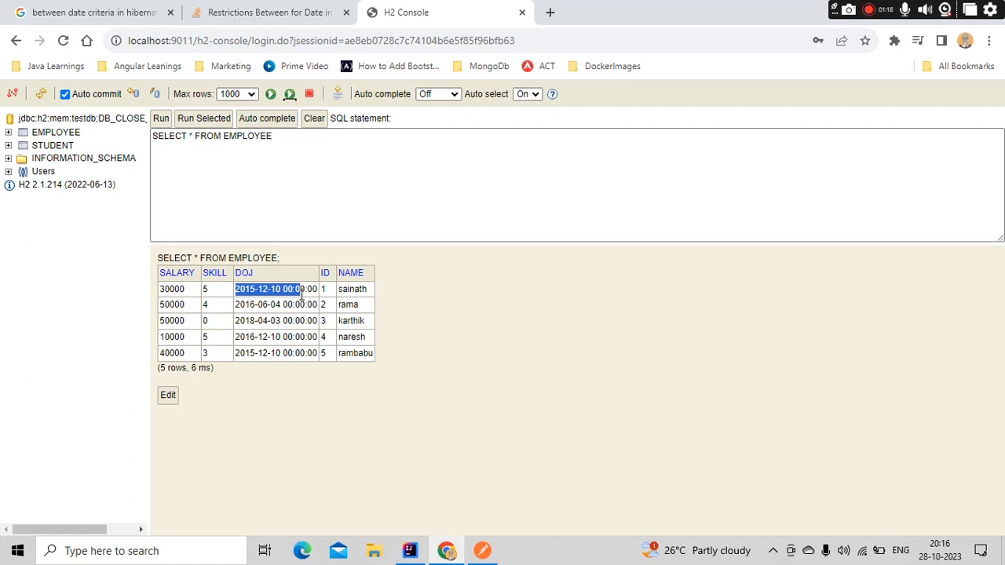
pyautogui.click(408, 550)
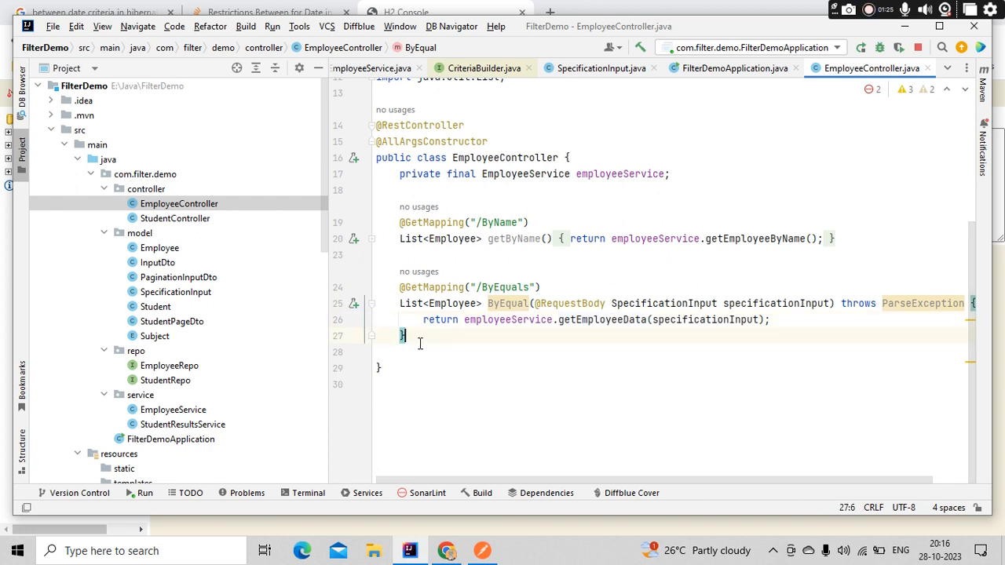
pyautogui.write('@GetMapping(')
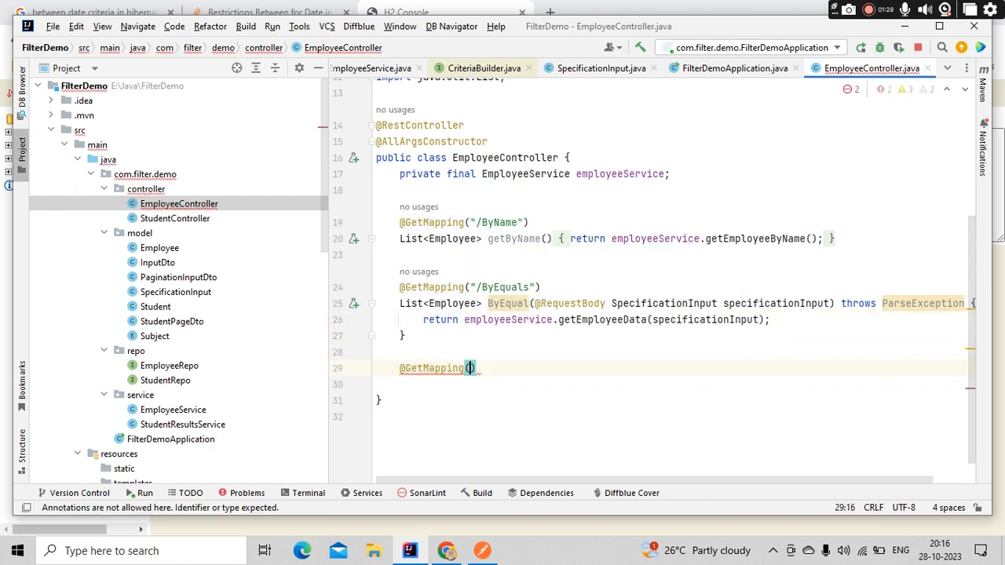
pyautogui.write('"/')
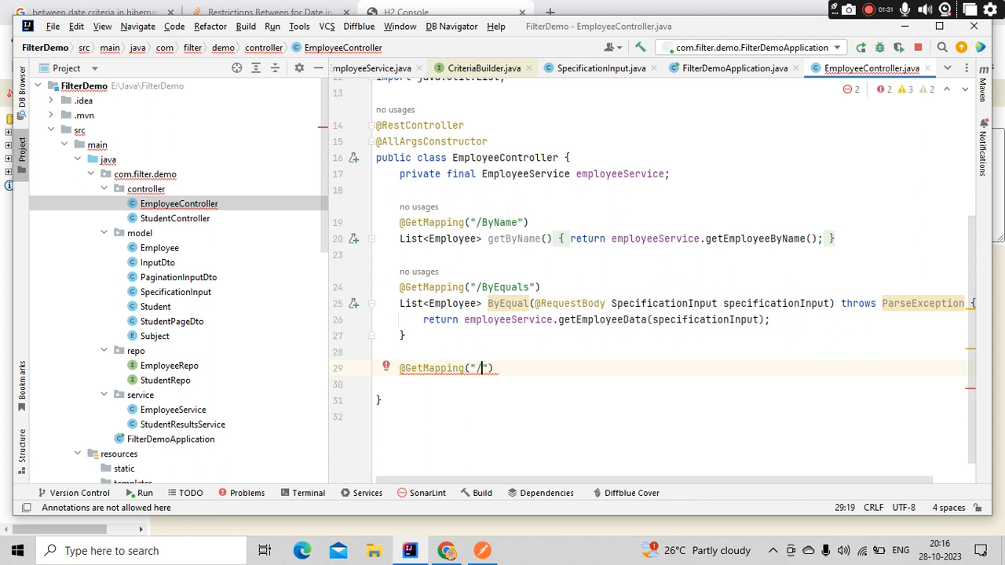
pyautogui.write('ByBetweenDates')
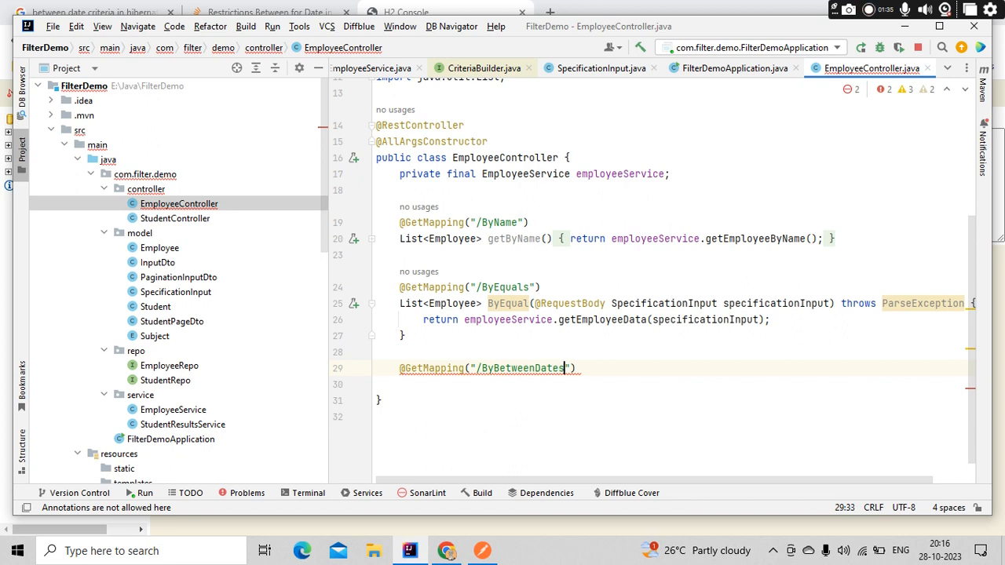
pyautogui.press('enter')
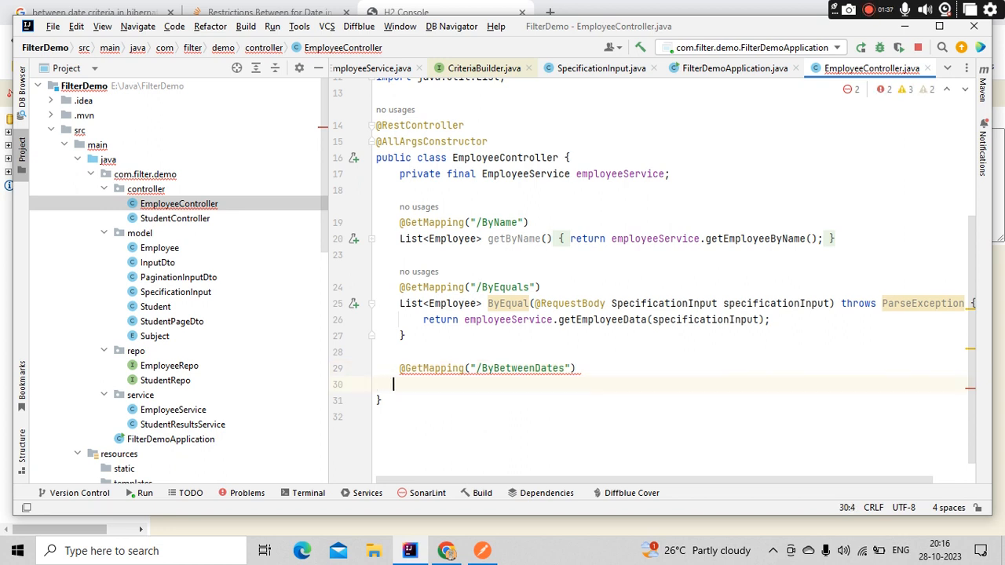
pyautogui.write('List<Employee>')
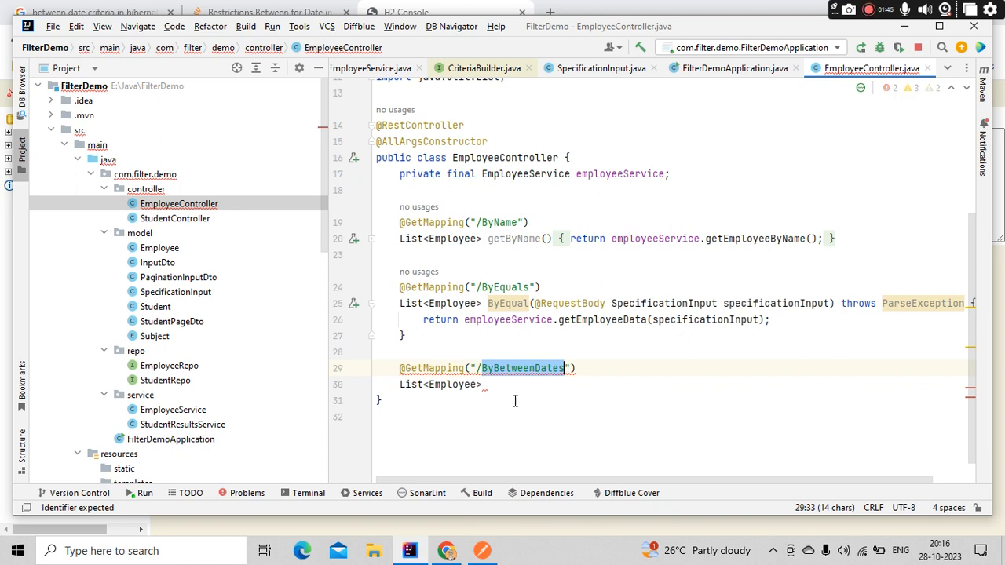
pyautogui.write('ByBetweenDates')
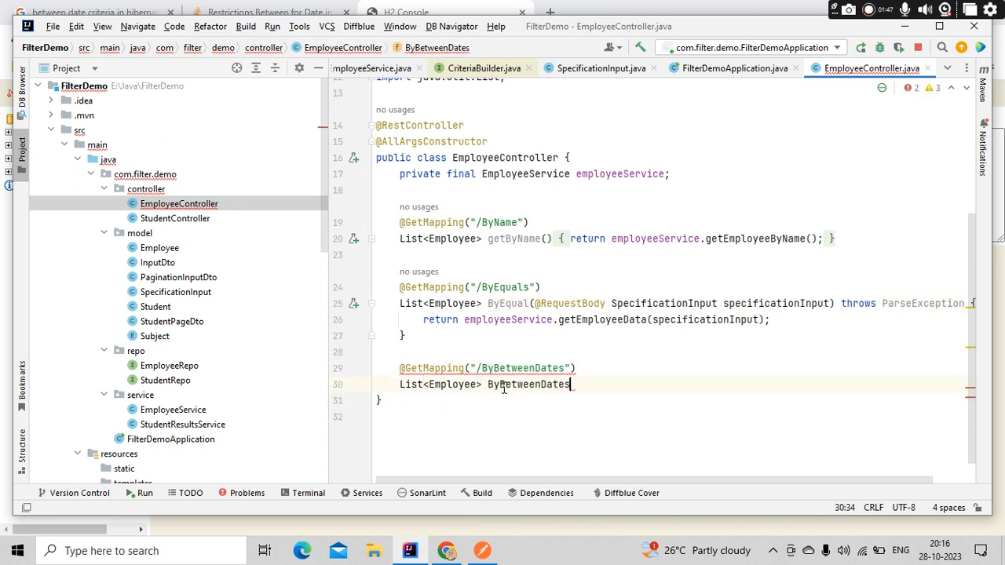
pyautogui.write('()')
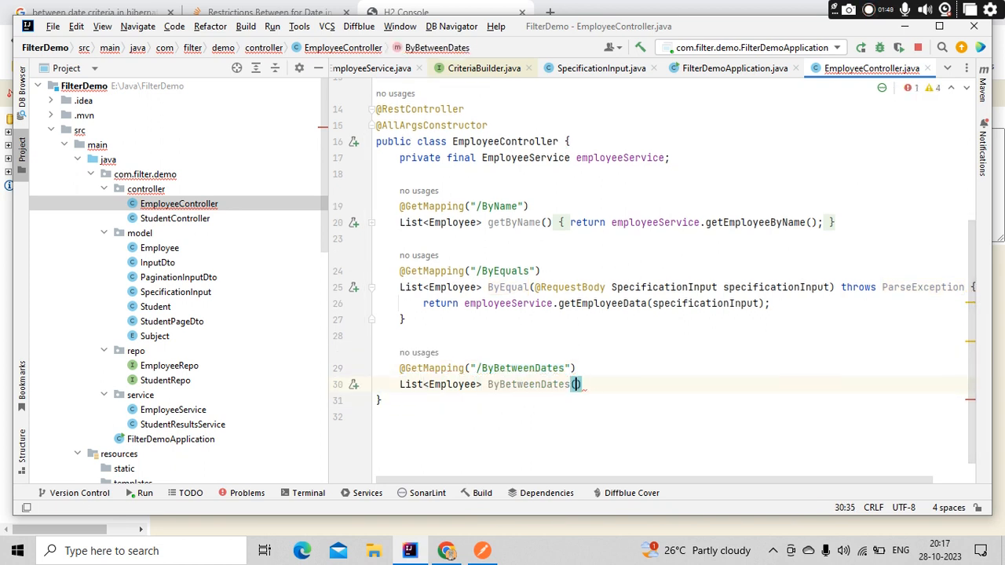
pyautogui.write('@RequestBody')
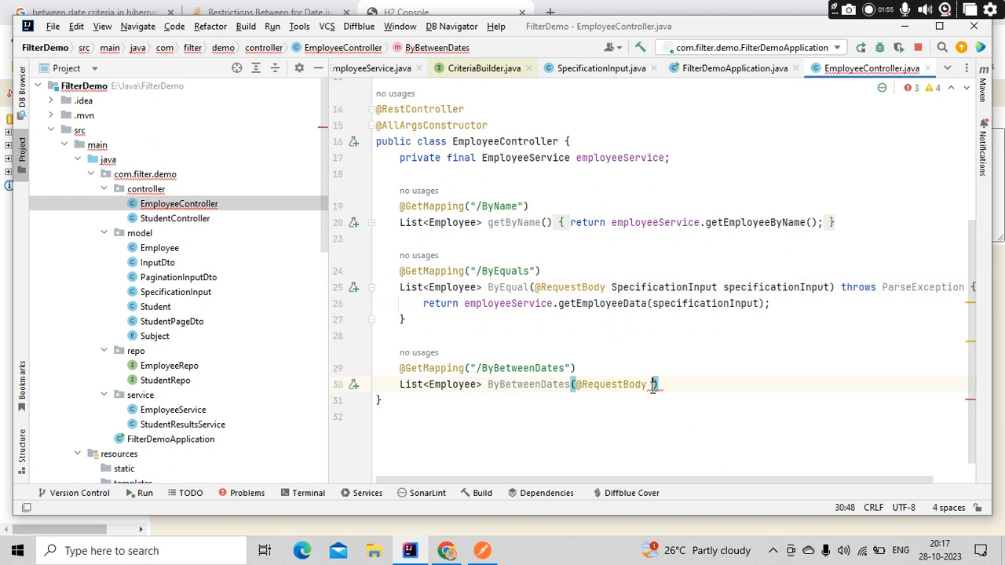
pyautogui.write('SpecificationInput input')
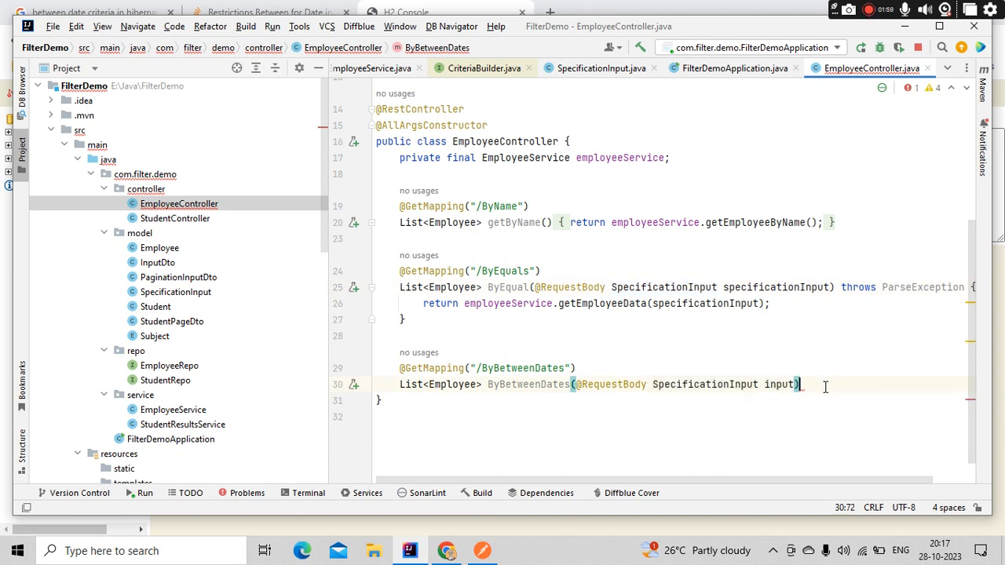
pyautogui.write('{')
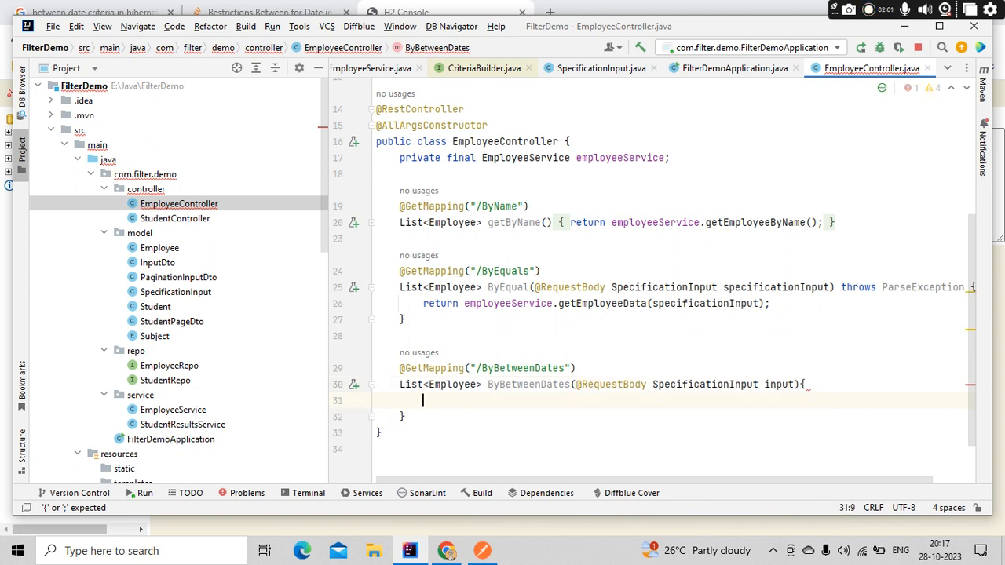
pyautogui.write('retu')
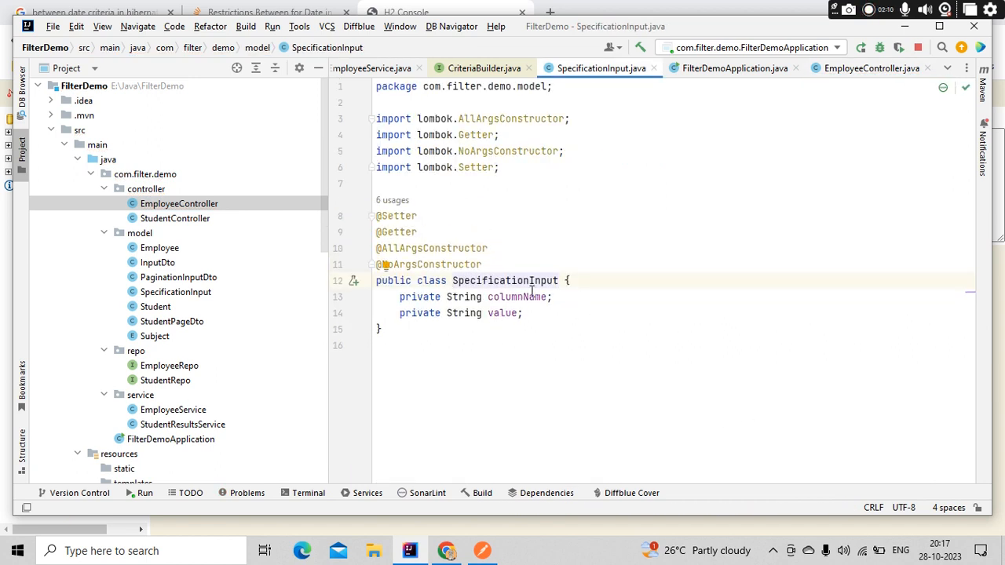
pyautogui.doubleClick(502, 312)
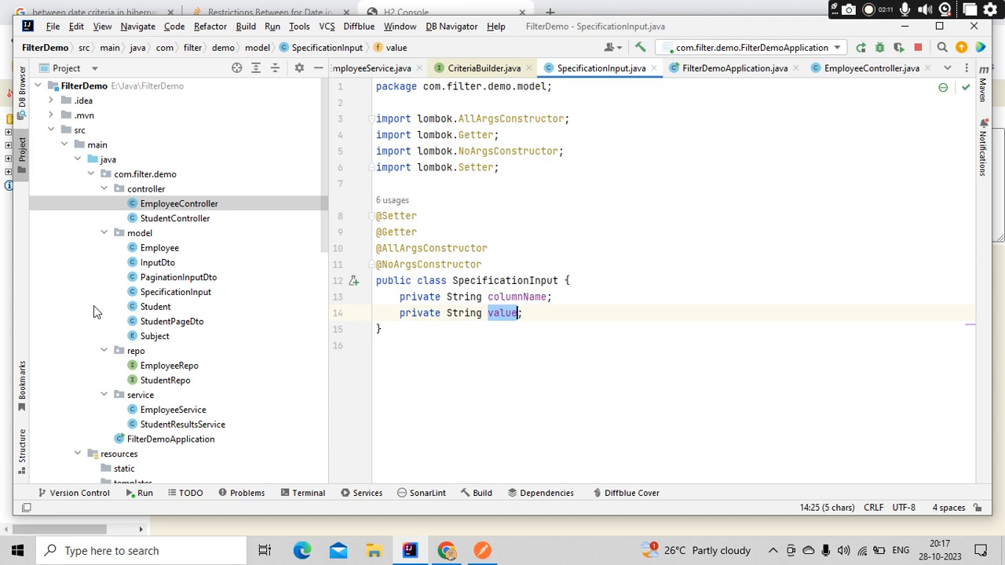
pyautogui.click(160, 248)
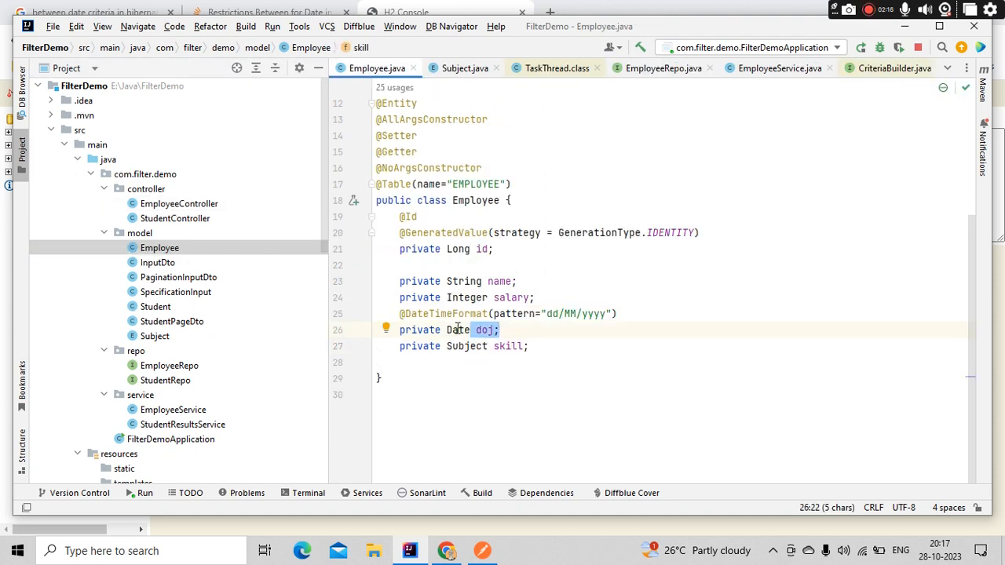
pyautogui.moveTo(459, 330)
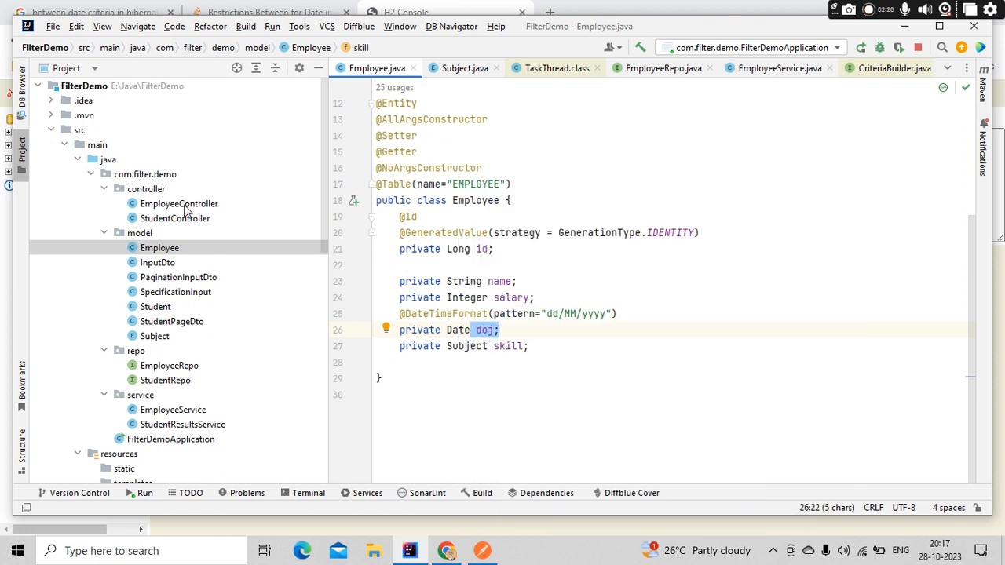
pyautogui.click(179, 204)
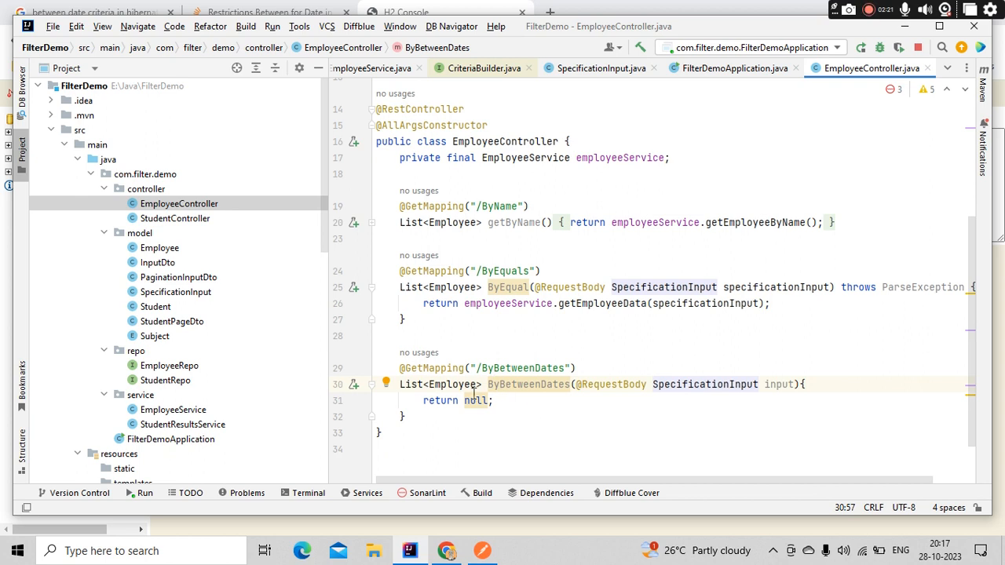
# Declare Specification<Employee> getEmployeeSpecificationBetweenDates(SpecificationInput input) in EmployeeService
pyautogui.click(172, 409)
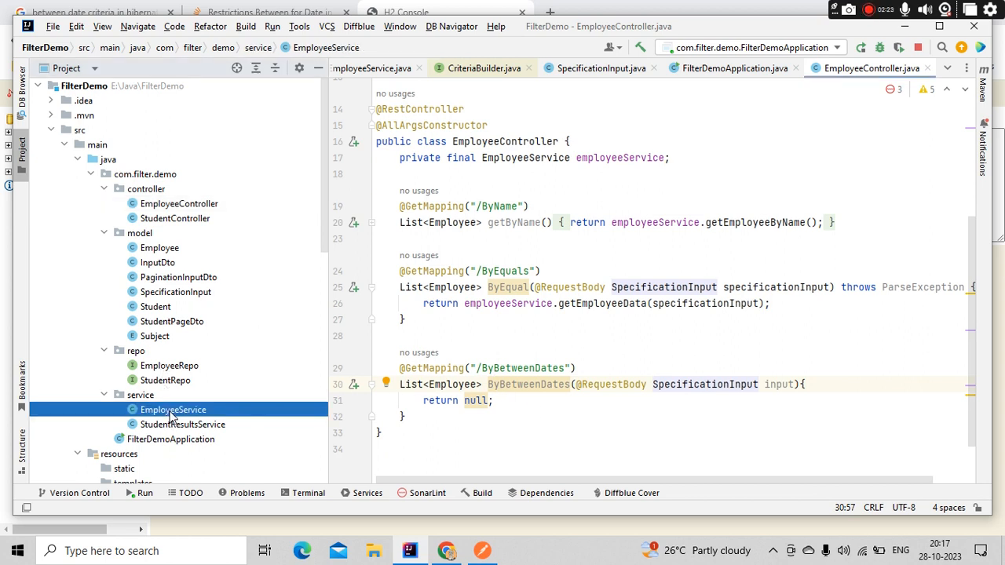
pyautogui.click(173, 408)
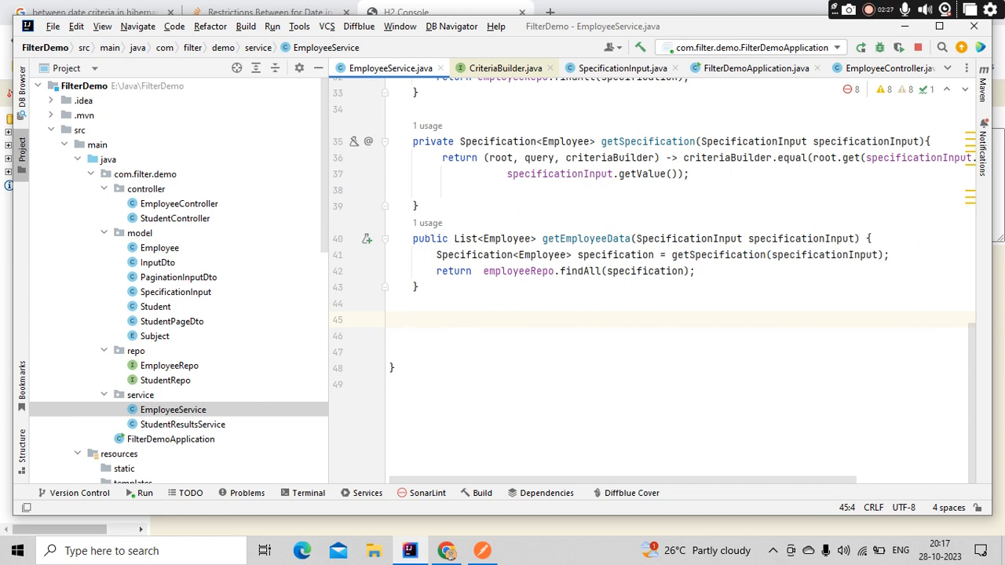
pyautogui.write('Spe')
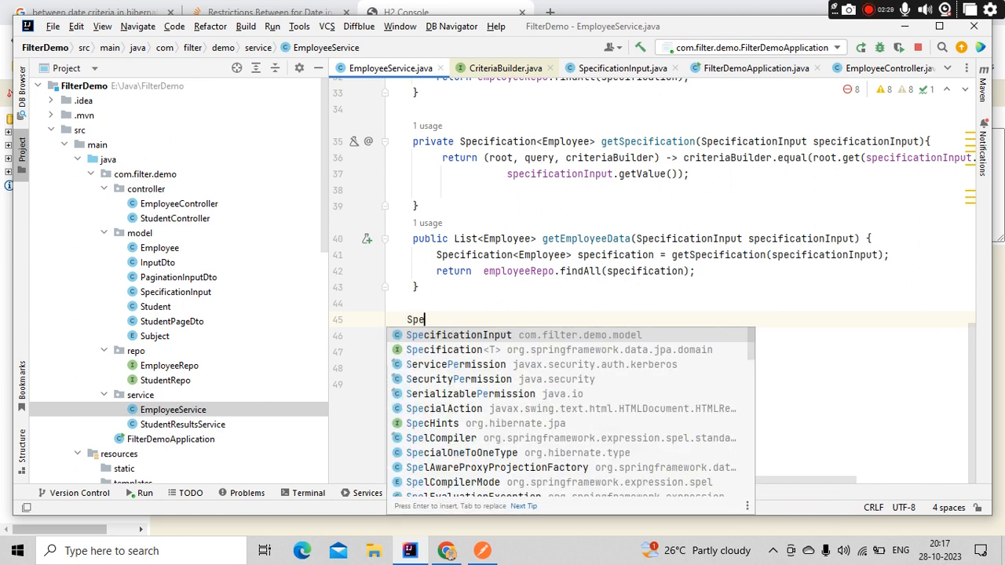
pyautogui.write('cification')
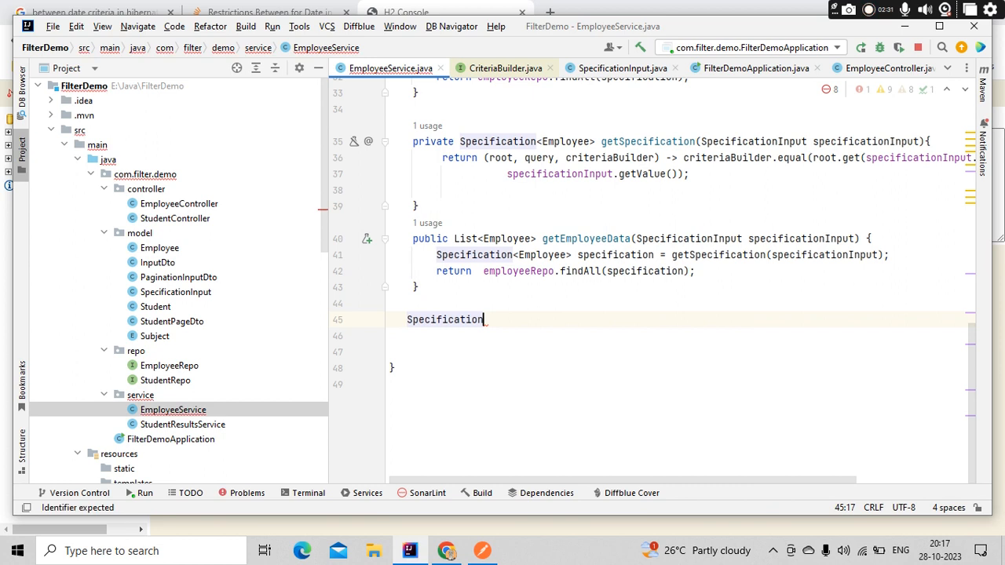
pyautogui.write('<Employee> get')
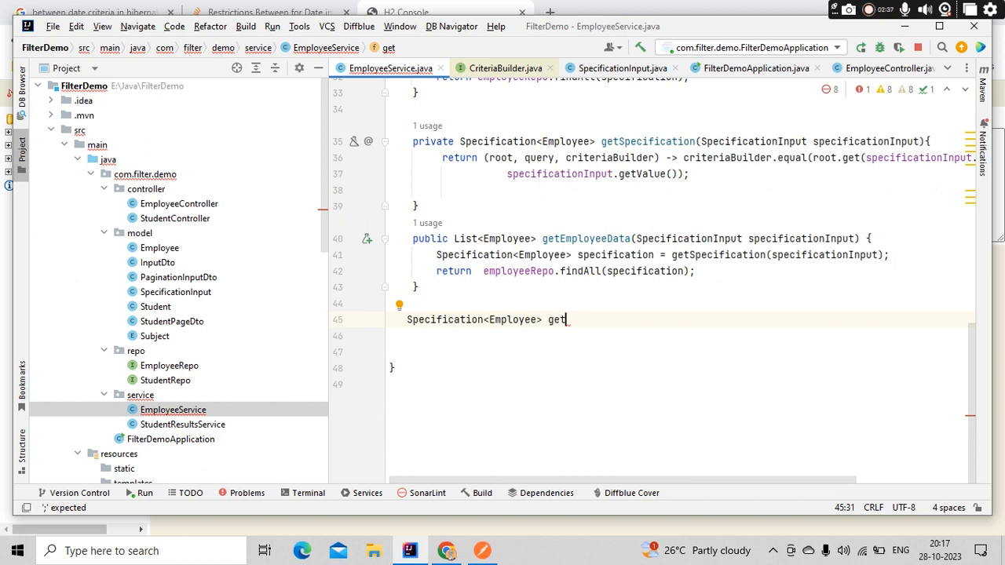
pyautogui.write('Emp')
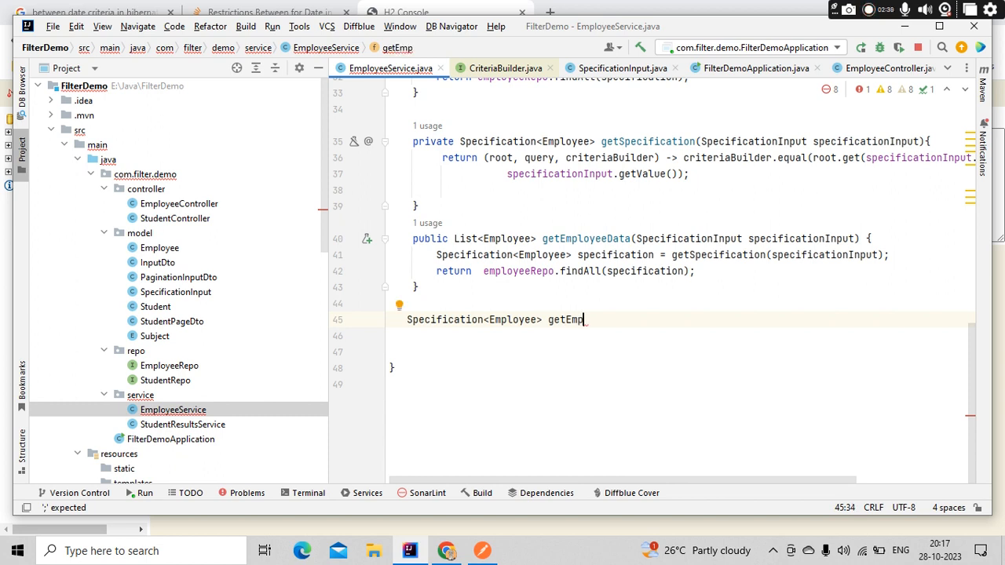
pyautogui.write('loyee')
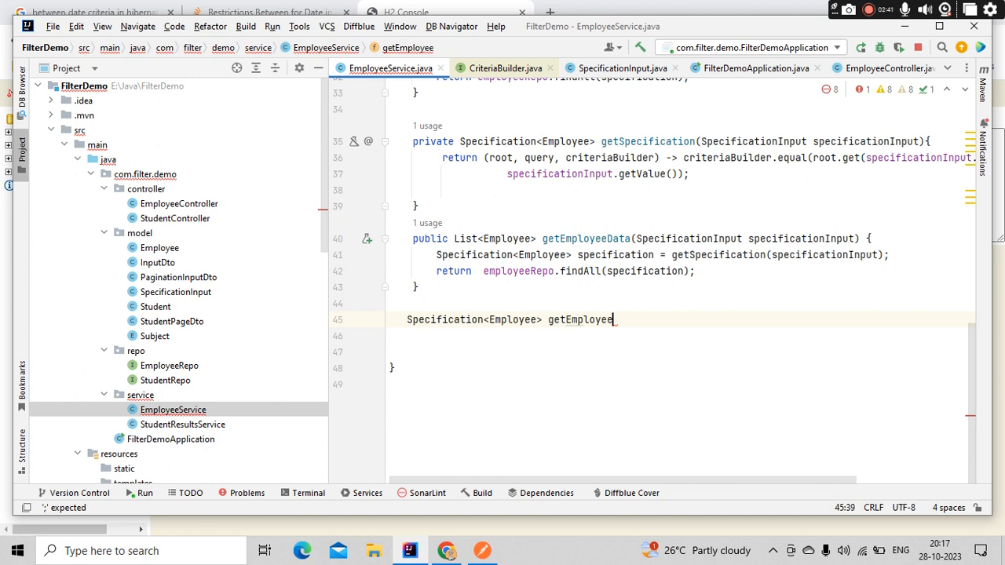
pyautogui.write('SpecificationBetween')
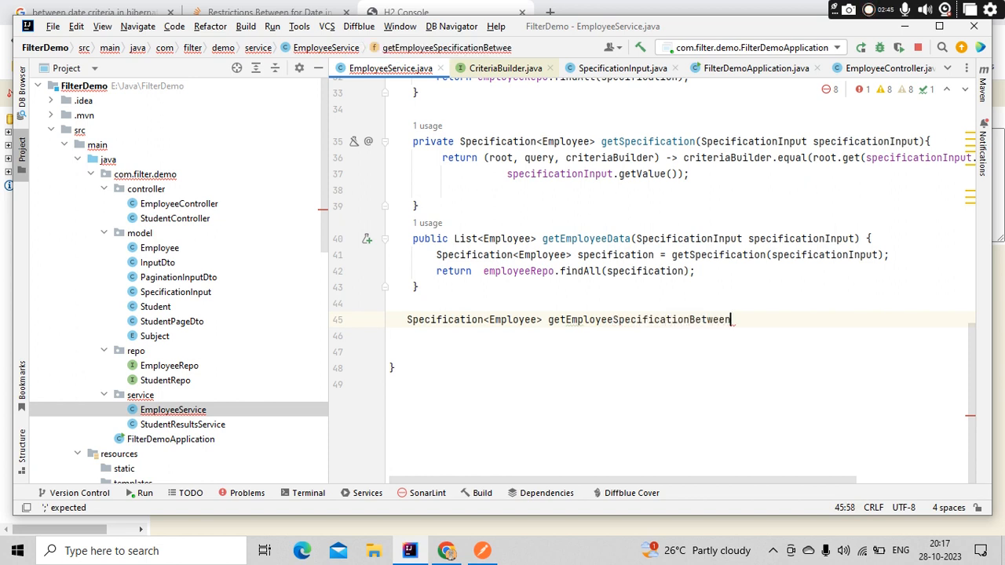
pyautogui.write('Dates()')
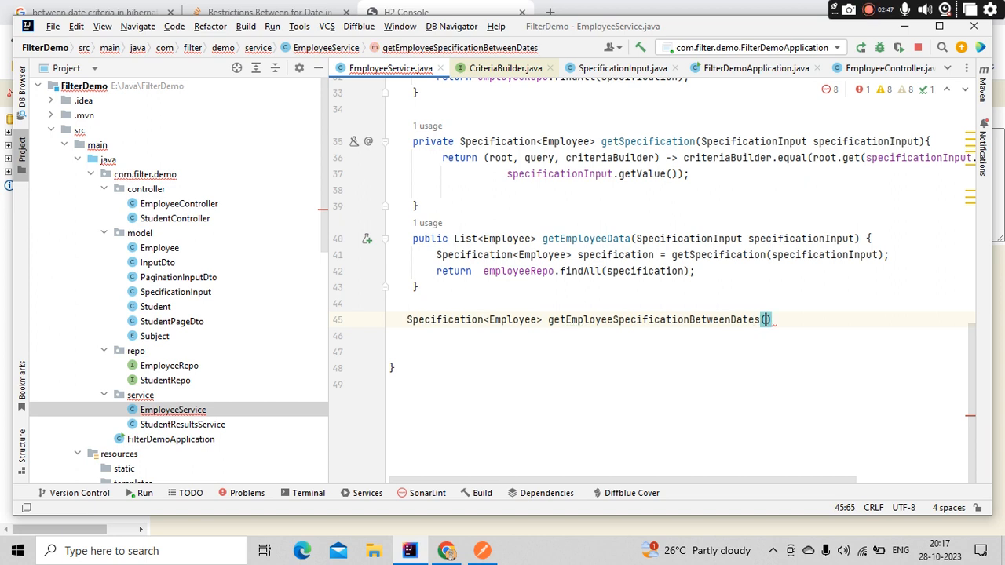
pyautogui.write('SpecificationInput input')
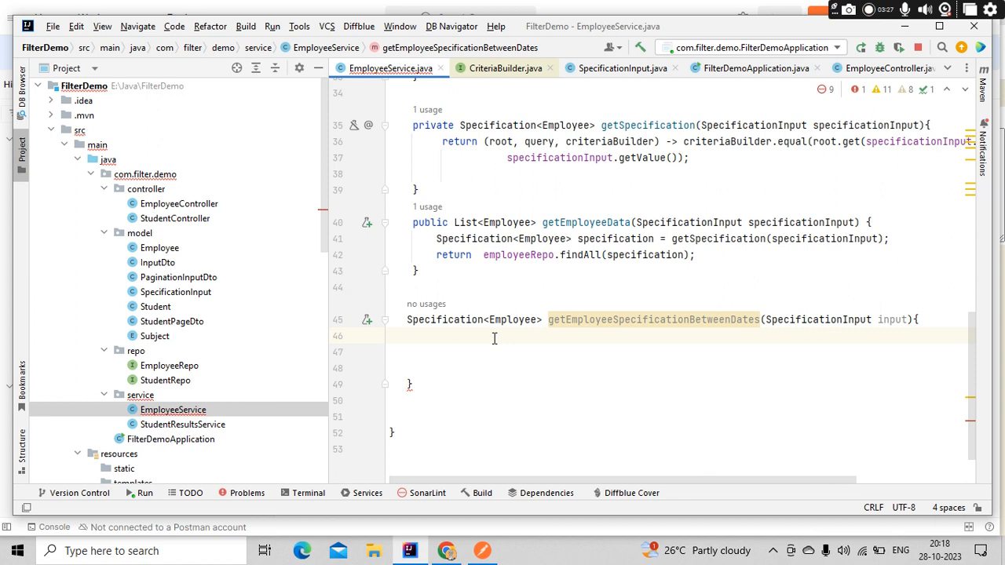
# Read value = input.getValue() and split it on commas into String[] values
pyautogui.write('String va')
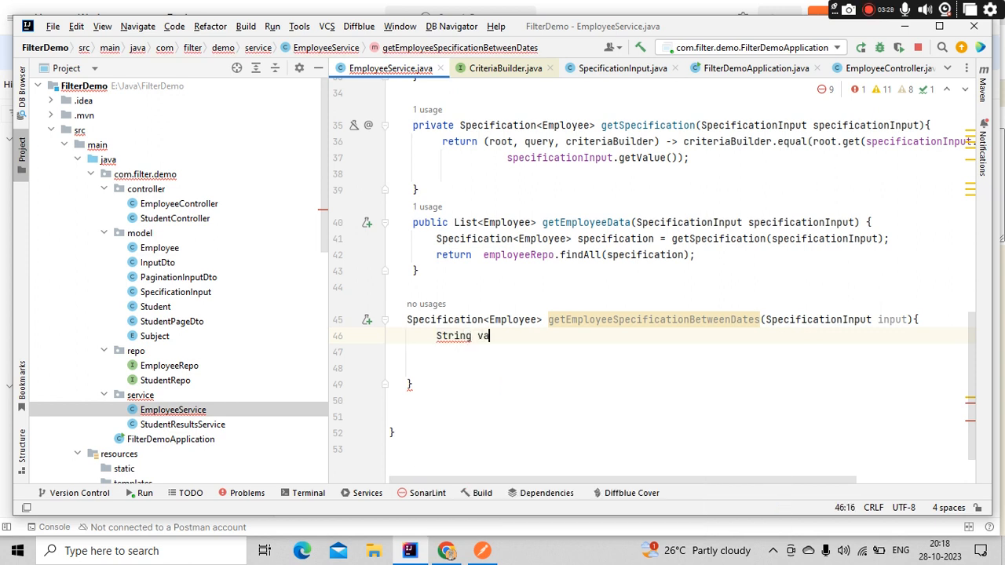
pyautogui.write('lue -')
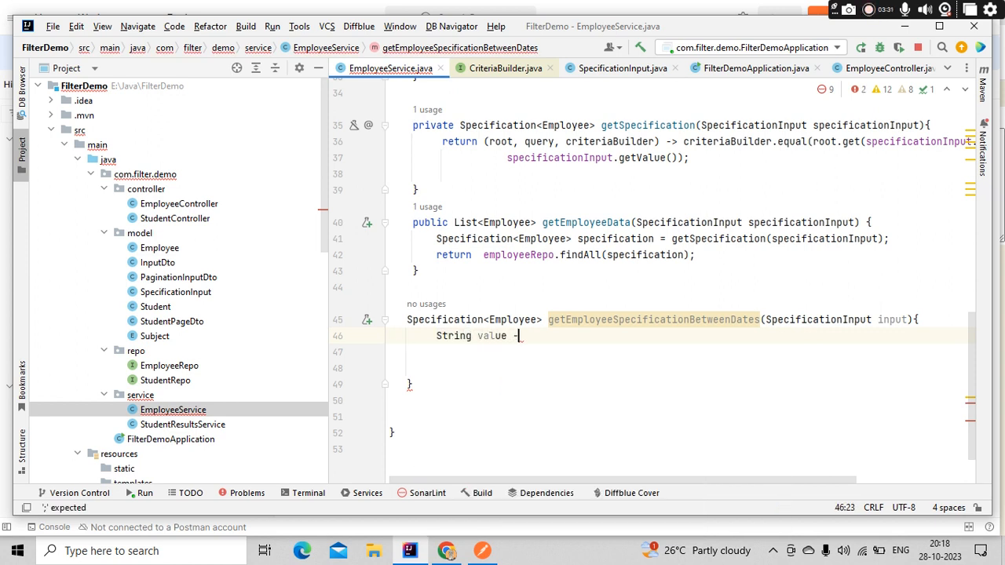
pyautogui.write('= in')
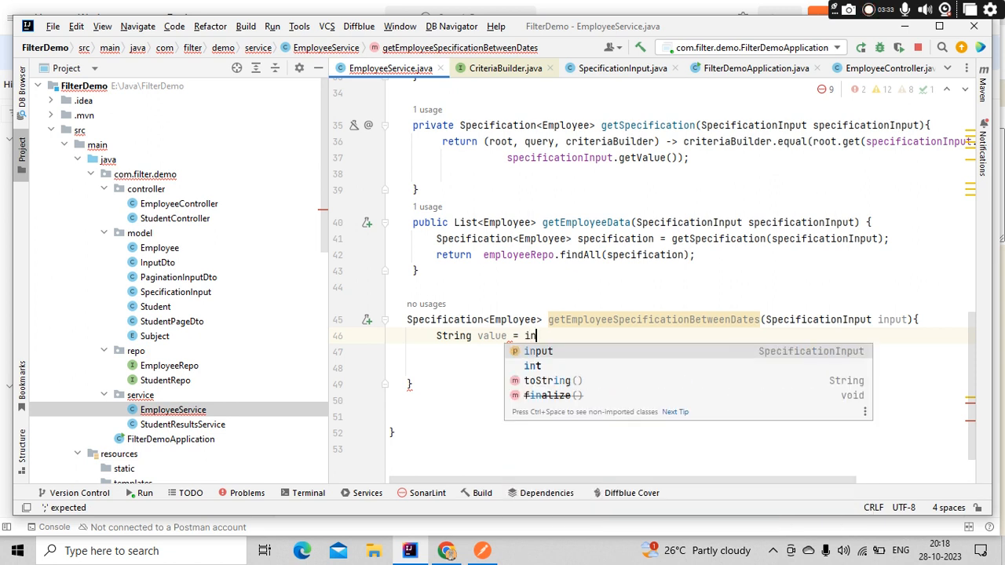
pyautogui.write('put.')
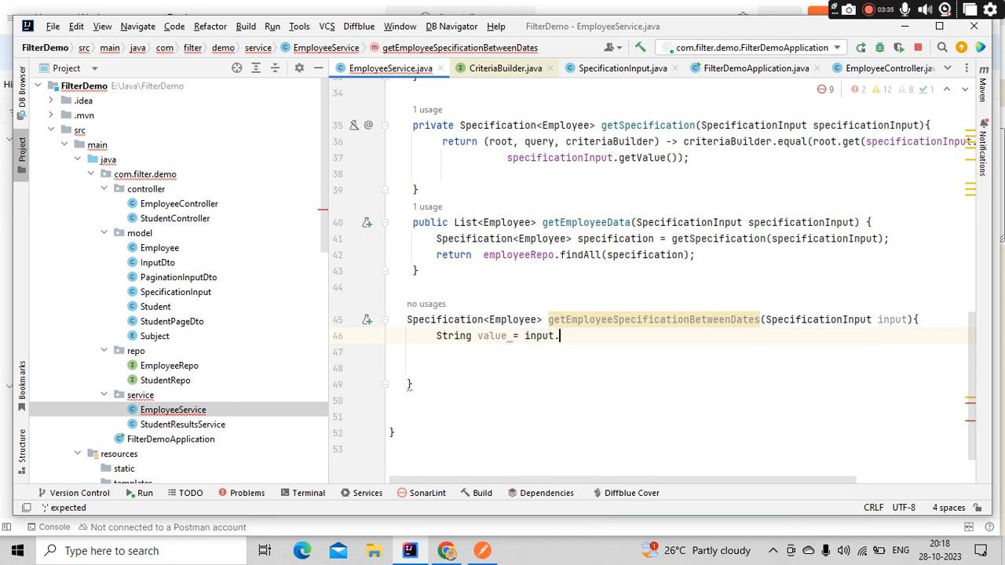
pyautogui.write('getValue();')
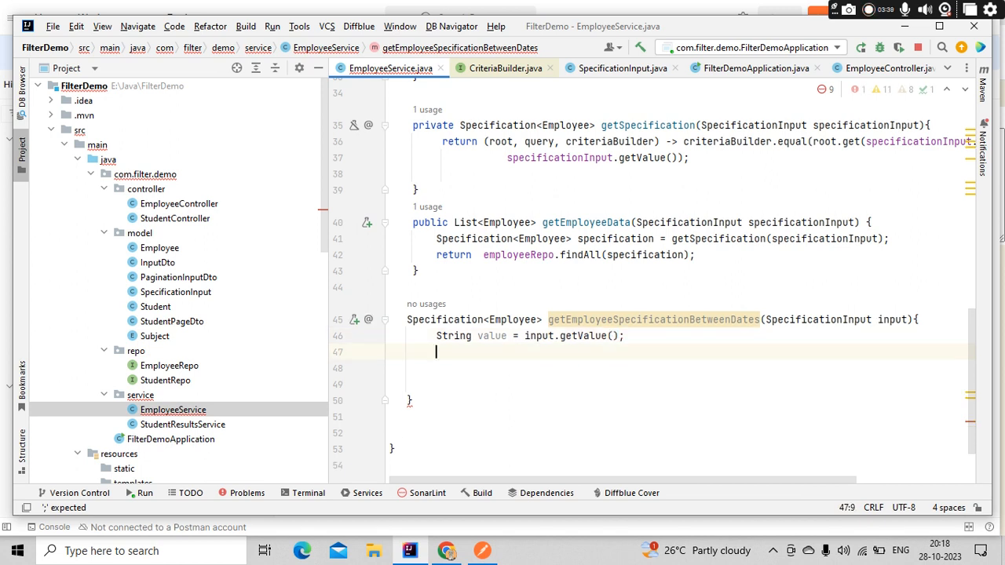
pyautogui.write('String[]')
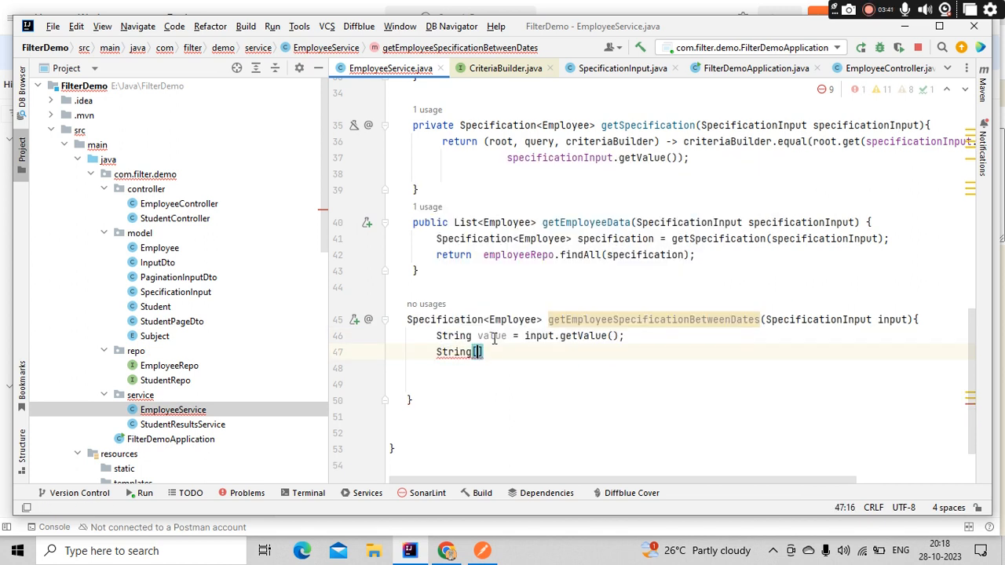
pyautogui.write('values = i')
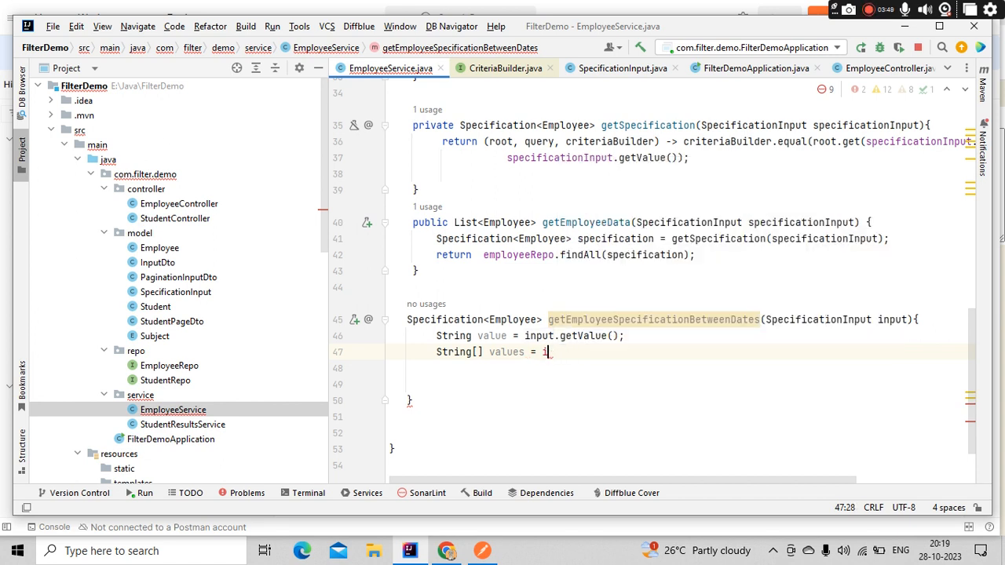
pyautogui.write('value.')
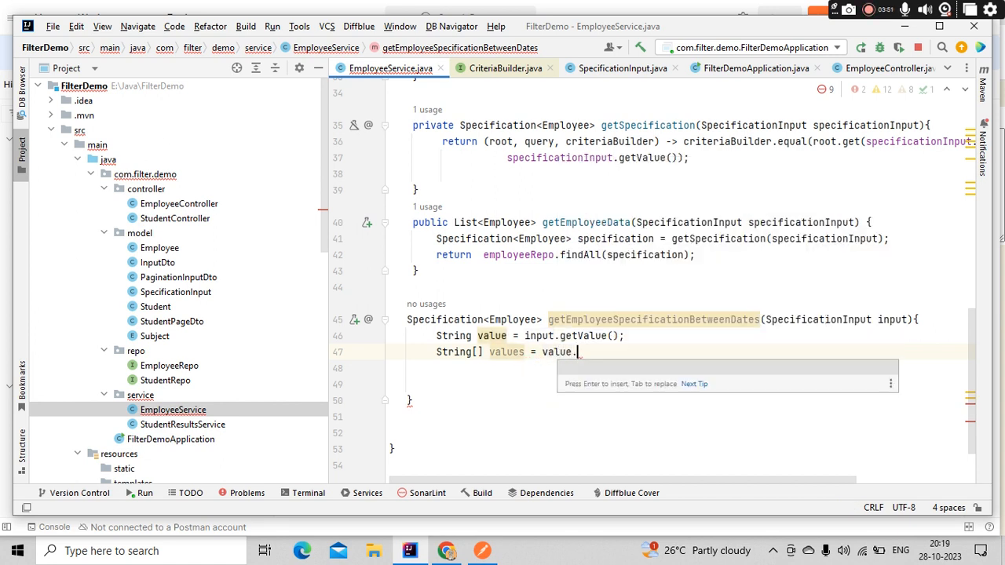
pyautogui.write('split()')
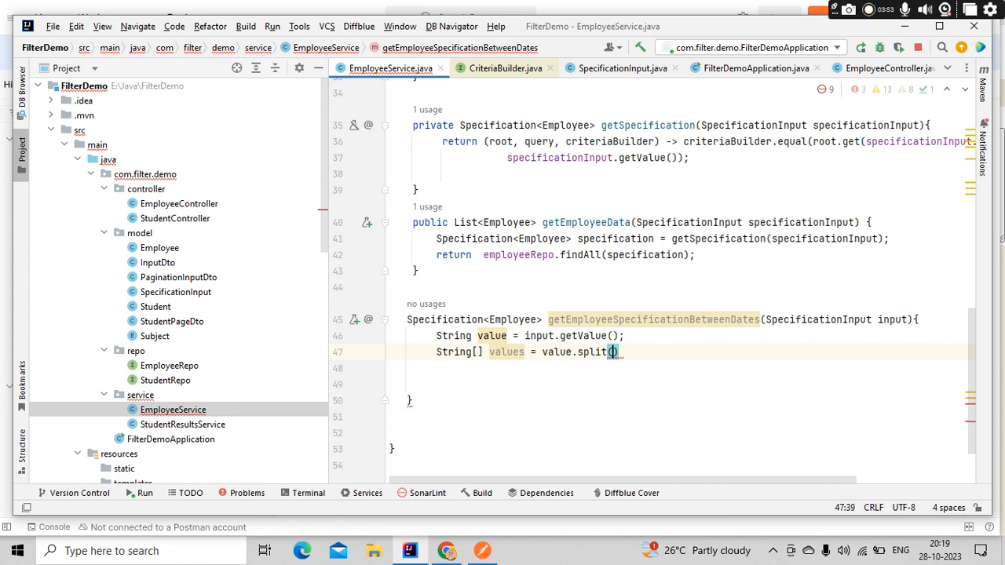
pyautogui.write('","')
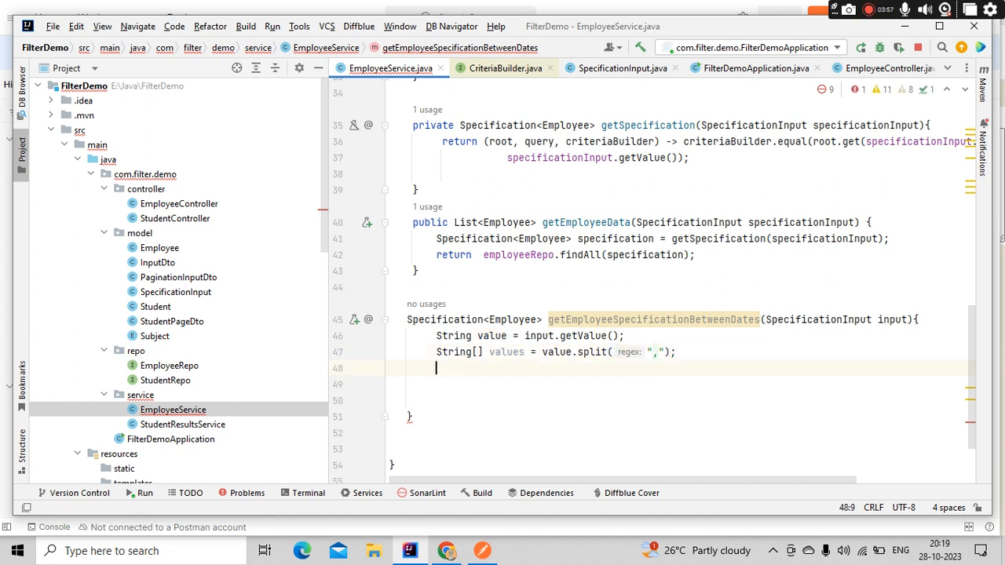
# Start a String startDt line assigned from values[0]
pyautogui.write('String start')
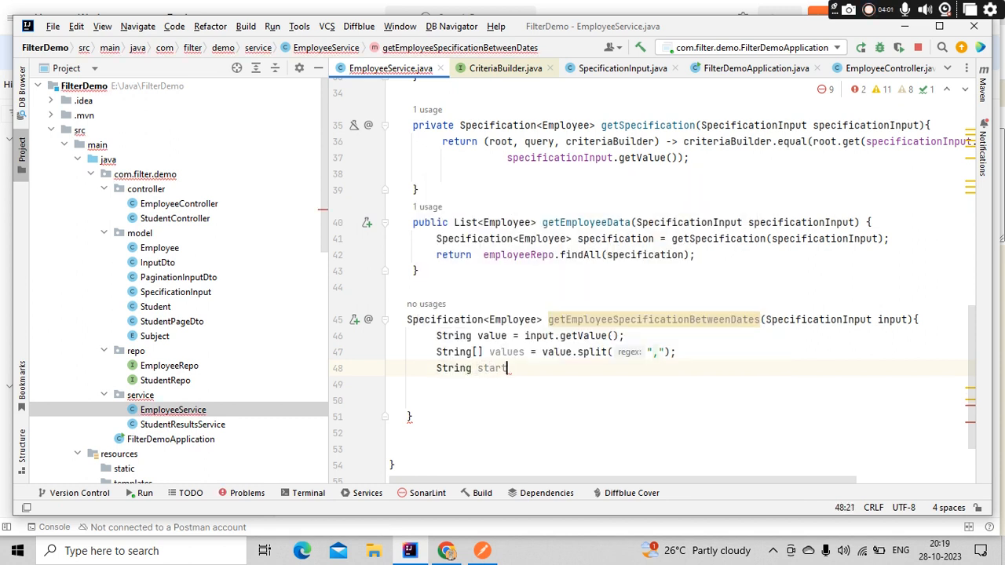
pyautogui.write('Dt')
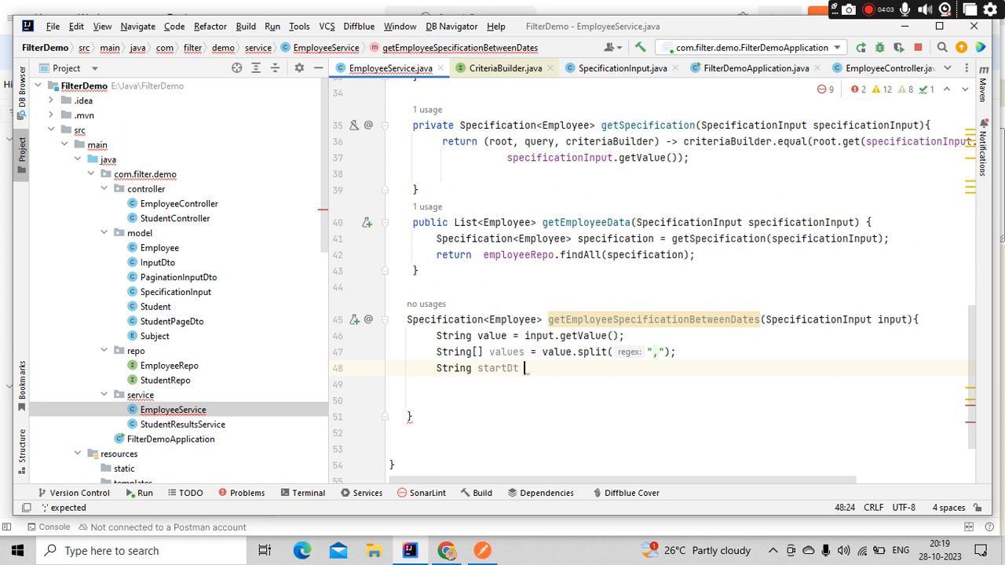
pyautogui.write('= value')
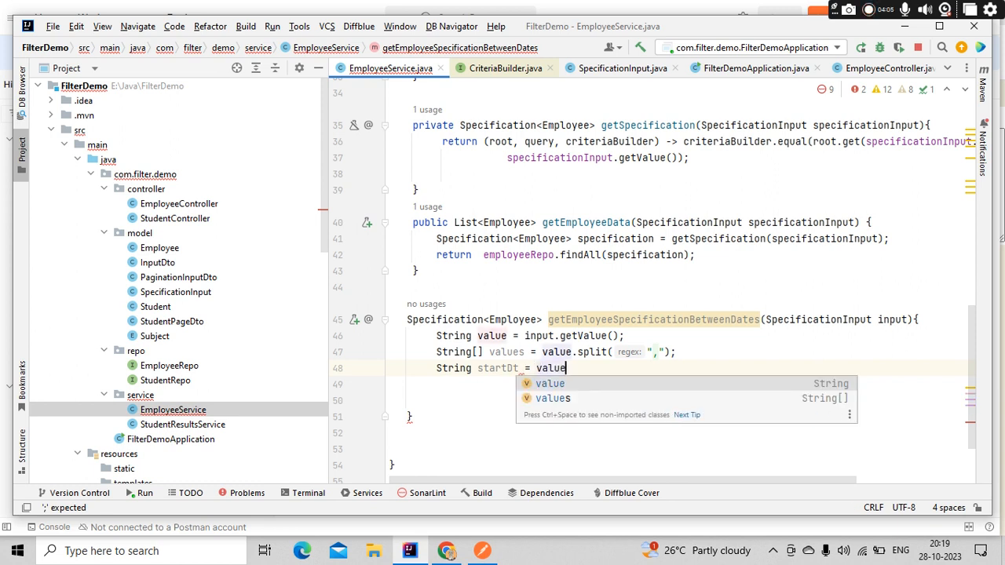
pyautogui.write('values[0]')
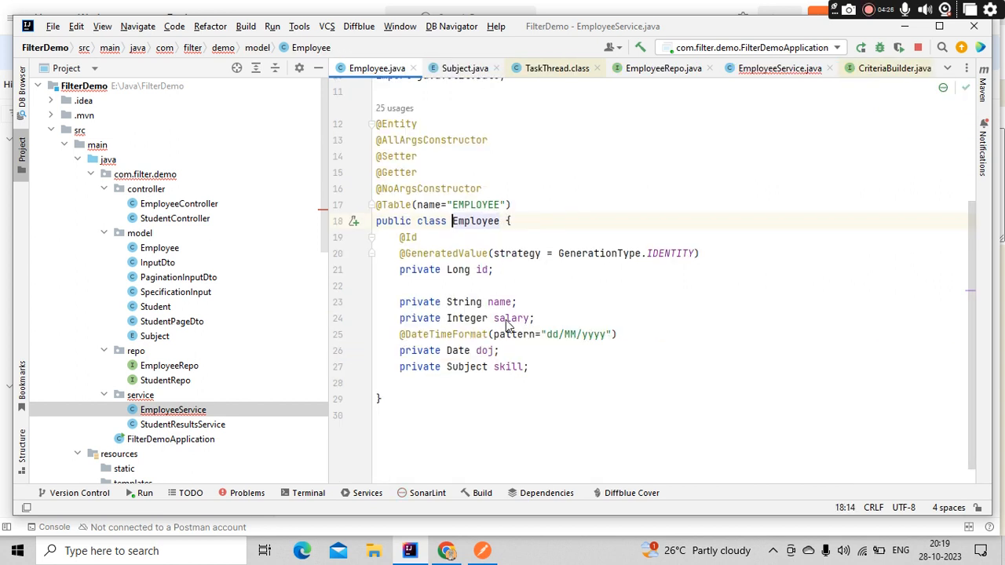
# Review the Employee entity's fields and return to the EmployeeService method
pyautogui.doubleClick(458, 350)
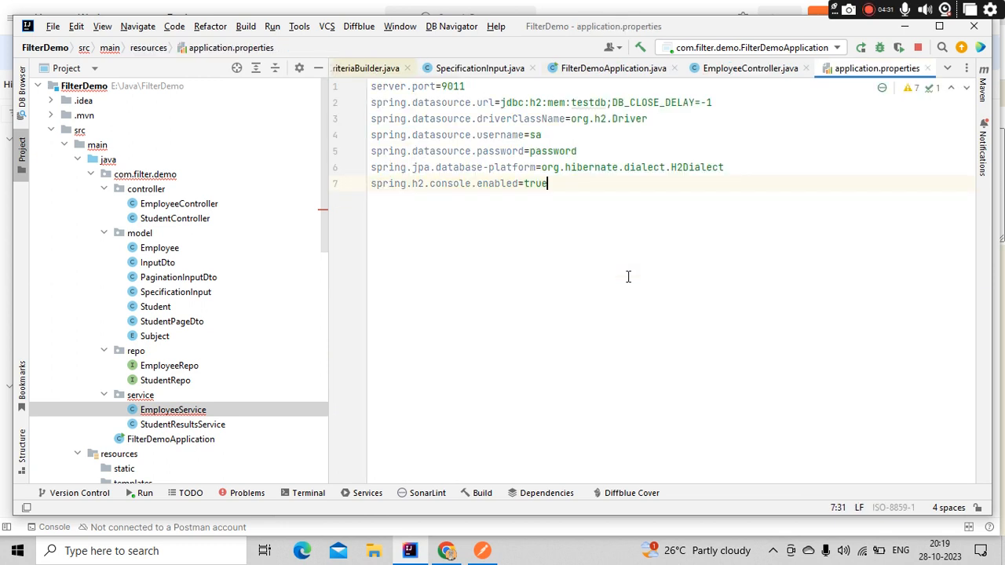
pyautogui.click(173, 409)
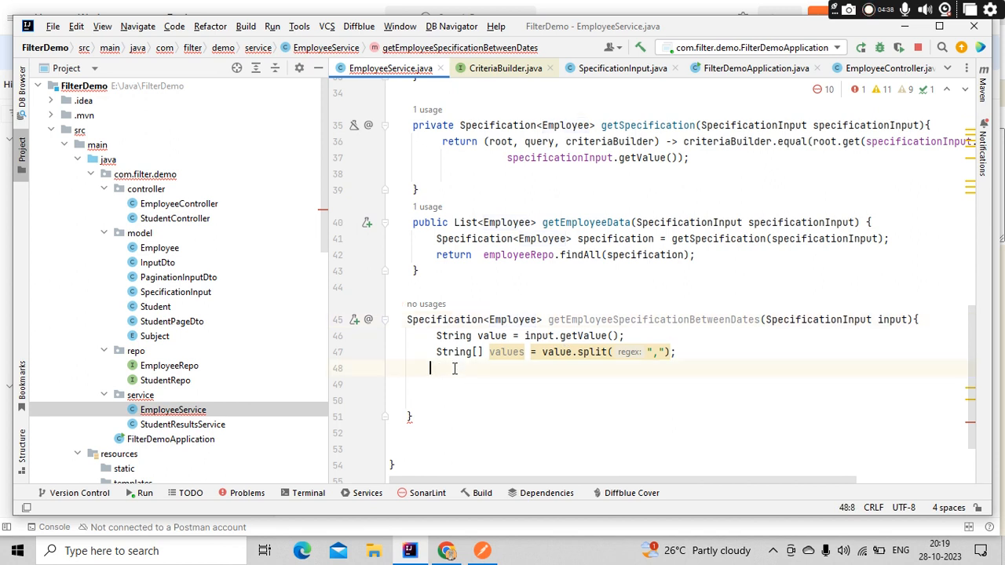
# Create a SimpleDateFormat with the yyyy/MM/dd pattern
pyautogui.write('SimpleDateFormat')
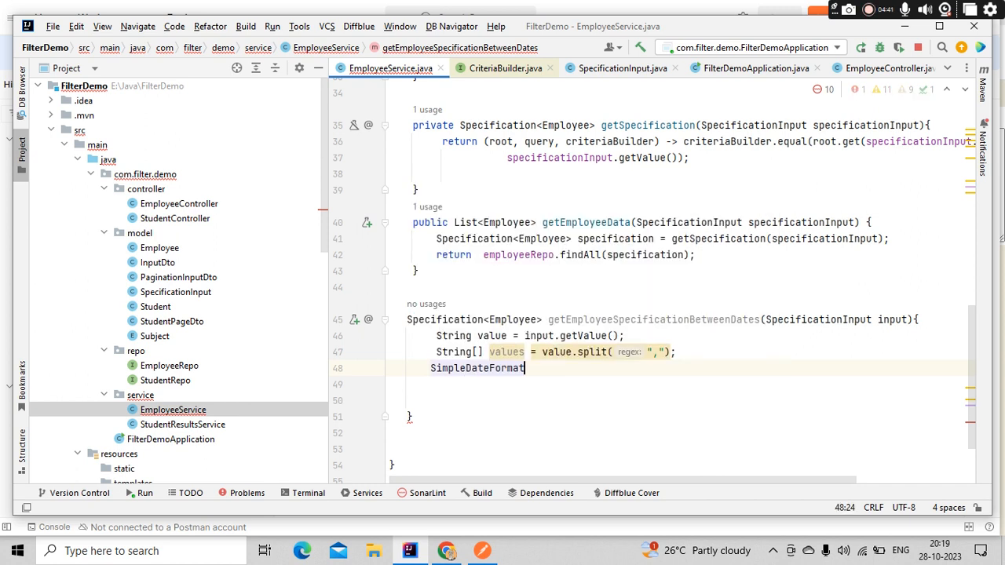
pyautogui.write('simpleDateFormat')
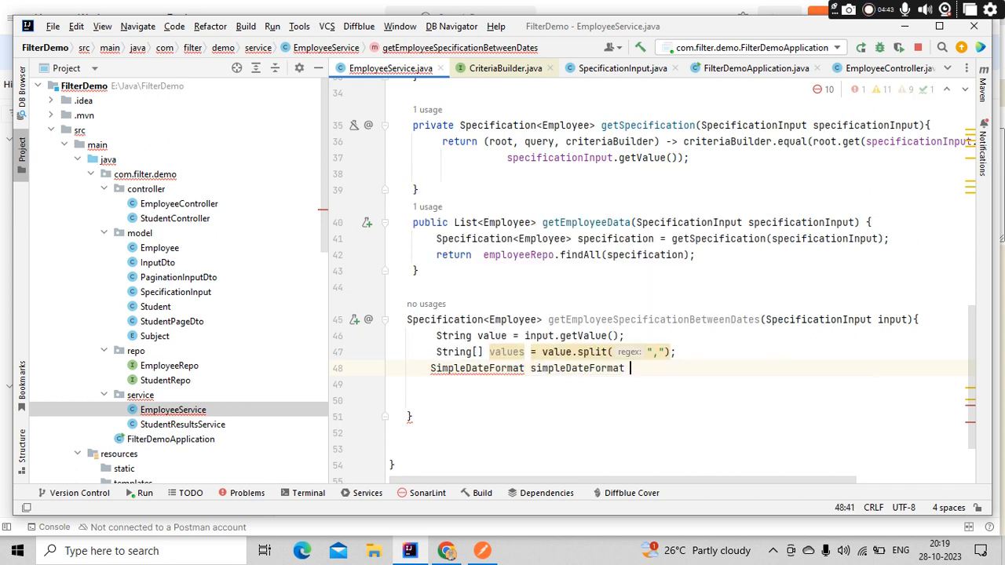
pyautogui.write('= new')
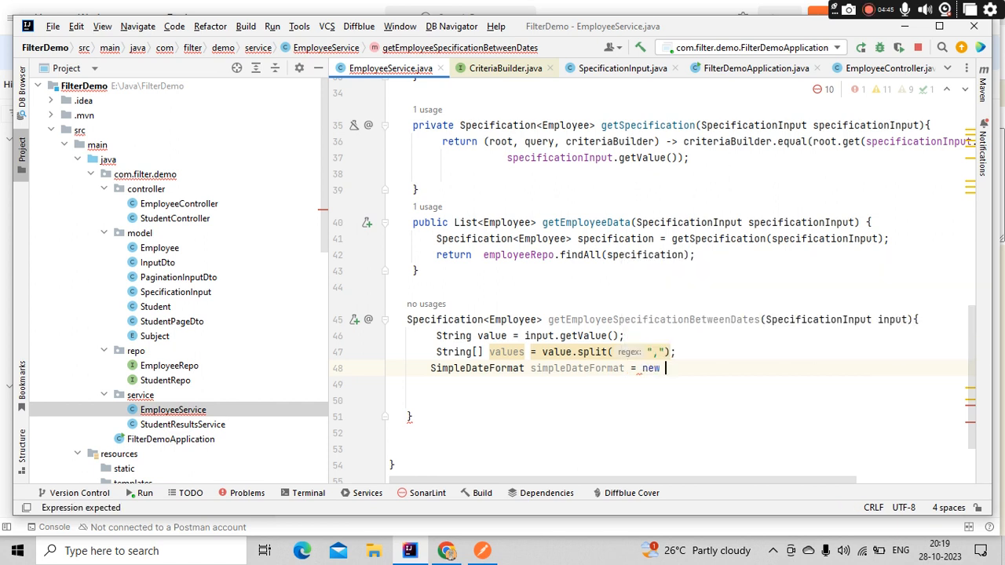
pyautogui.write('SimpleDateFormat()')
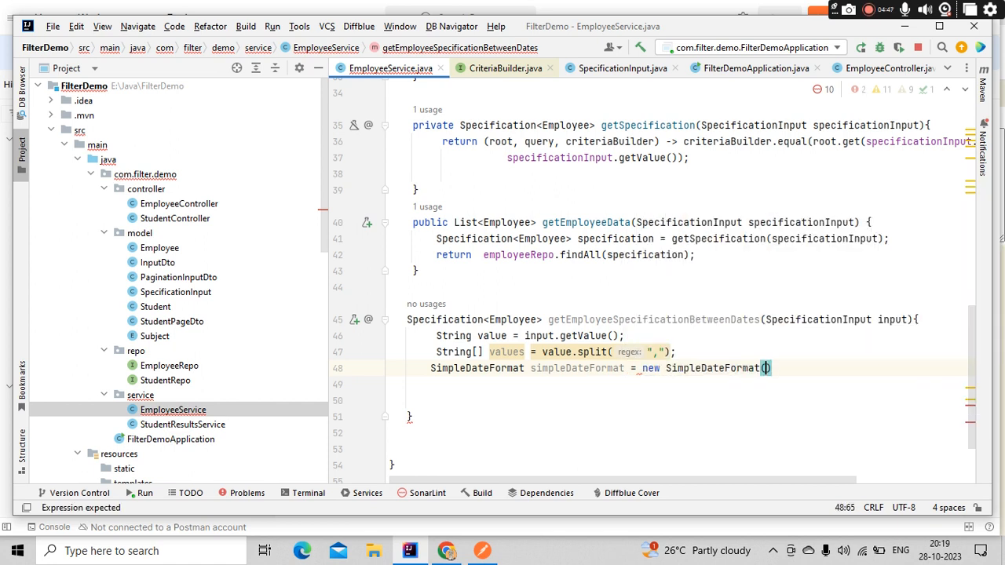
pyautogui.write('"yyy"')
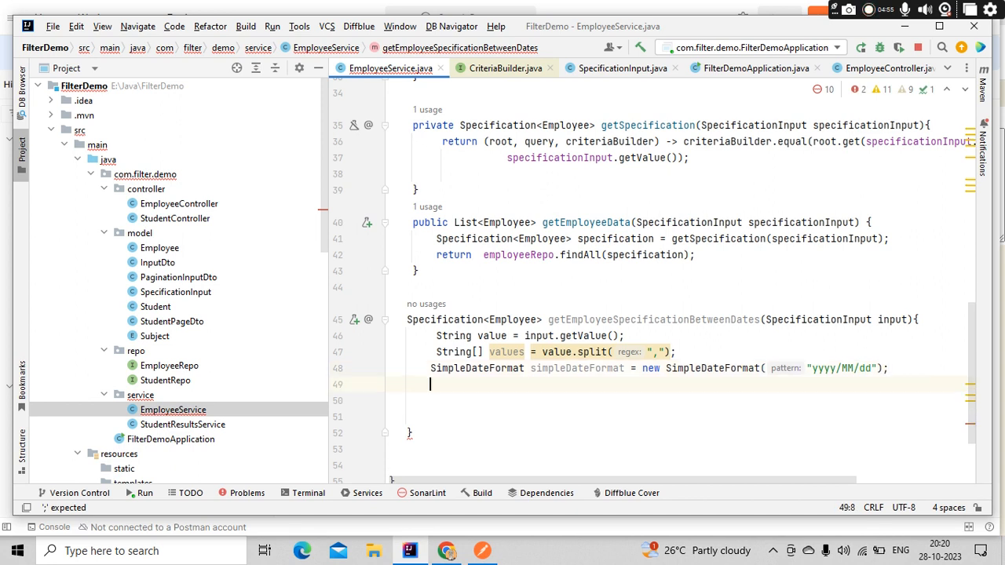
# Parse values[0] into a Date startDt with the formatter
pyautogui.write('Date star')
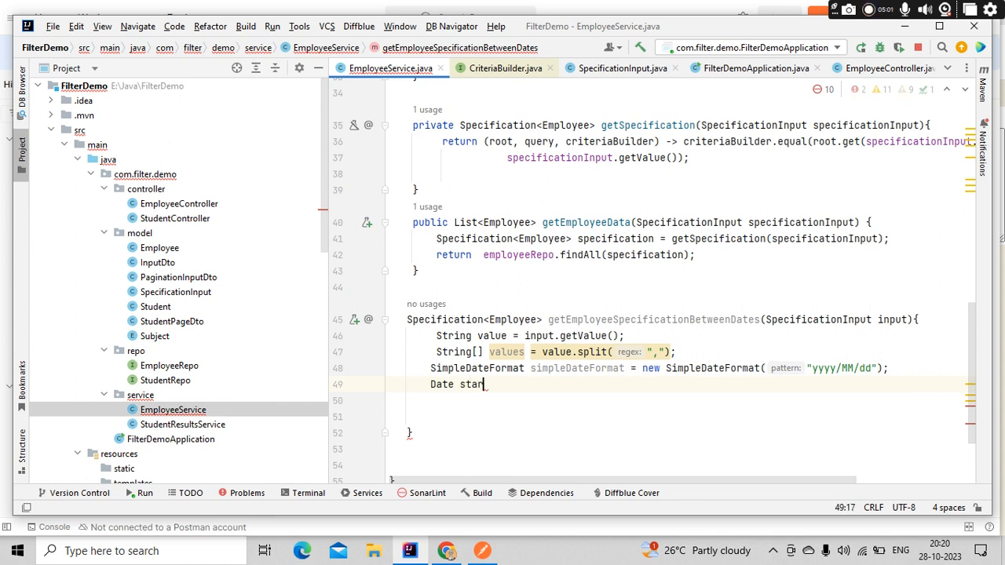
pyautogui.write('tDt = simpleDateFormat.')
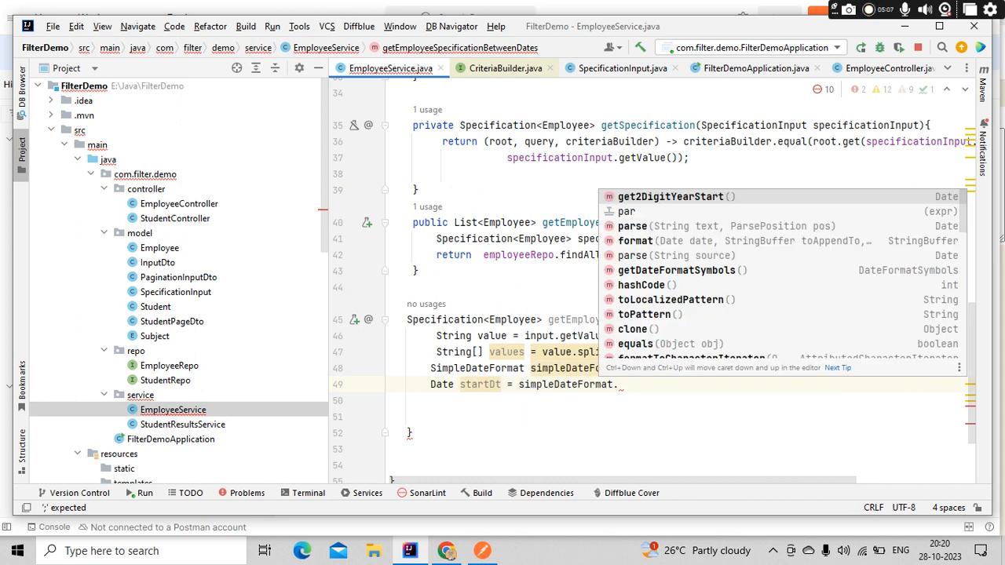
pyautogui.write('pa')
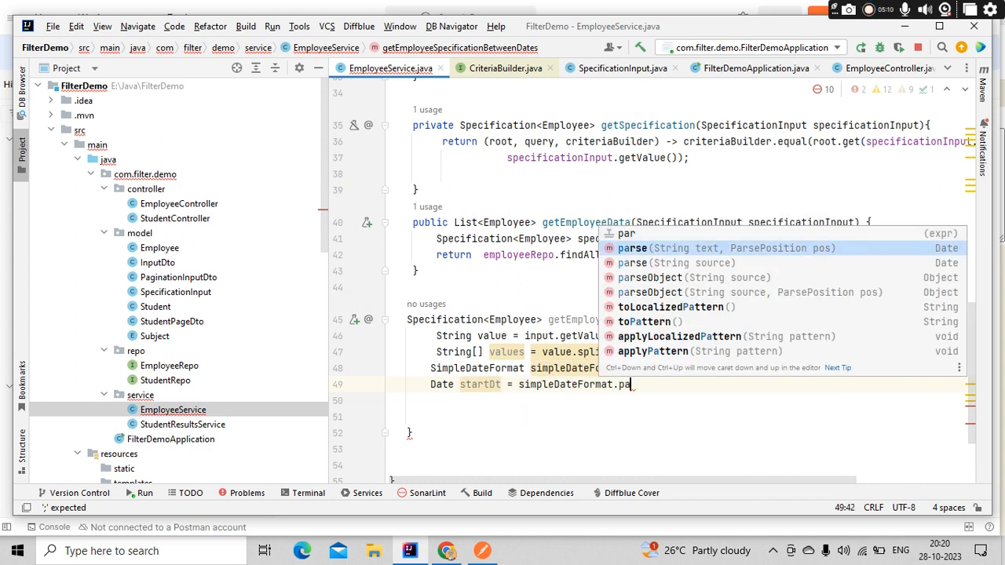
pyautogui.press('Down')
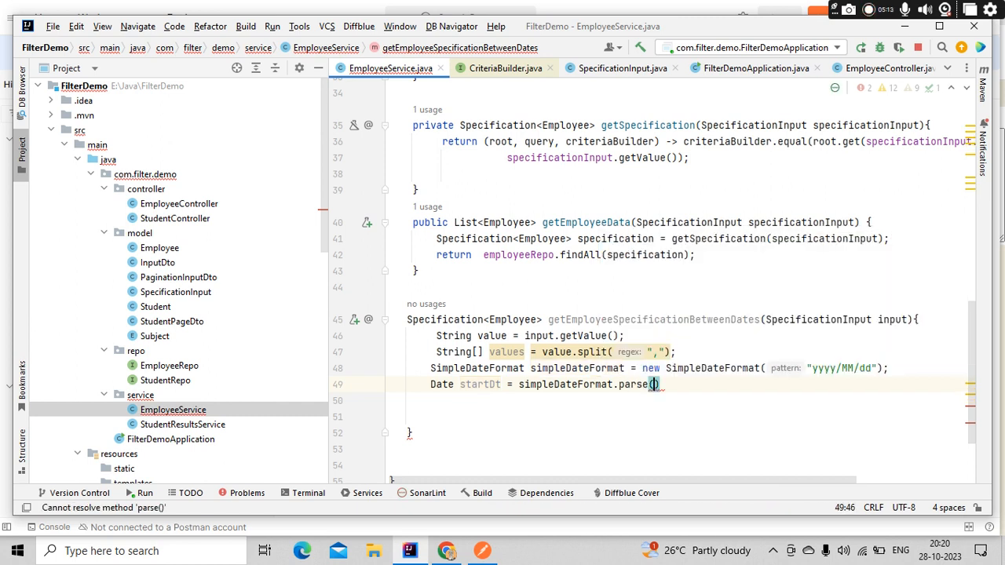
pyautogui.write('values[0')
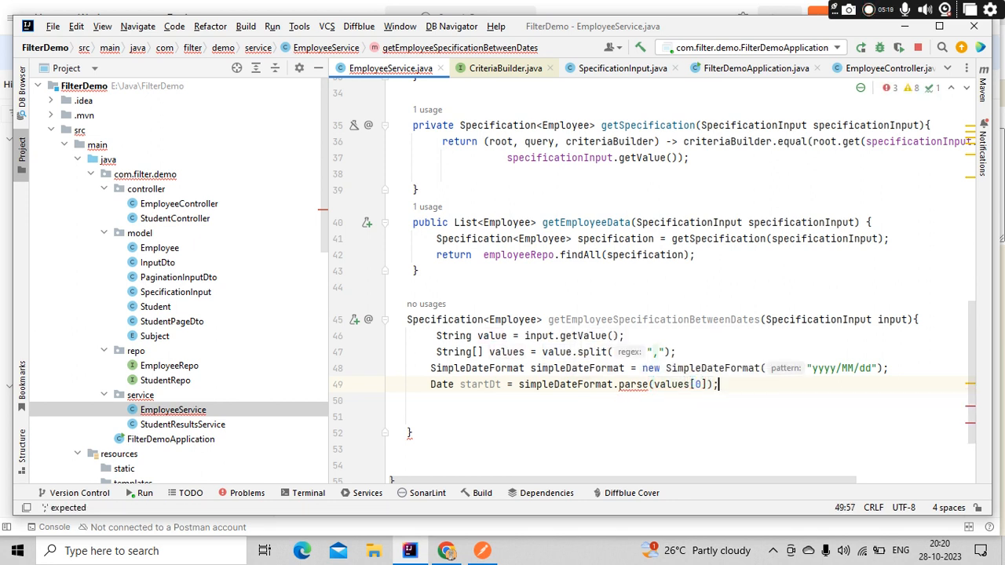
# Parse values[1] into Date endDt and begin the return statement
pyautogui.write('Date')
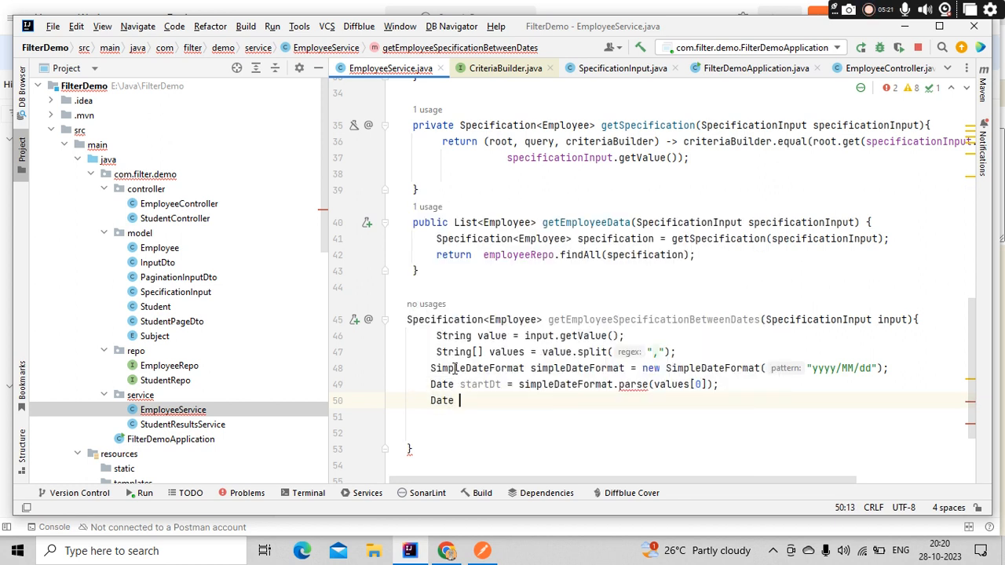
pyautogui.write('endDt = s')
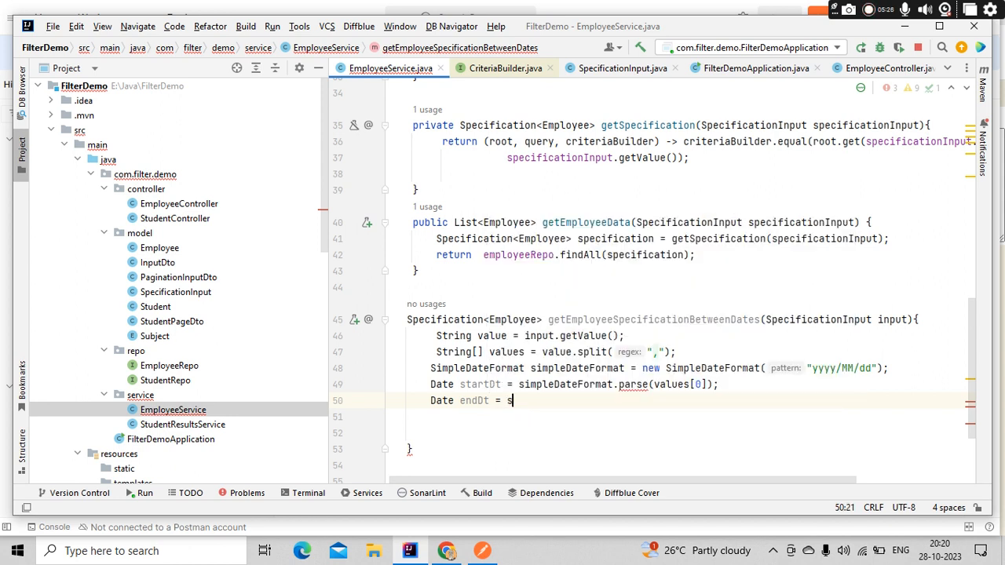
pyautogui.write('impleDateFormat')
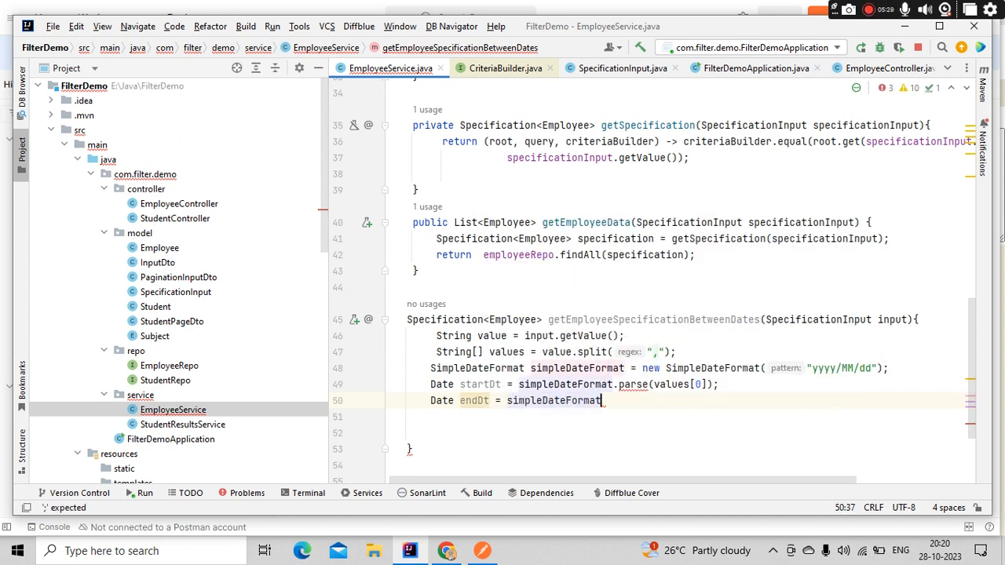
pyautogui.write('.parse(')
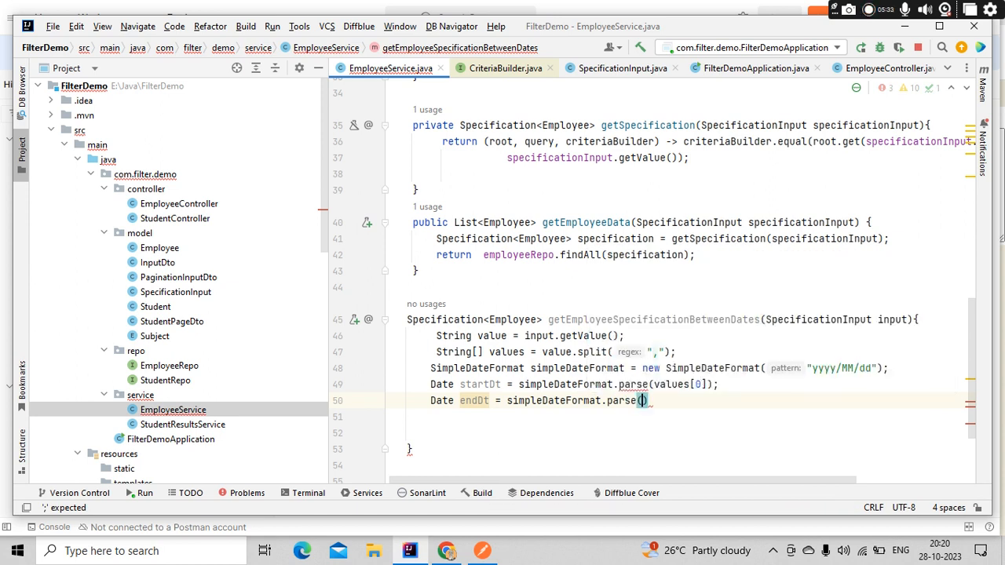
pyautogui.write('values[1')
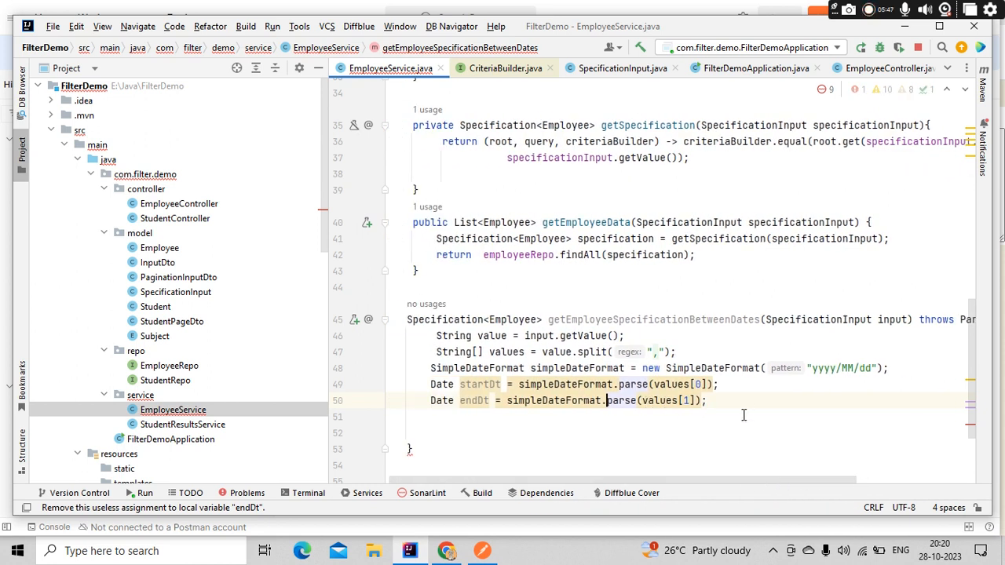
pyautogui.press('enter')
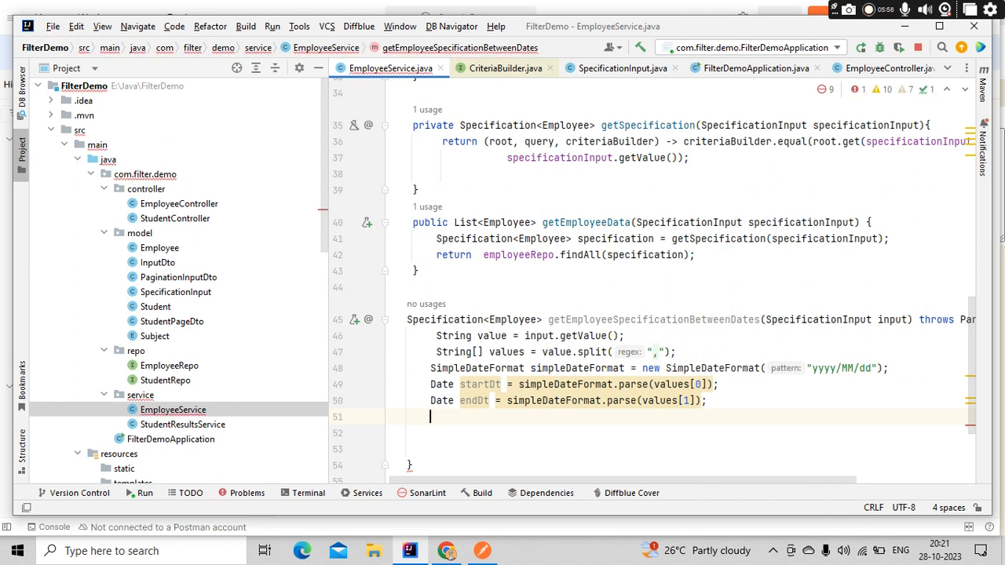
pyautogui.write('return (root, query, criteriaBuilder) ->')
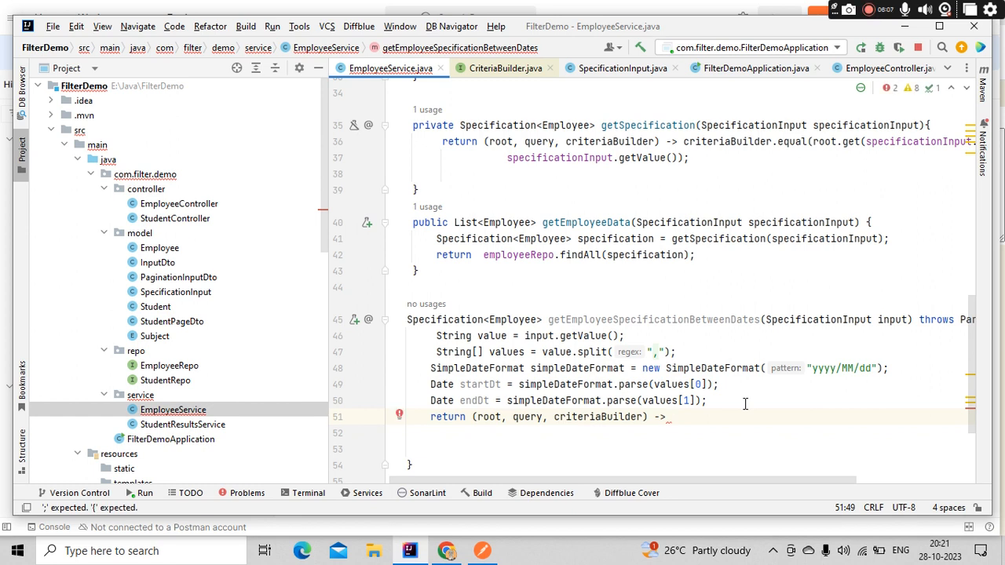
# Return a lambda with criteriaBuilder.between(root.get("doj"), startDt, endDt)
pyautogui.write('criteriaBuilder.')
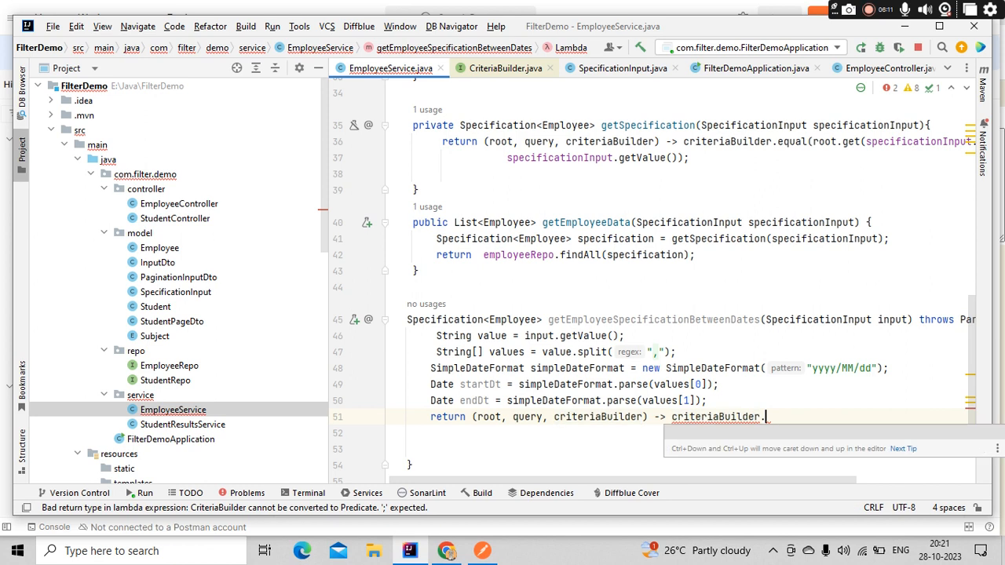
pyautogui.write('between(')
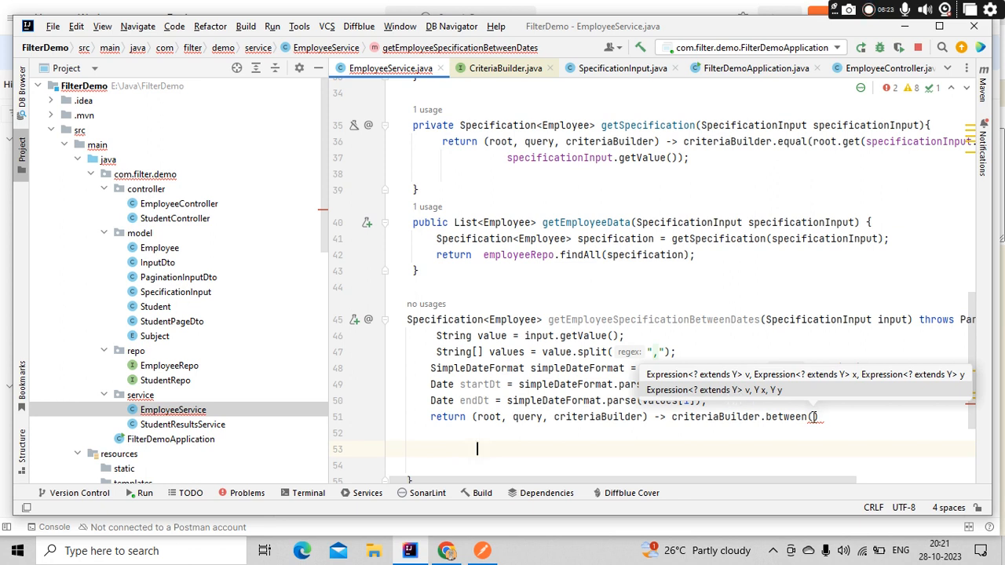
pyautogui.write('root.get("')
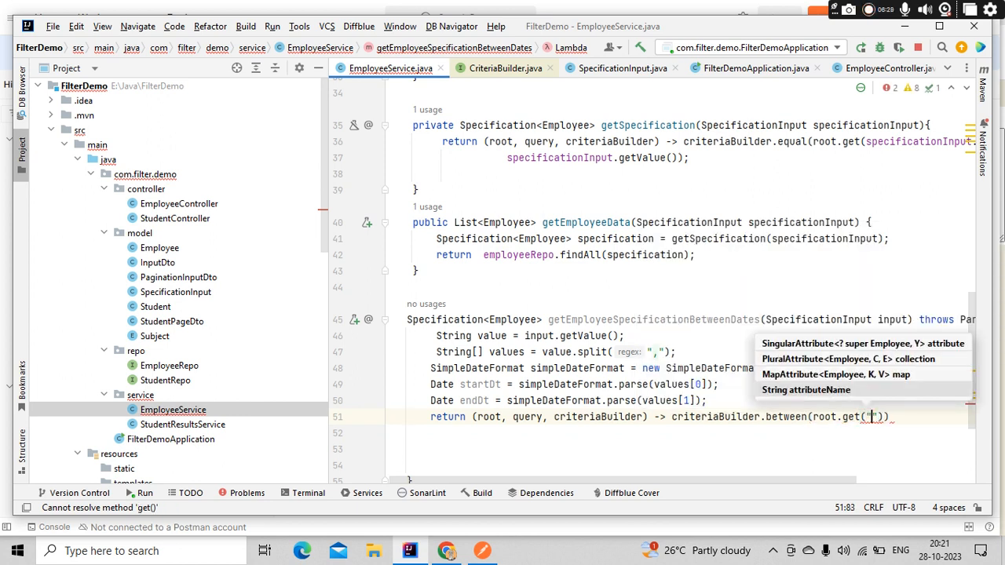
pyautogui.write('doj')
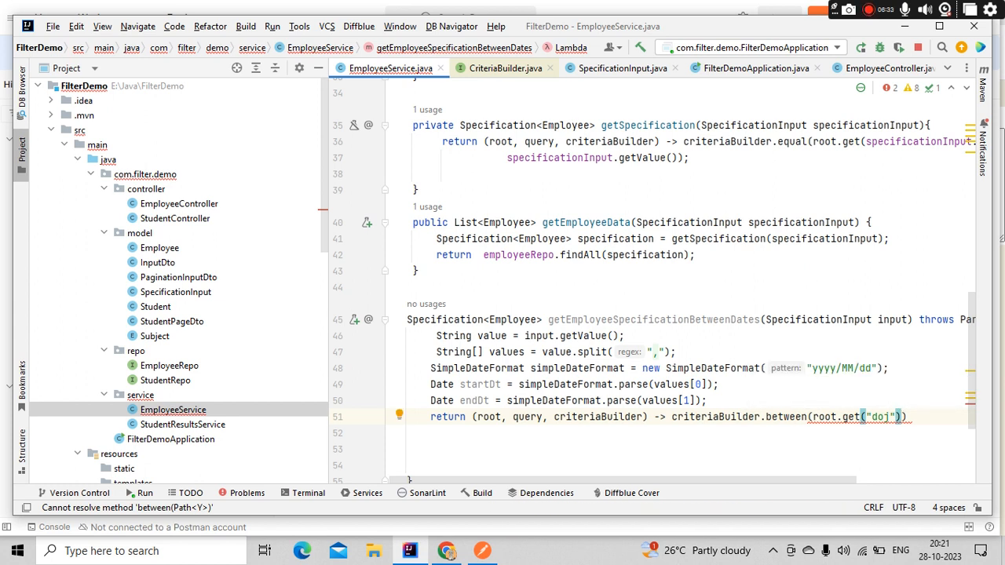
pyautogui.write(',')
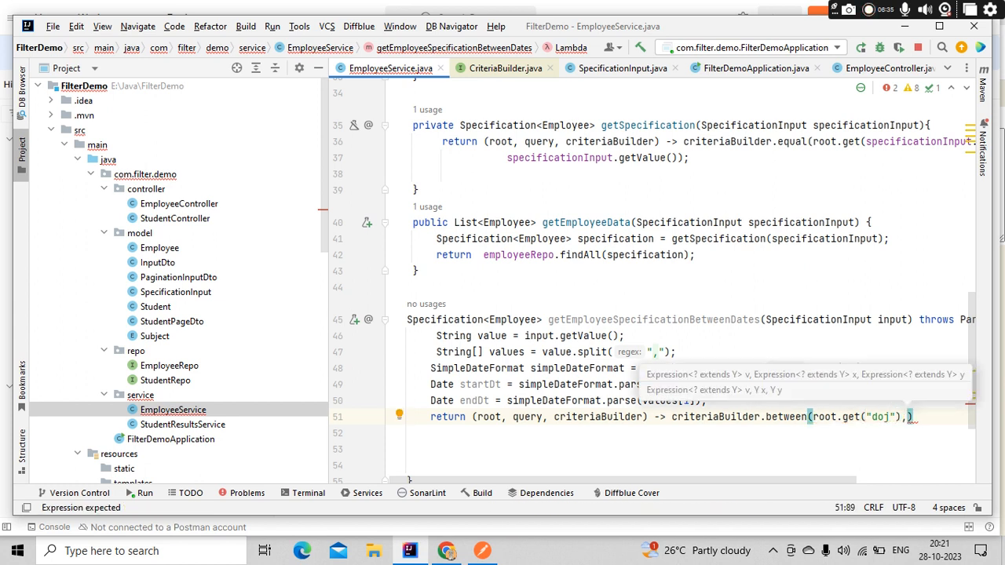
pyautogui.write(',startDt,')
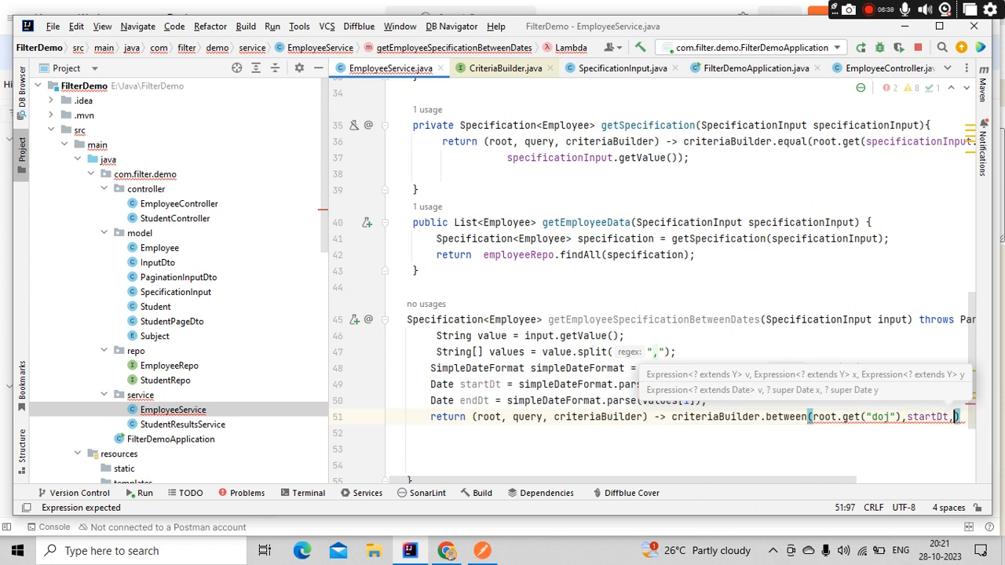
pyautogui.write('endDt')
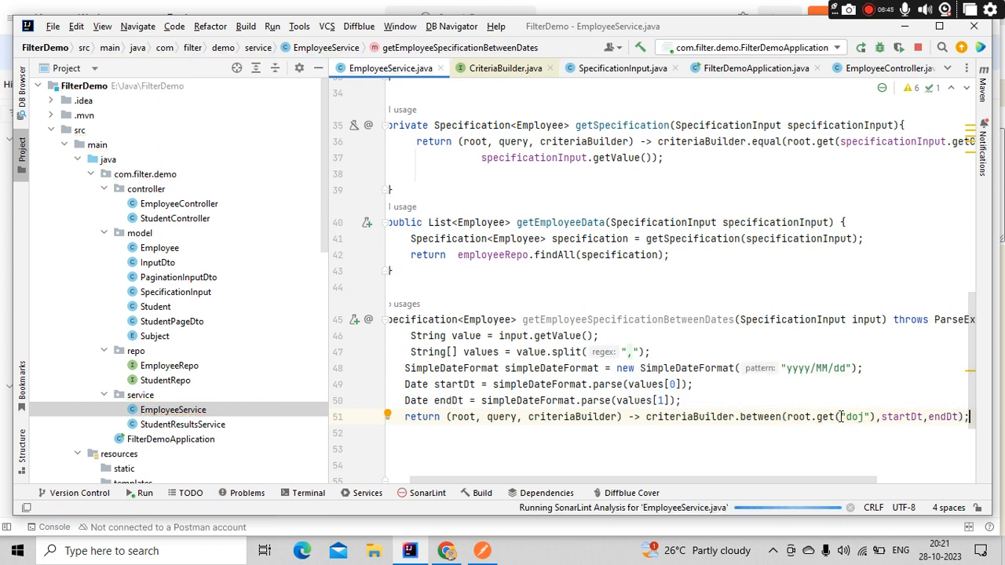
# Replace the hardcoded doj with input.getColumnName()
pyautogui.doubleClick(856, 418)
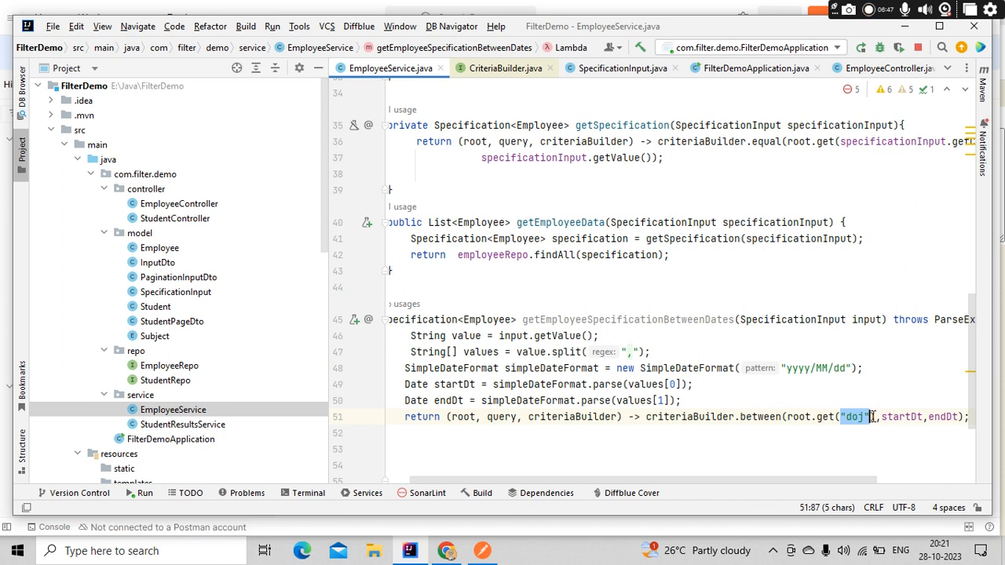
pyautogui.write('input.get')
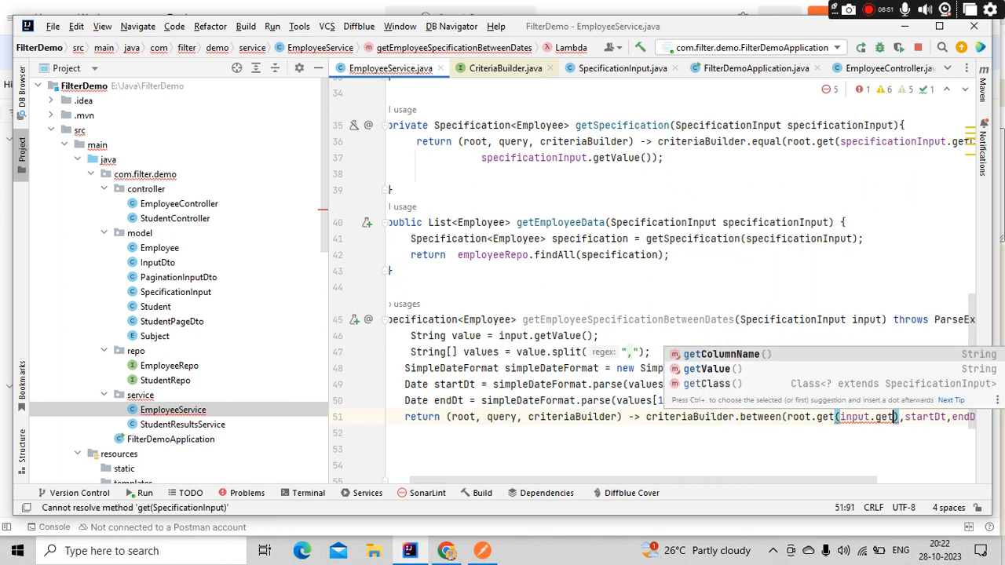
pyautogui.click(719, 355)
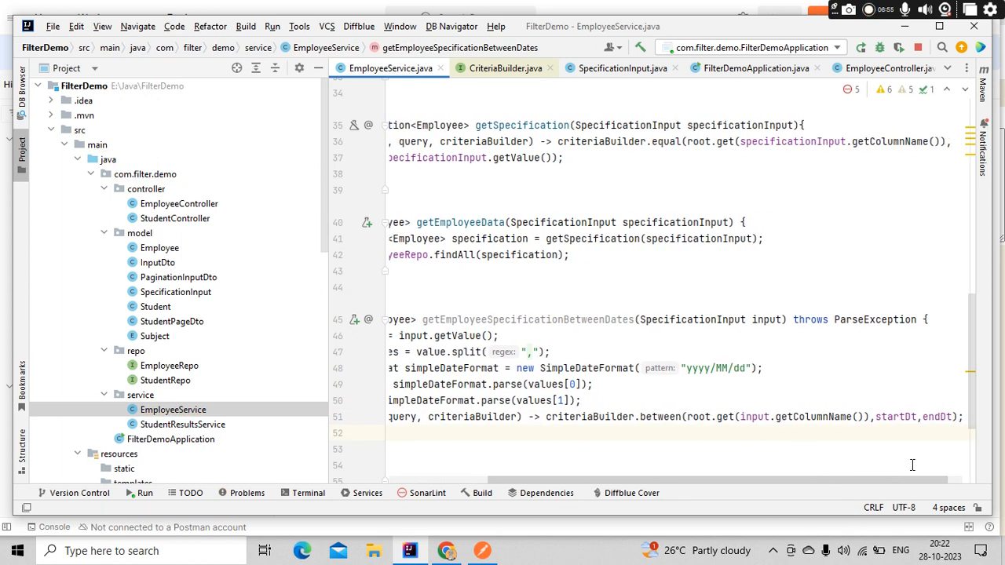
pyautogui.click(596, 418)
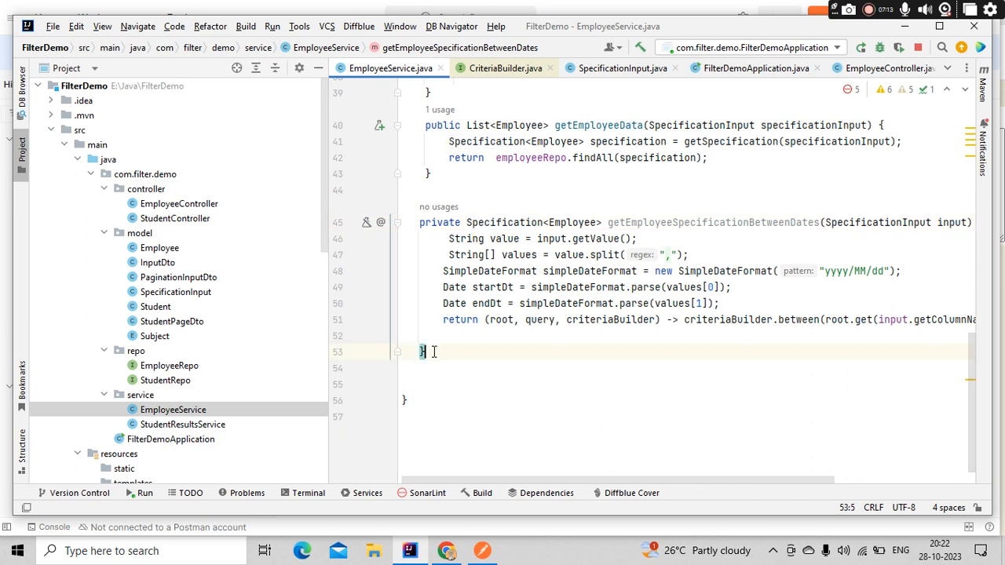
# Declare public List<Employee> getEmployeesBetweenDates(SpecificationInput input) in EmployeeService
pyautogui.write('pub;i')
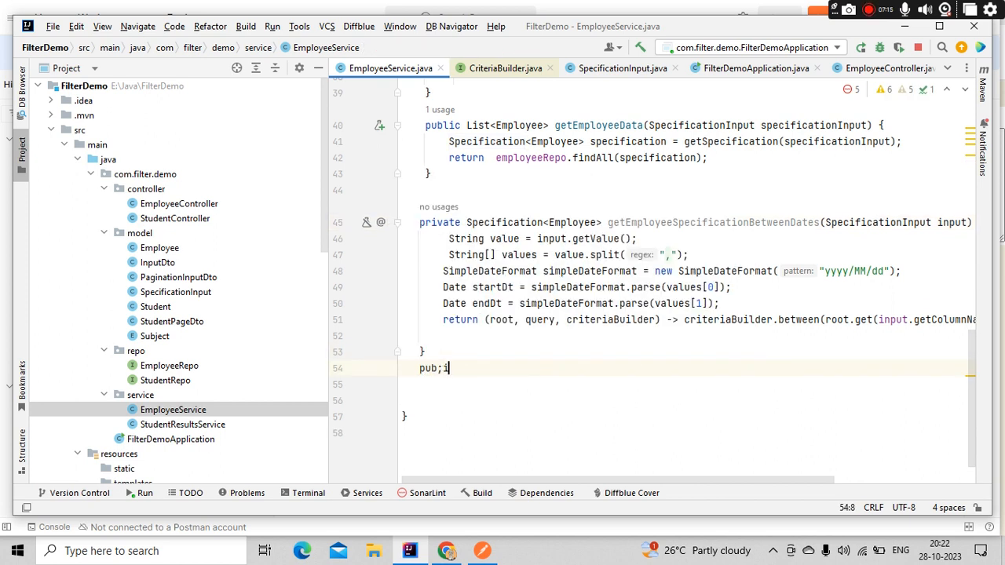
pyautogui.write('public')
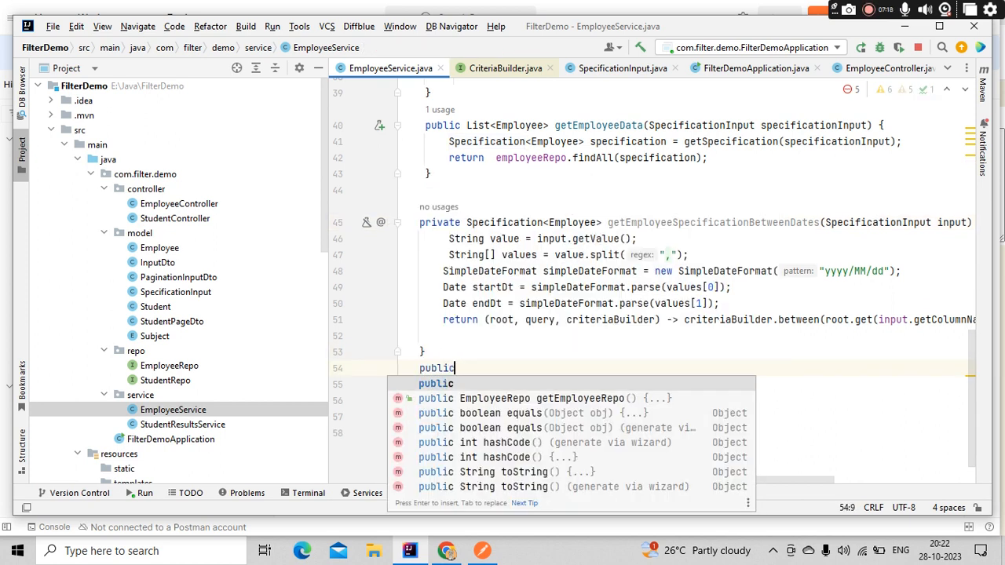
pyautogui.write('List<>')
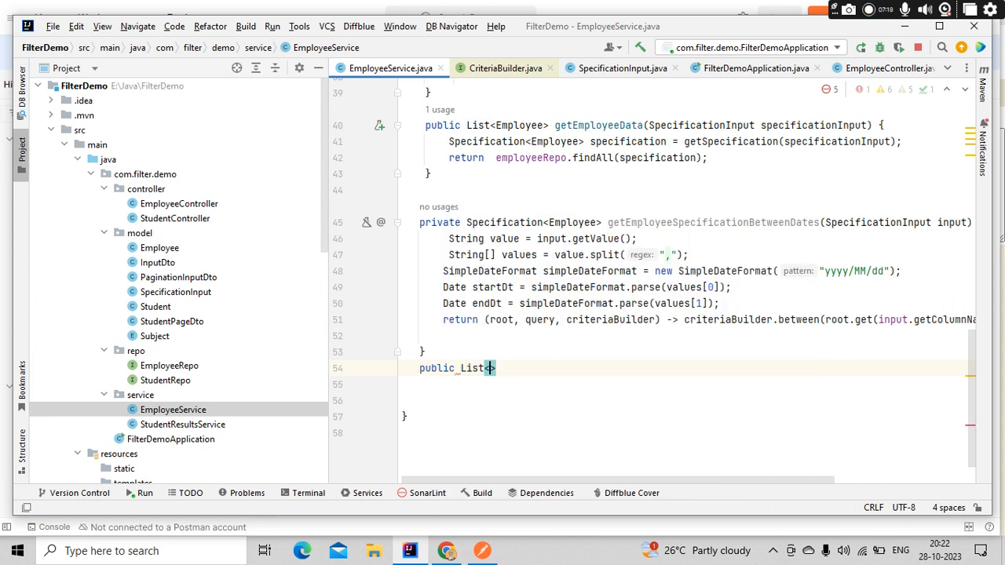
pyautogui.write('Employee')
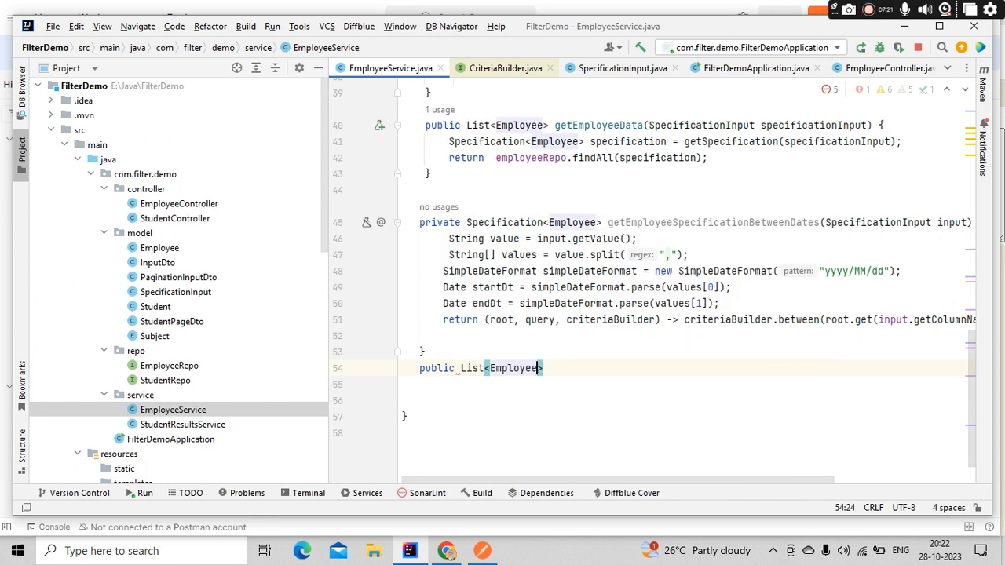
pyautogui.write('get')
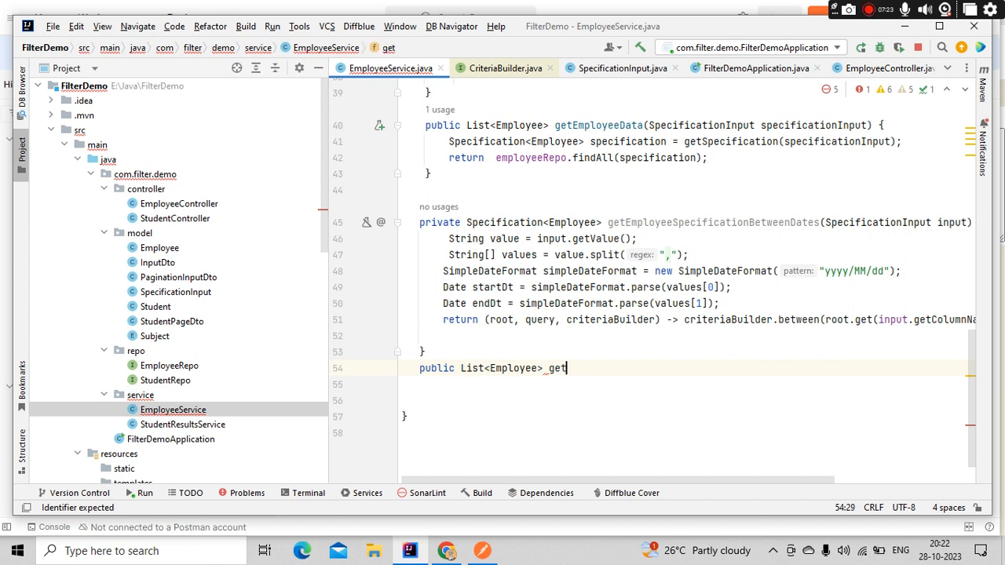
pyautogui.write('Employe')
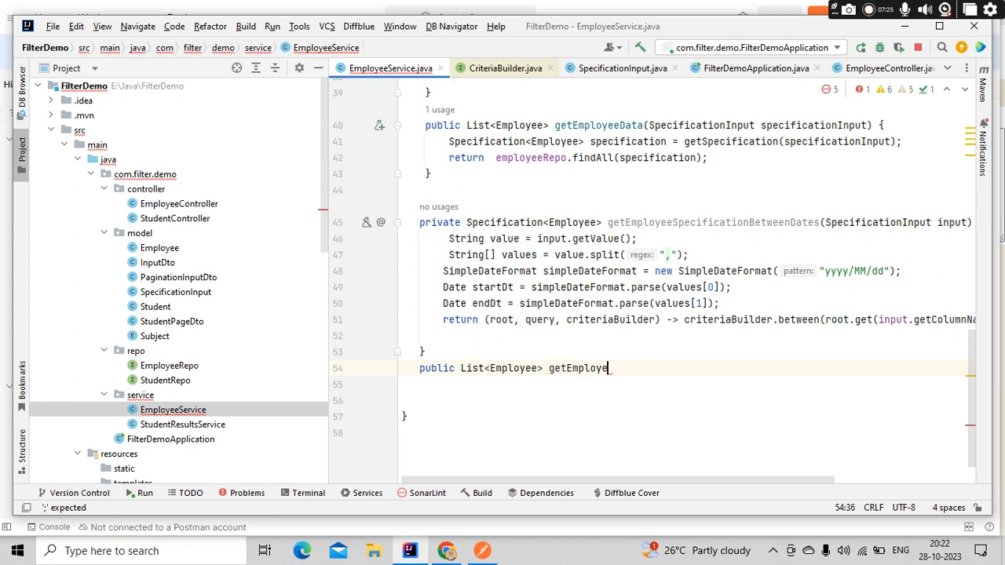
pyautogui.write('esBetw')
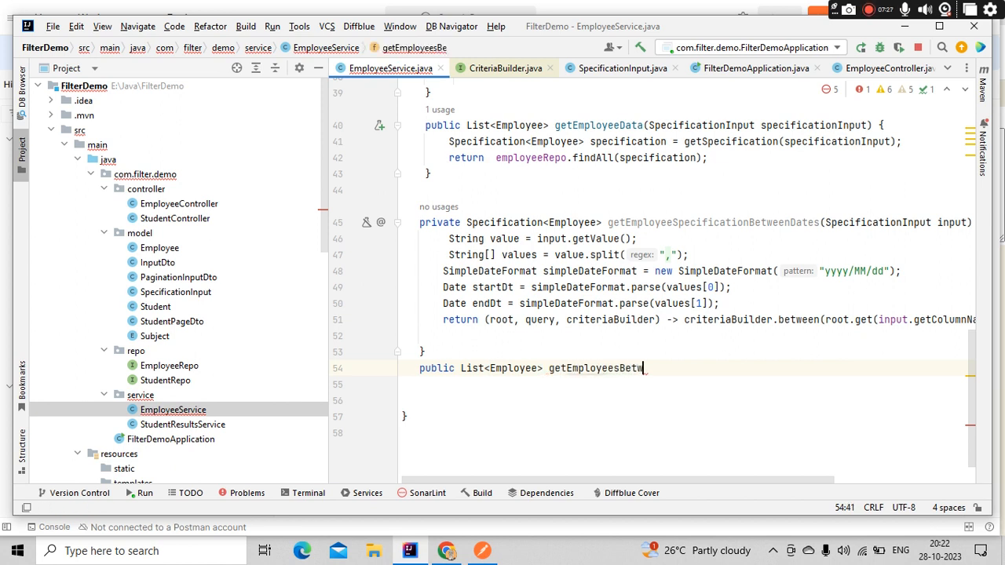
pyautogui.write('eenDates')
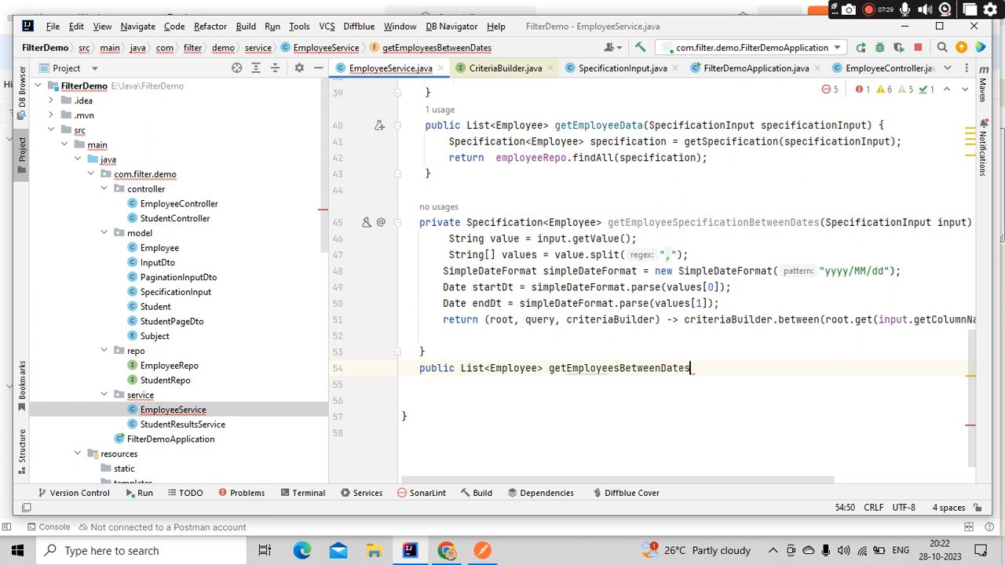
pyautogui.write('(SPe')
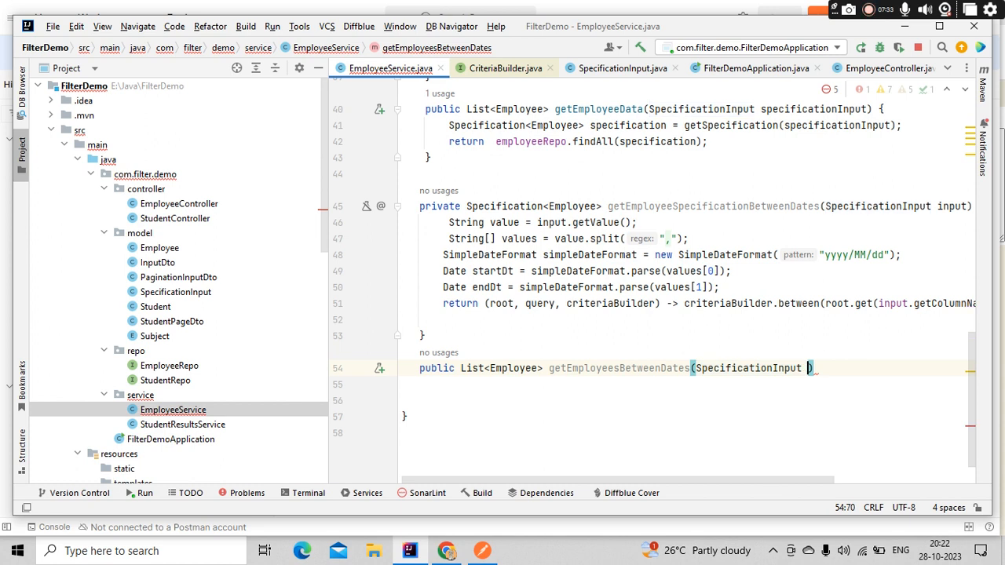
pyautogui.write('input')
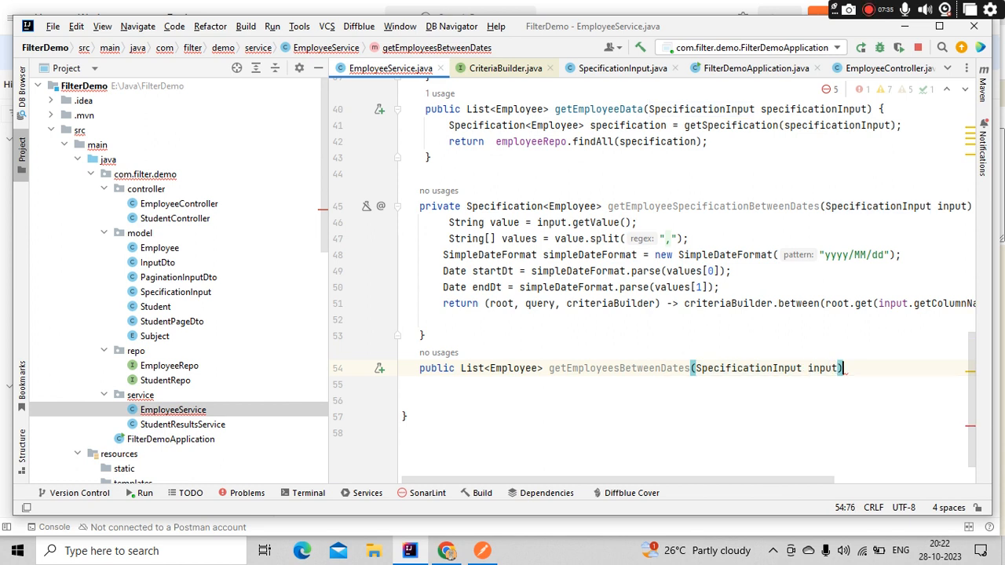
pyautogui.write('{')
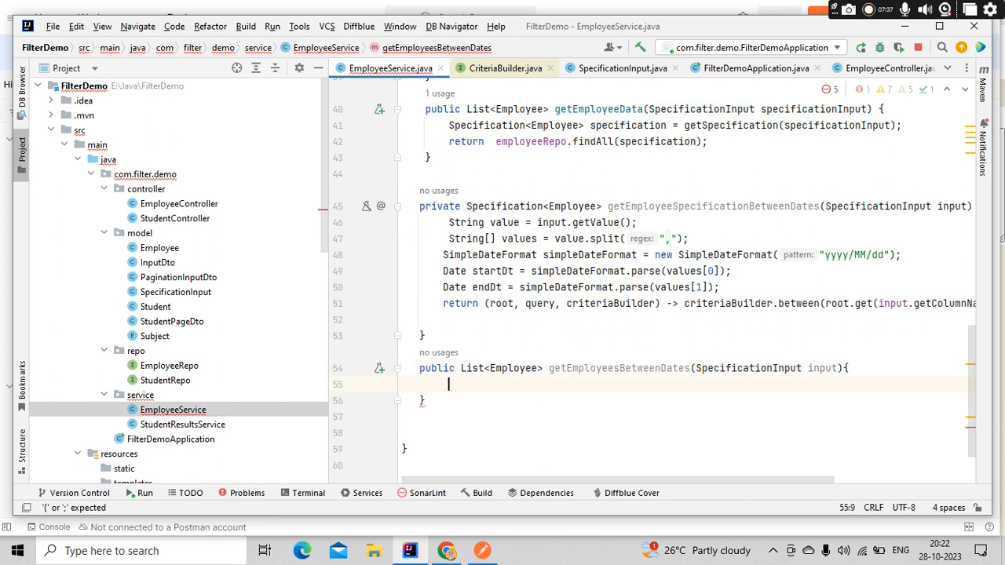
# Call getEmployeeSpecificationBetweenDates(input) and declare ParseException on the new method
pyautogui.doubleClick(619, 368)
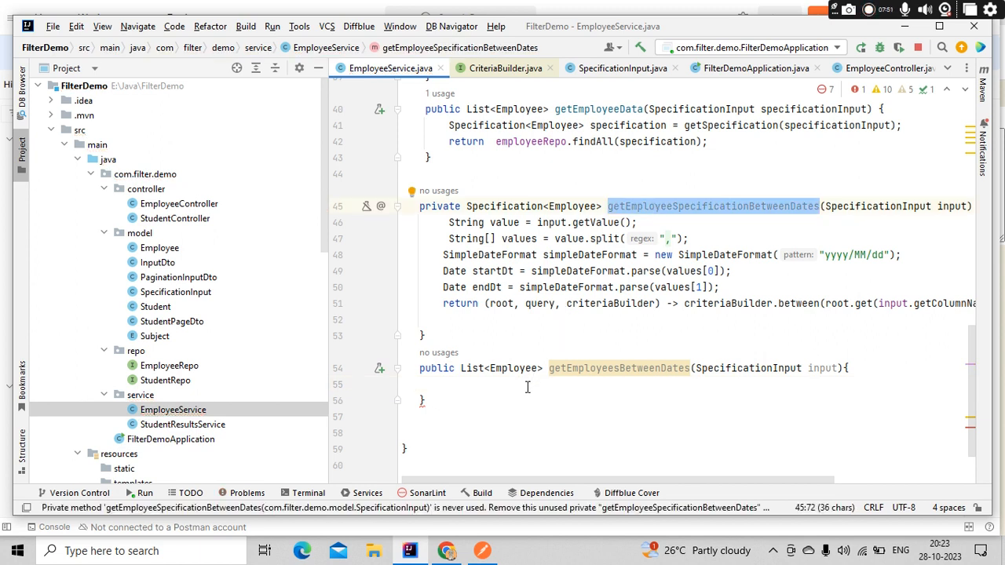
pyautogui.write('getEmployeeSpecificationBetweenDates(input')
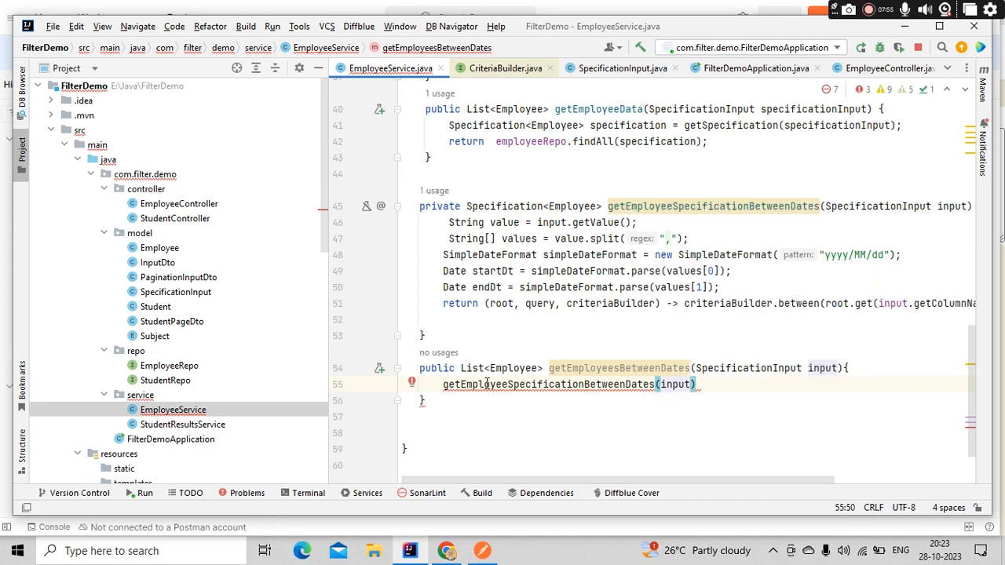
pyautogui.click(417, 383)
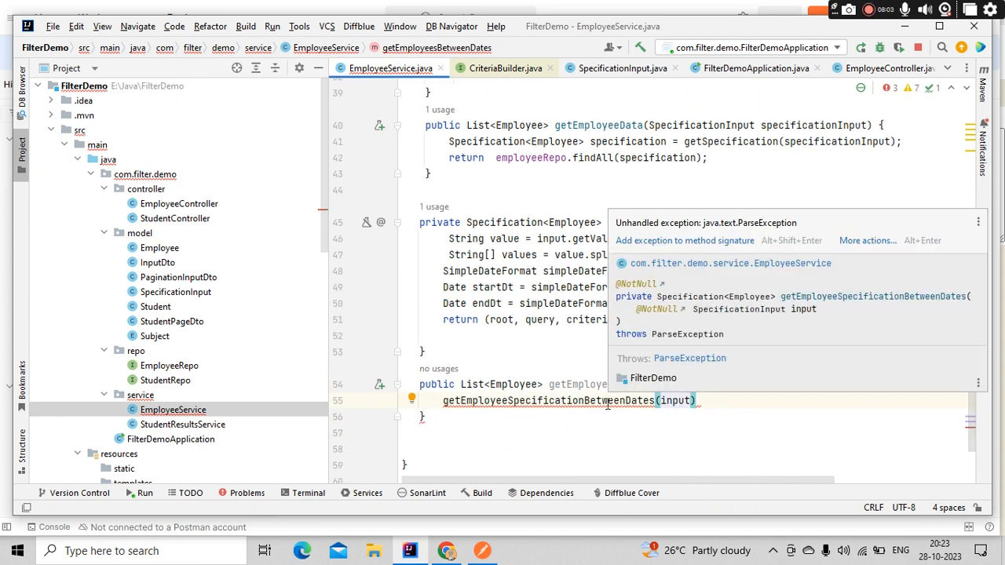
pyautogui.click(685, 240)
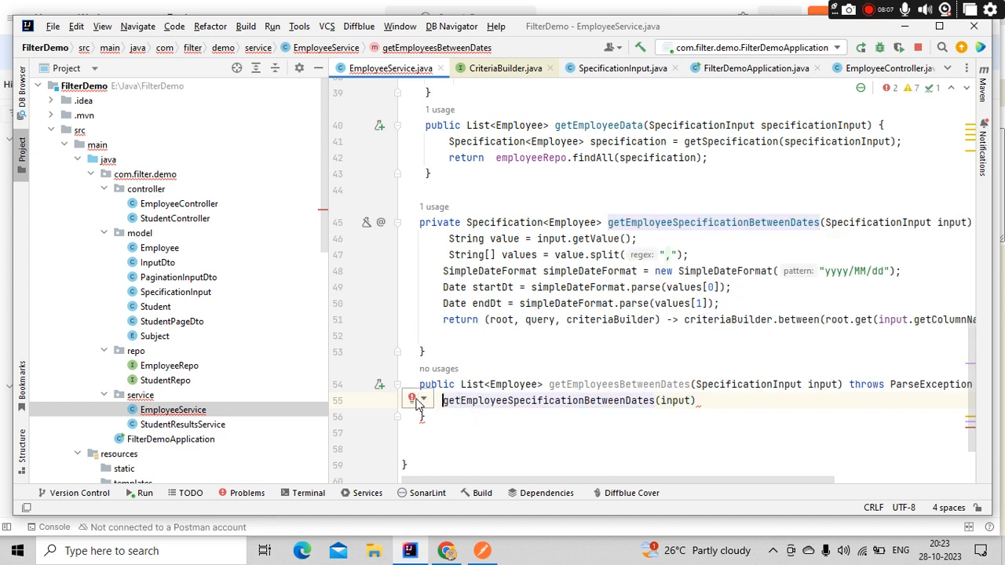
# Introduce a local variable for the specification and rename it to a short emp name
pyautogui.click(416, 400)
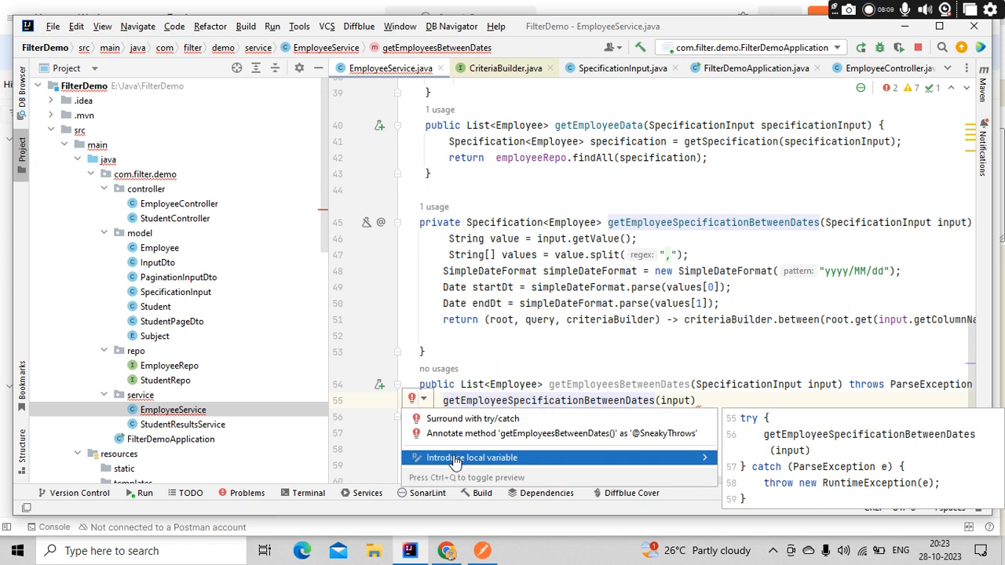
pyautogui.click(471, 459)
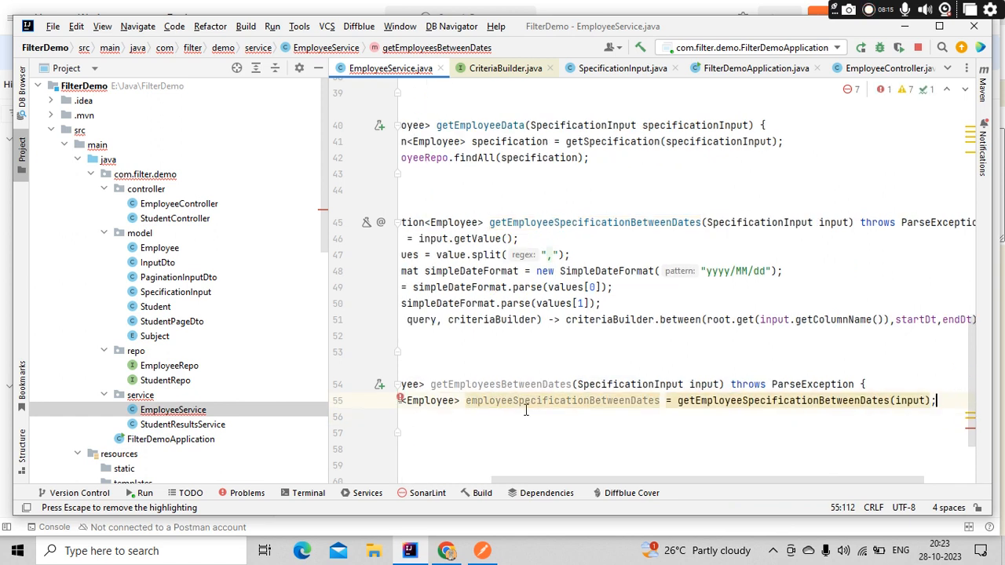
pyautogui.doubleClick(561, 401)
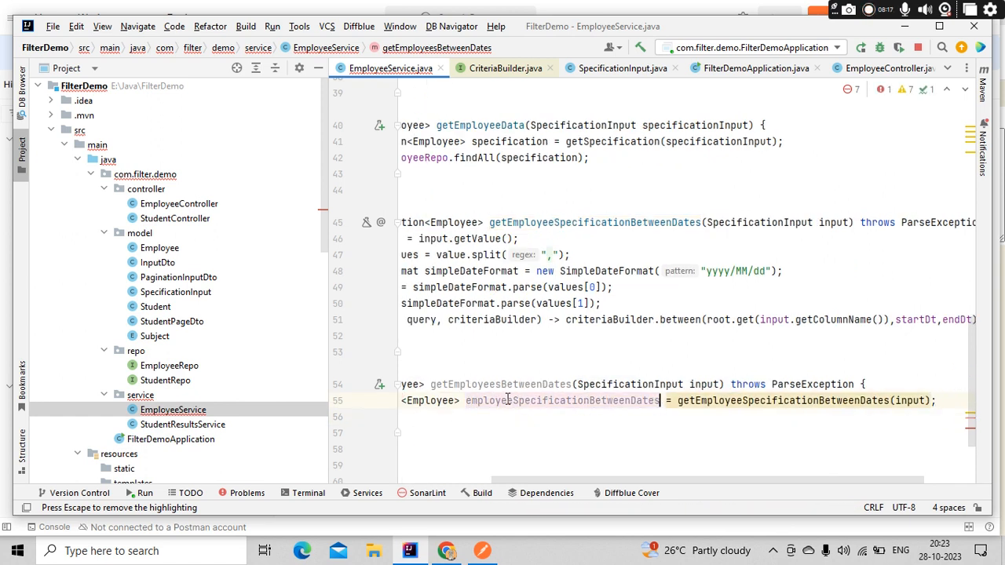
pyautogui.write('em')
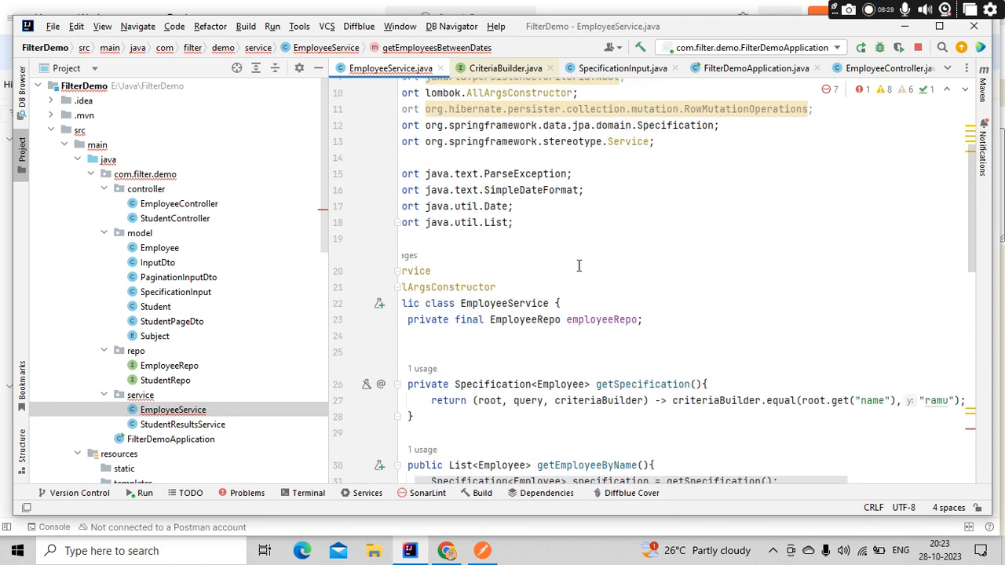
# Check that EmployeeRepo extends JpaSpecificationExecutor
pyautogui.doubleClick(602, 320)
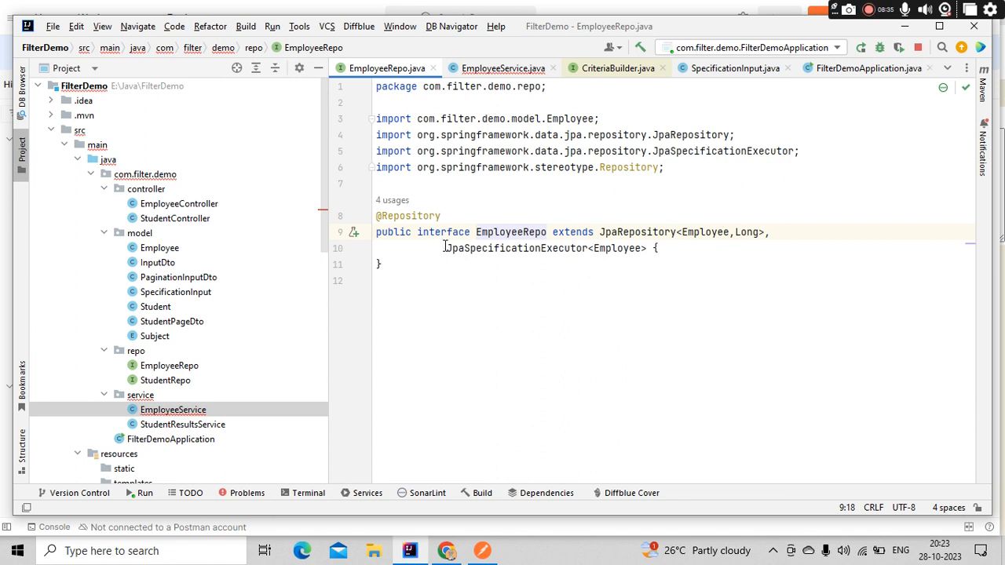
pyautogui.doubleClick(515, 249)
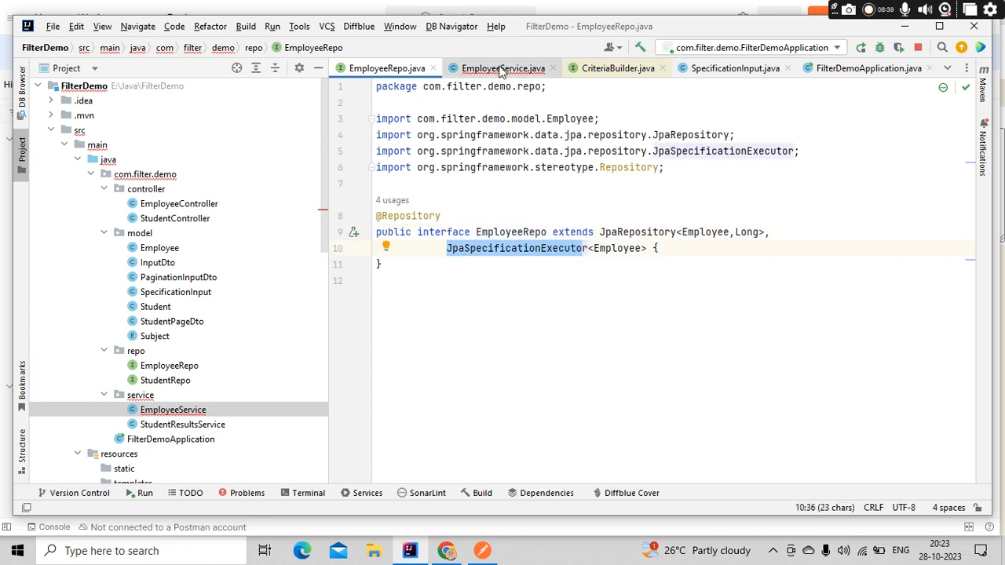
pyautogui.moveTo(503, 69)
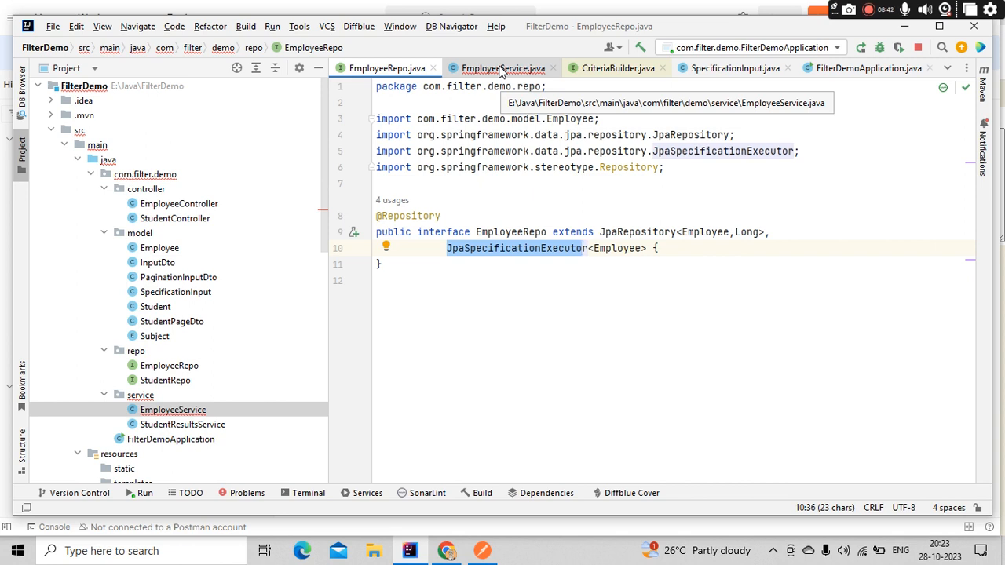
pyautogui.click(503, 69)
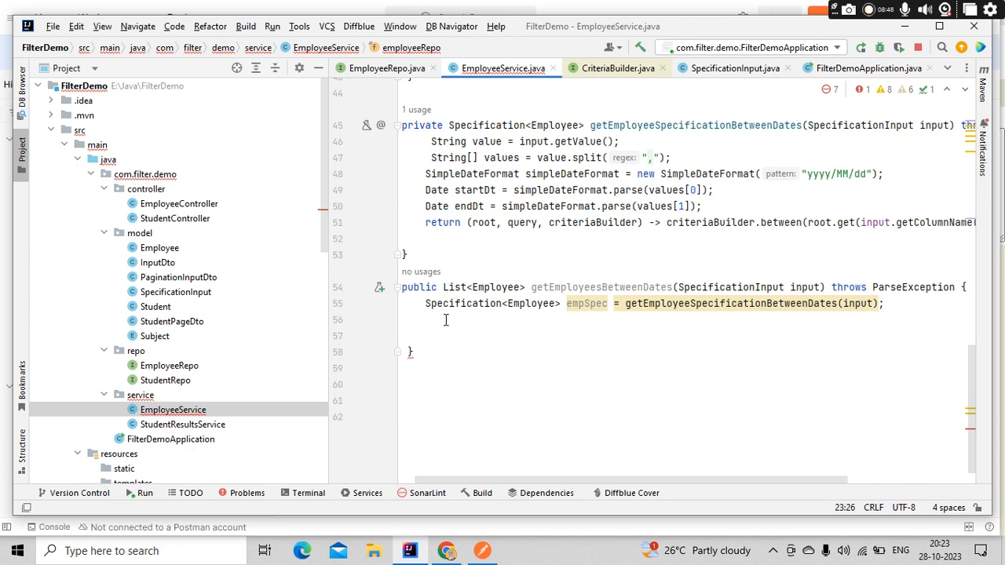
# Return employeeRepo.findAll(empSpec) from getEmployeesBetweenDates
pyautogui.doubleClick(586, 305)
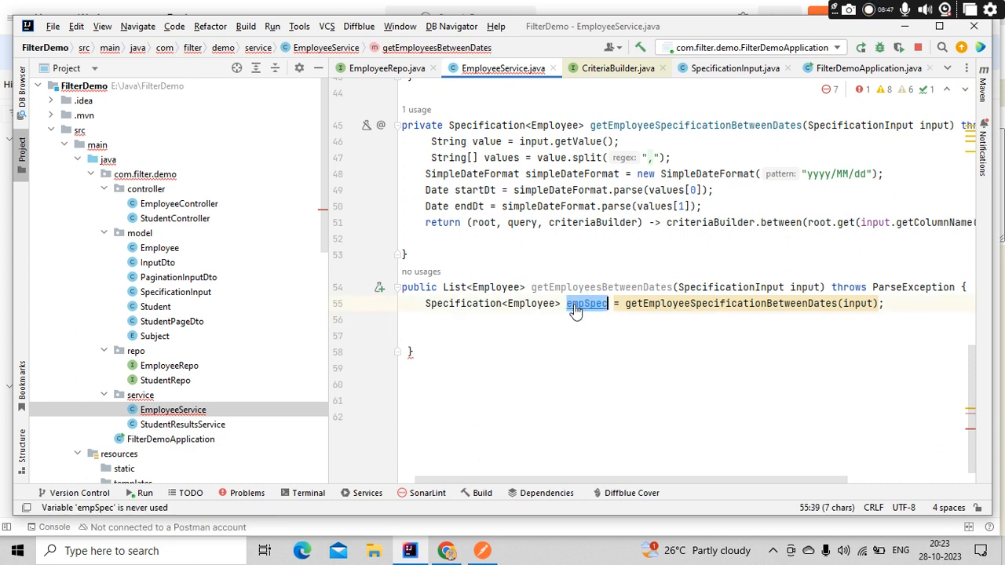
pyautogui.write('empSpec')
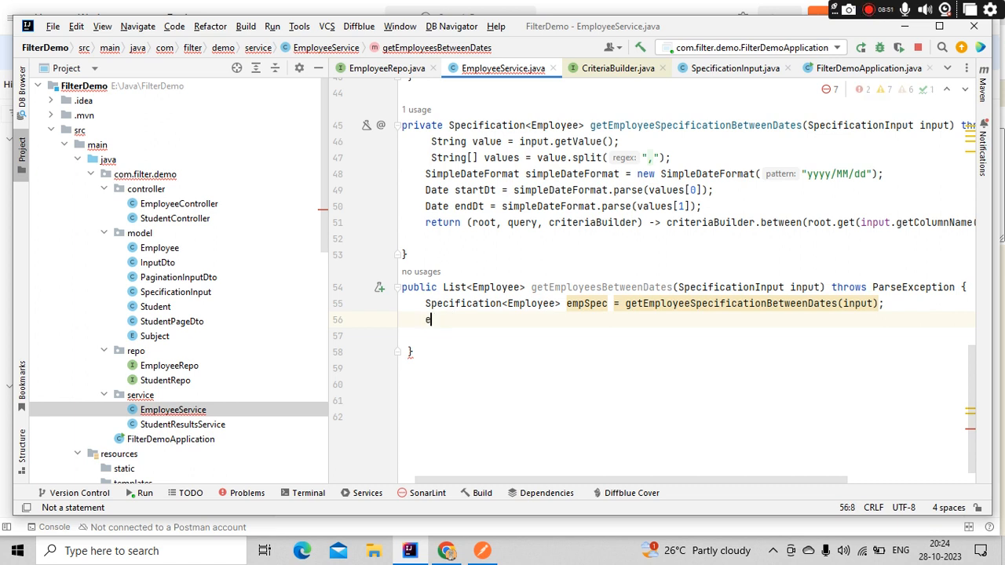
pyautogui.write('mployeeRepo')
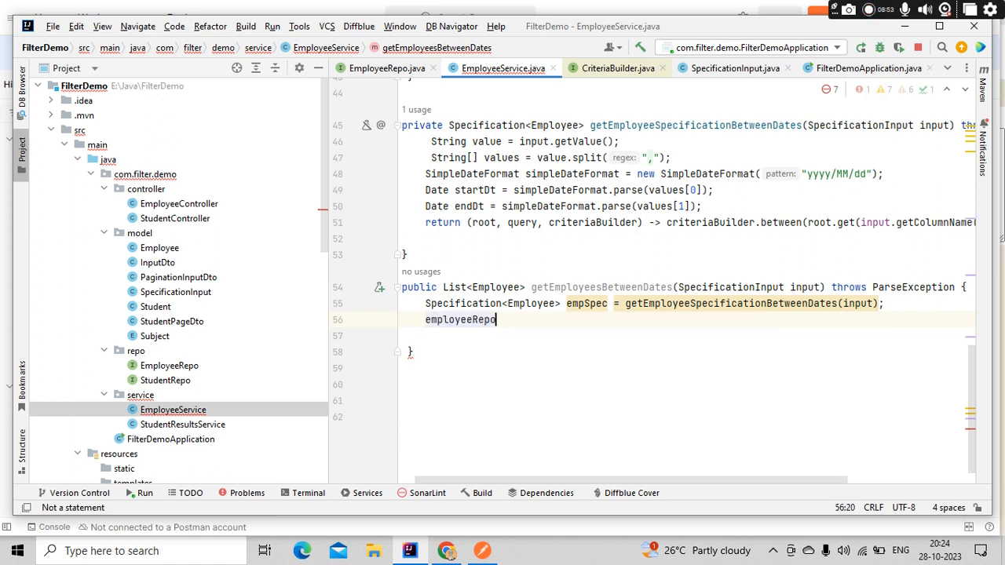
pyautogui.write('.findAll()')
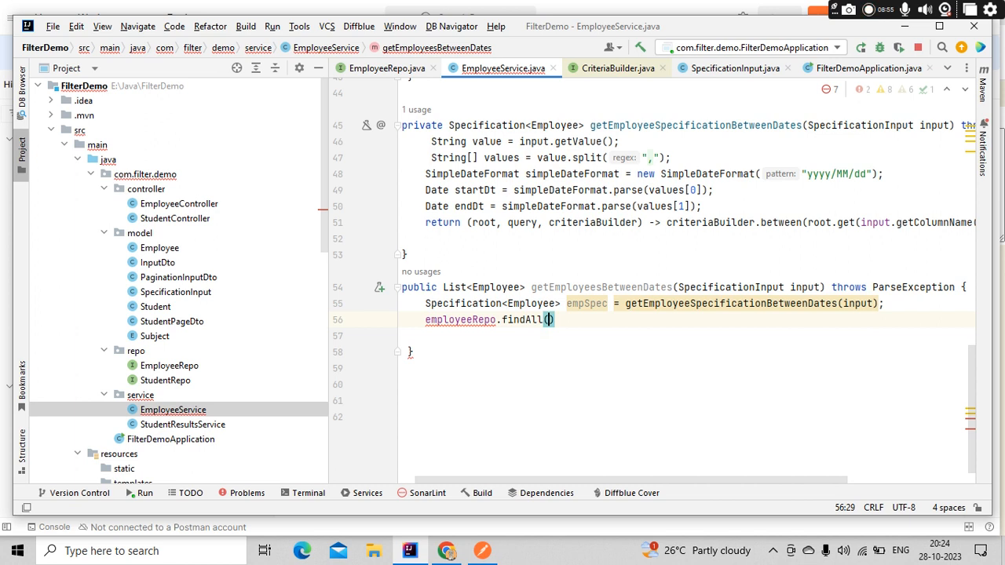
pyautogui.write('empSpec')
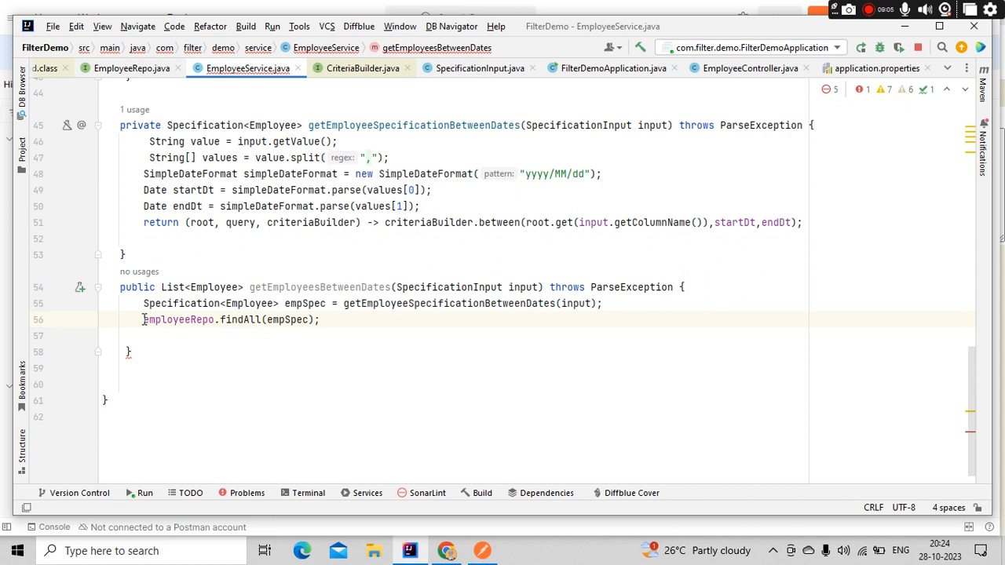
pyautogui.write('return')
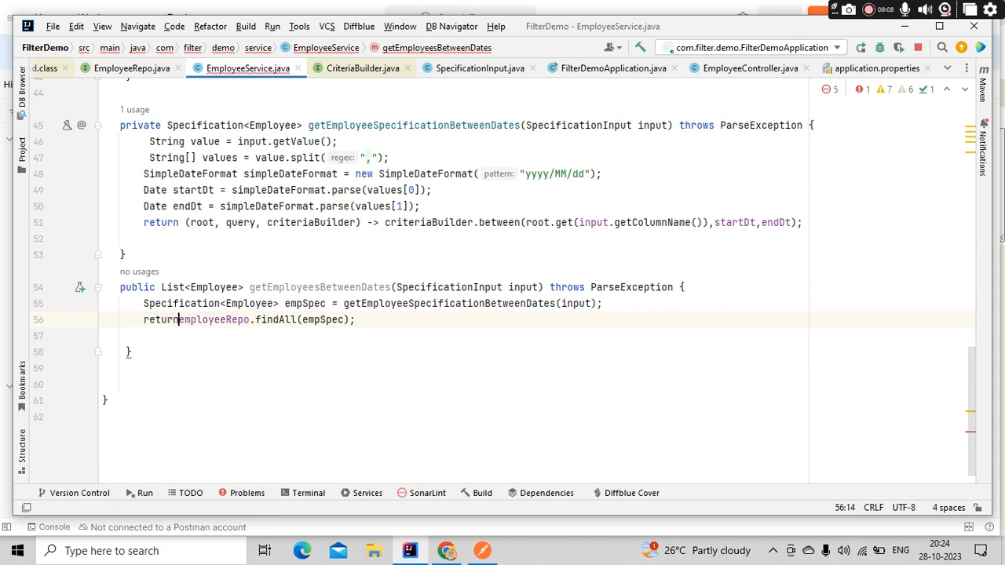
pyautogui.doubleClick(317, 286)
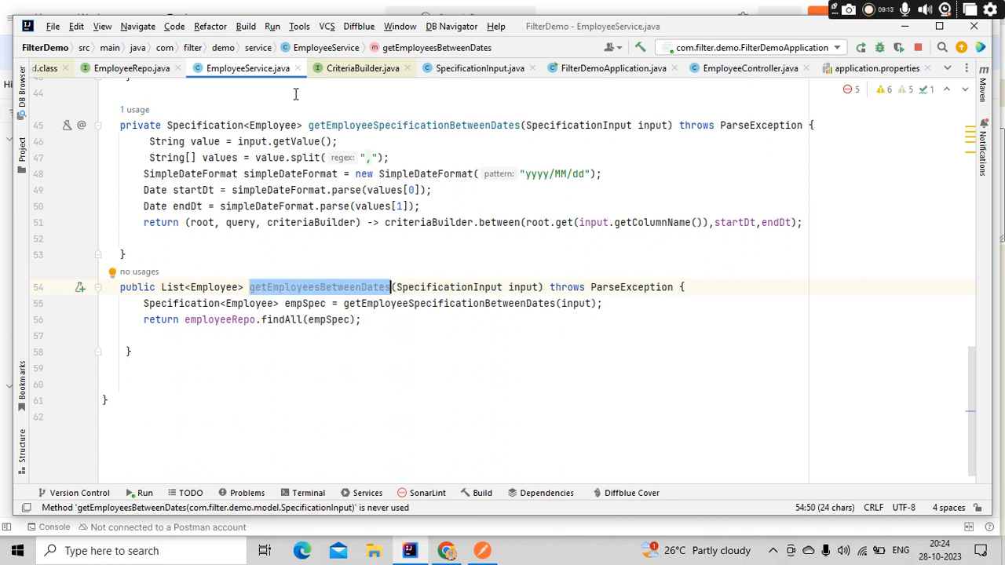
pyautogui.moveTo(100, 154)
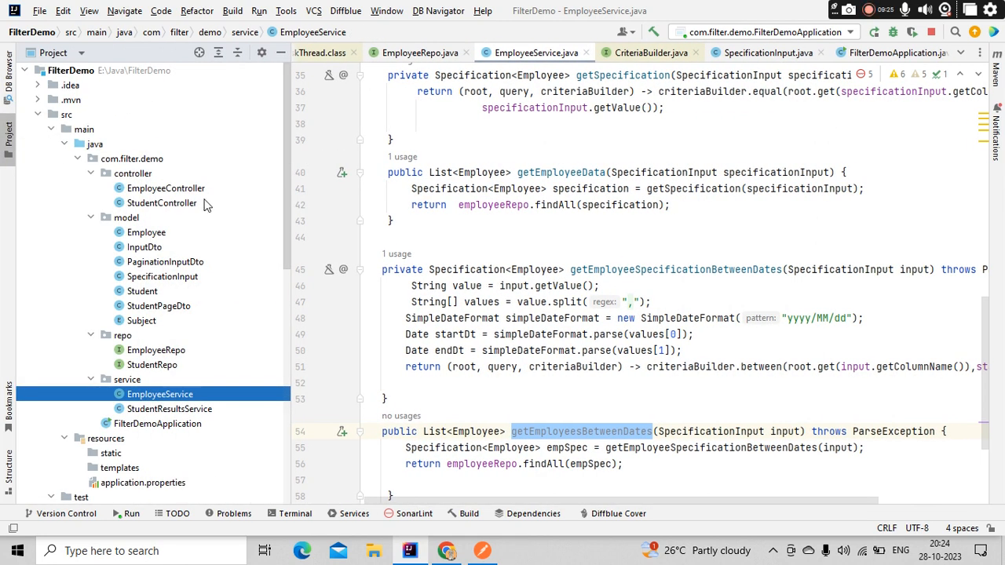
# Return employeeService.getEmployeesBetweenDates(input) from the /ByBetweenDates endpoint
pyautogui.click(167, 189)
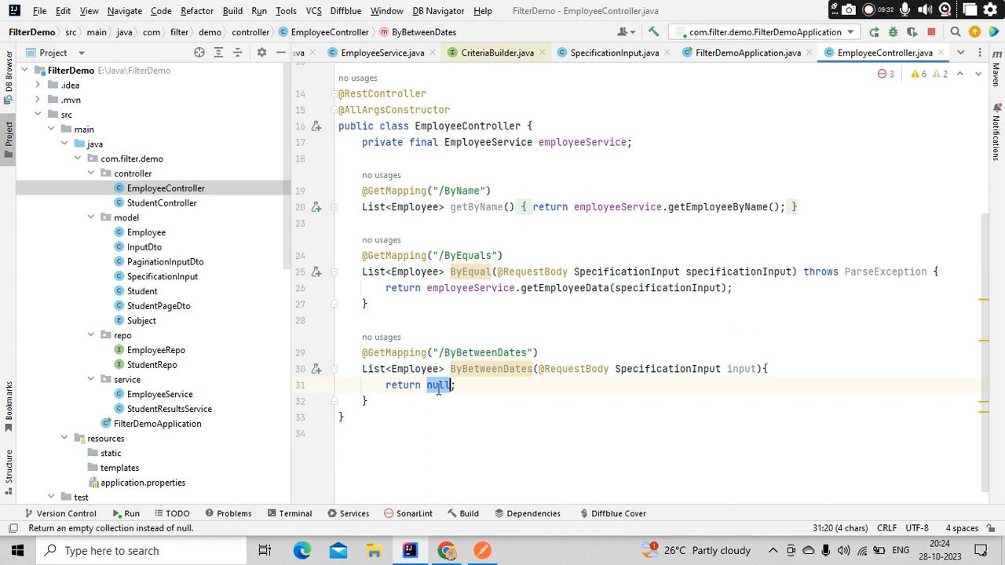
pyautogui.write('employeeService.getEmployeesBetweenDates(')
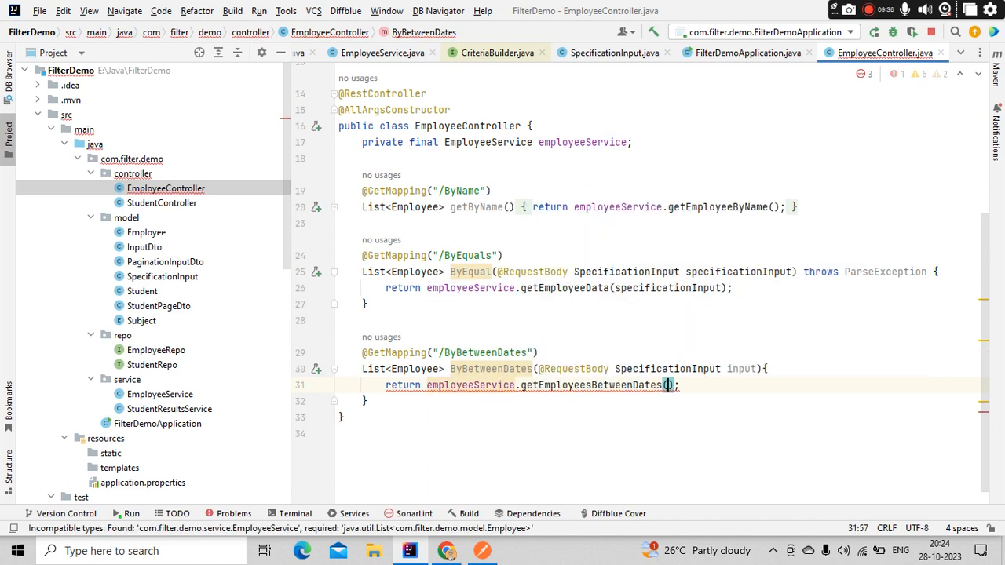
pyautogui.write('input')
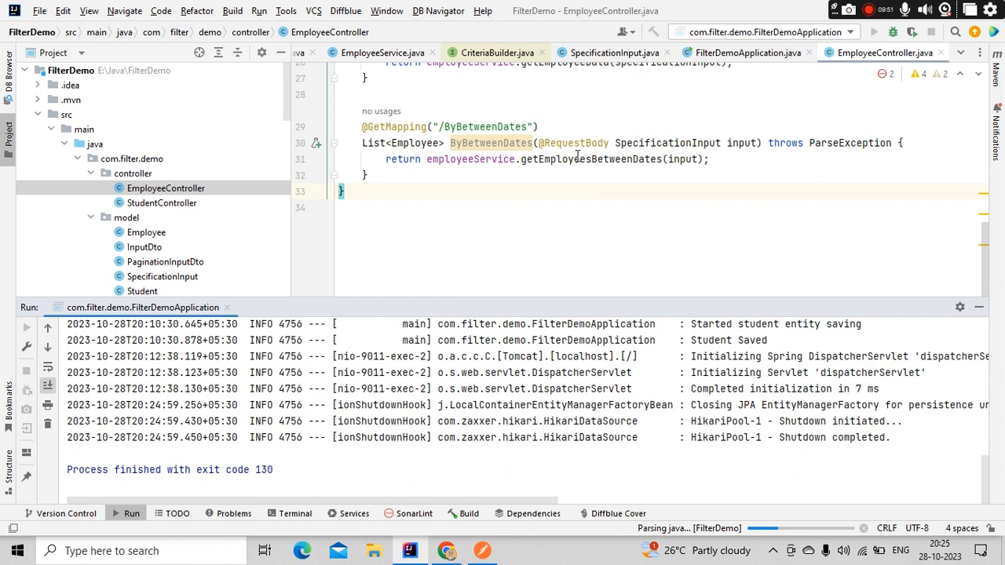
pyautogui.moveTo(465, 294)
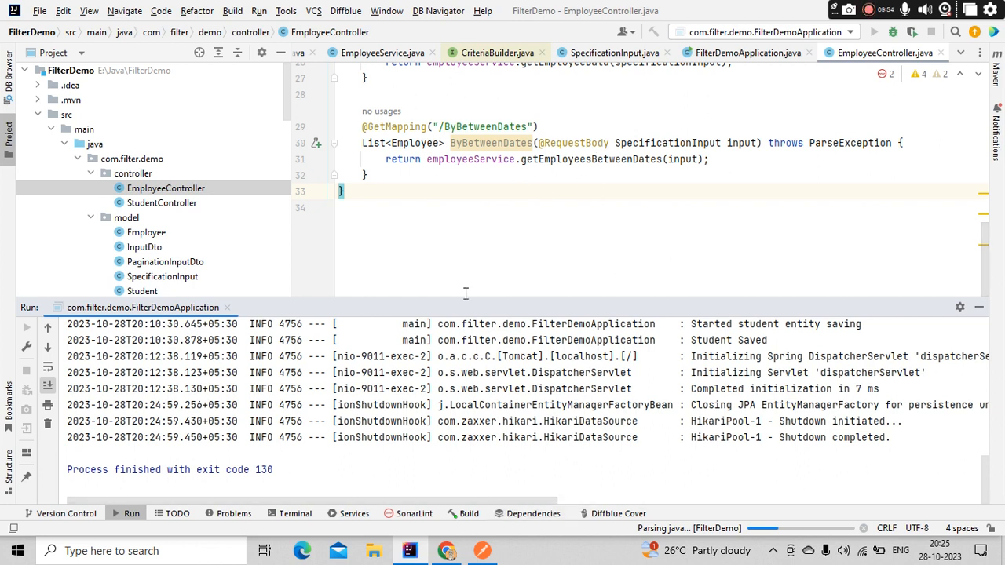
# Change the Postman URL to localhost:9011/ByBetweenDates, keeping the doj date-range body
pyautogui.doubleClick(485, 126)
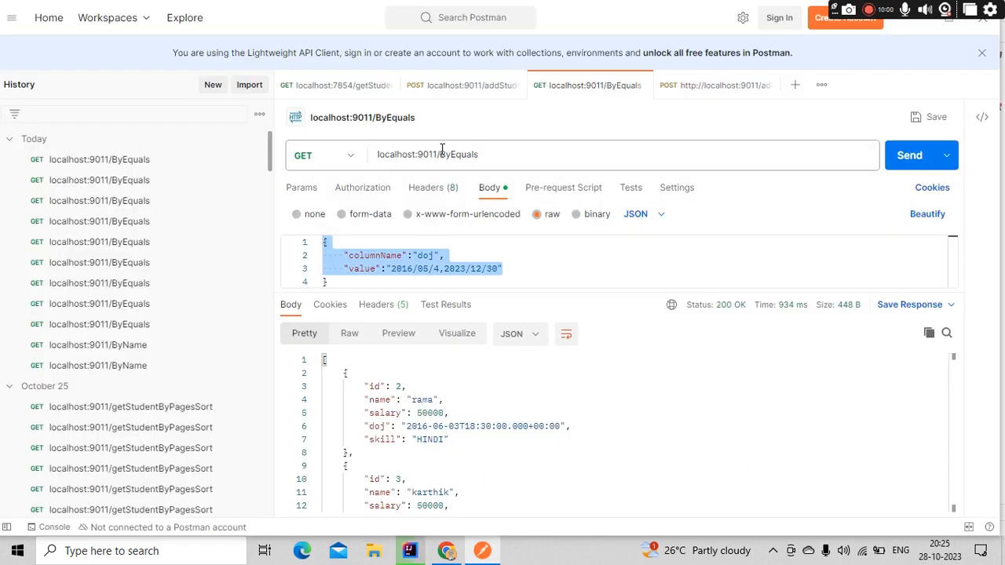
pyautogui.click(459, 154)
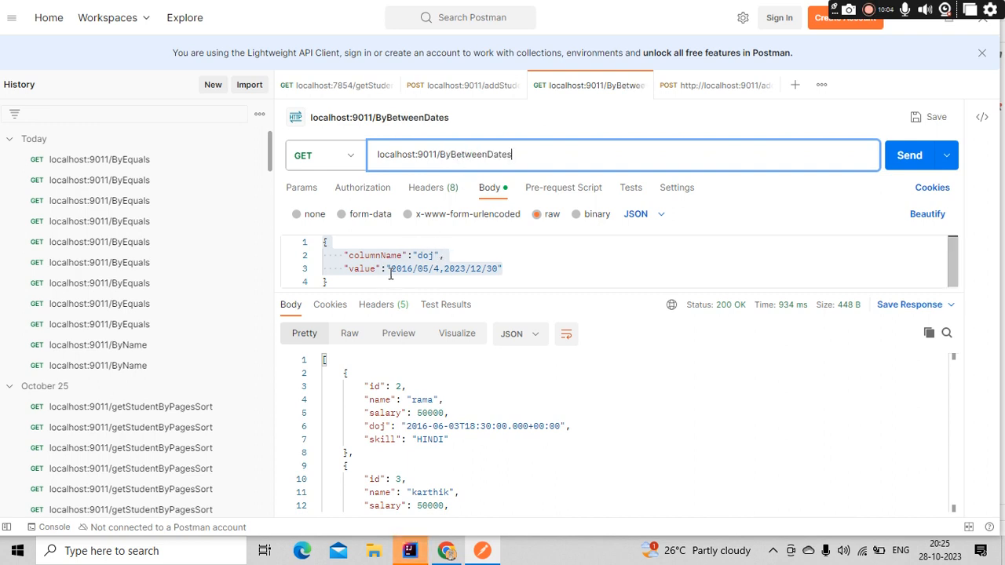
pyautogui.click(503, 267)
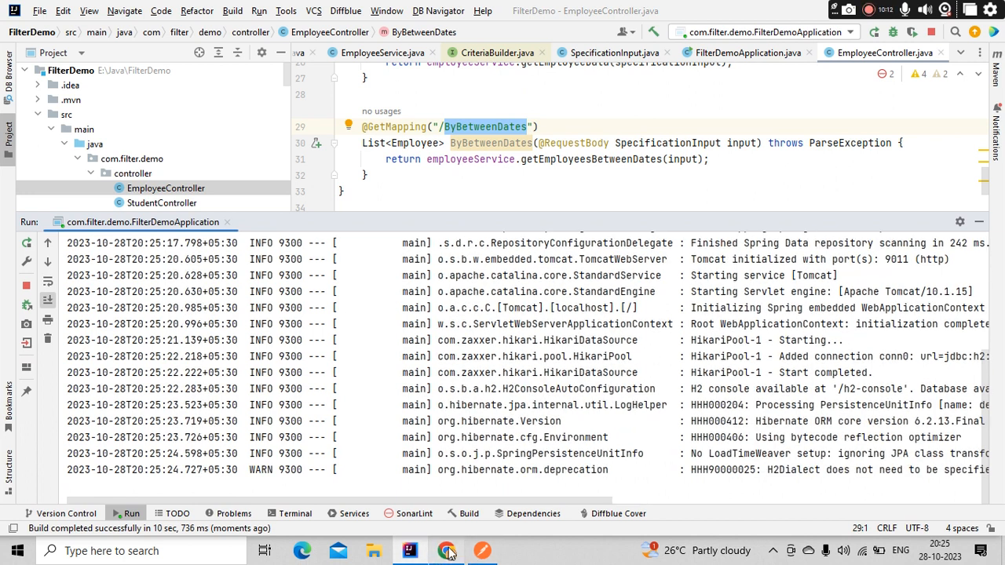
# Log in to the H2 Console with the password and dismiss Chrome's password warning
pyautogui.click(446, 550)
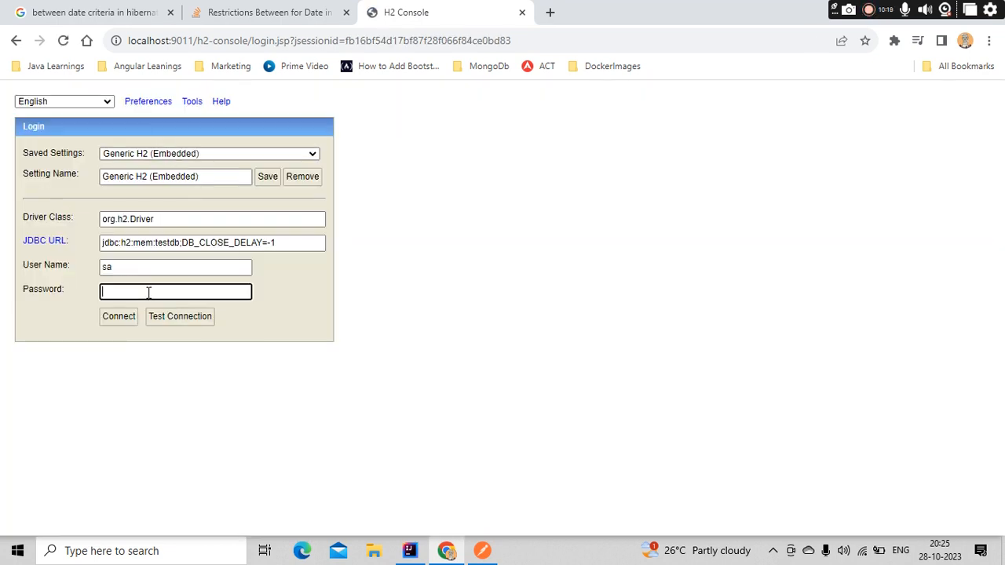
pyautogui.write('password')
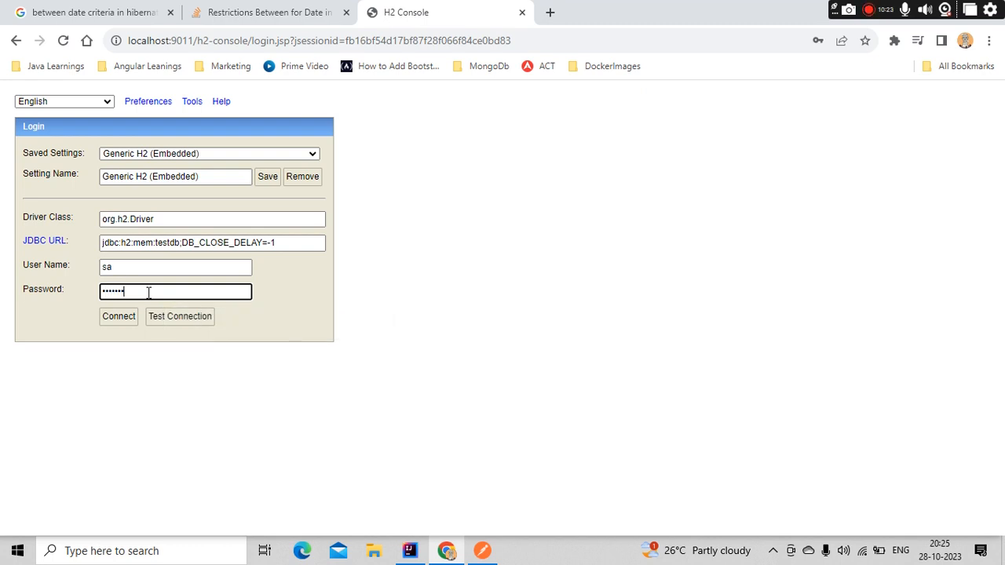
pyautogui.click(120, 318)
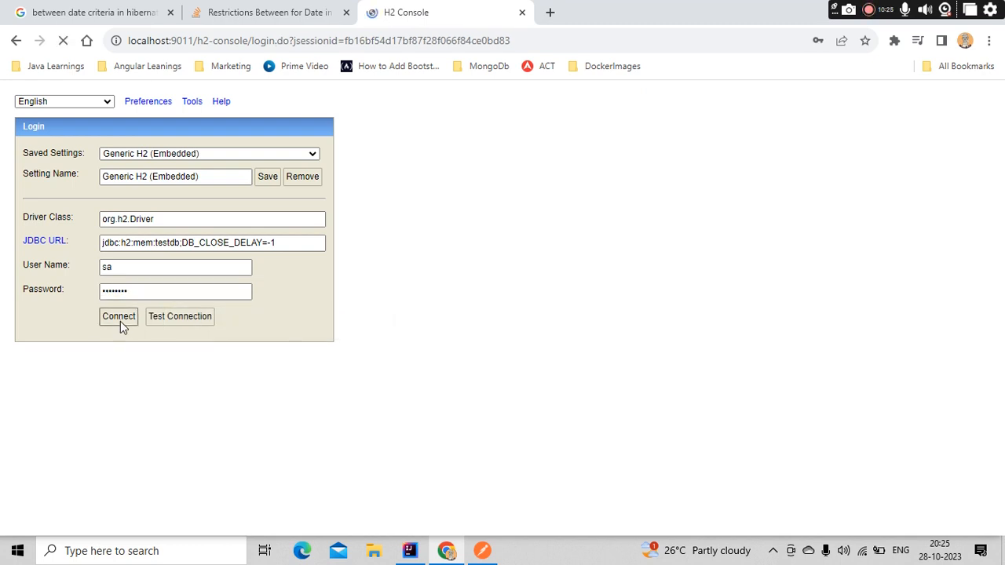
pyautogui.click(119, 315)
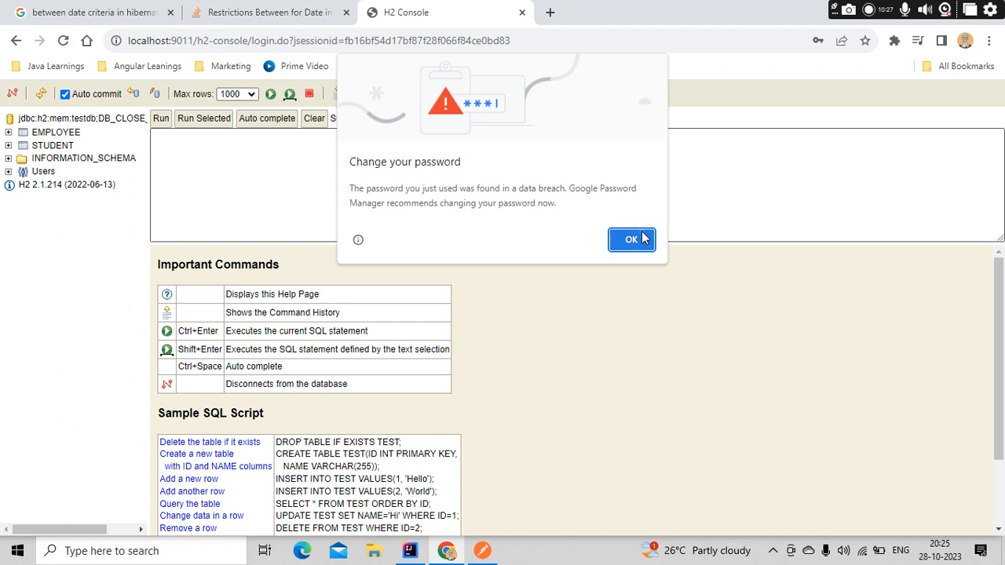
# Run SELECT * FROM EMPLOYEE to list all five employee rows with join dates
pyautogui.click(631, 238)
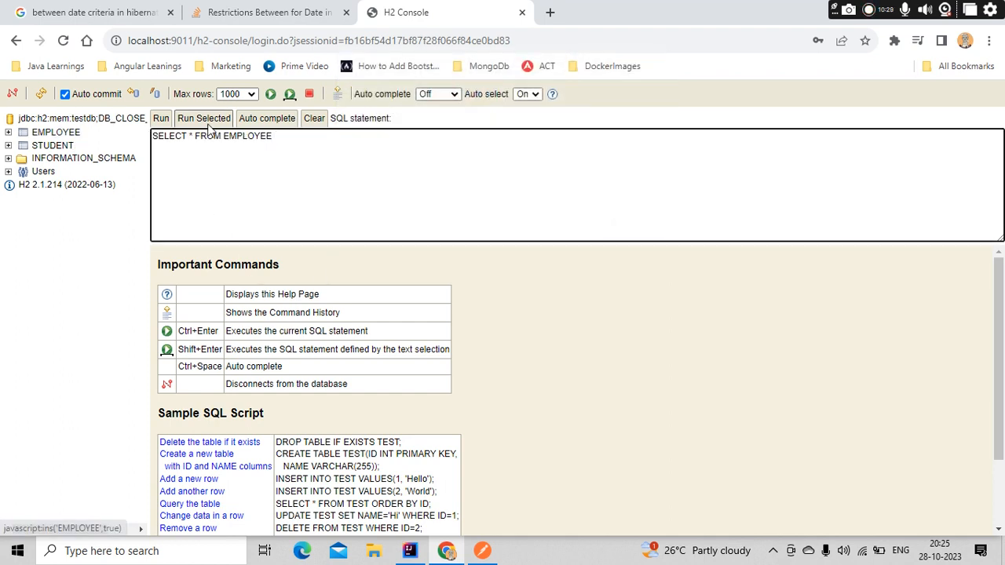
pyautogui.click(160, 118)
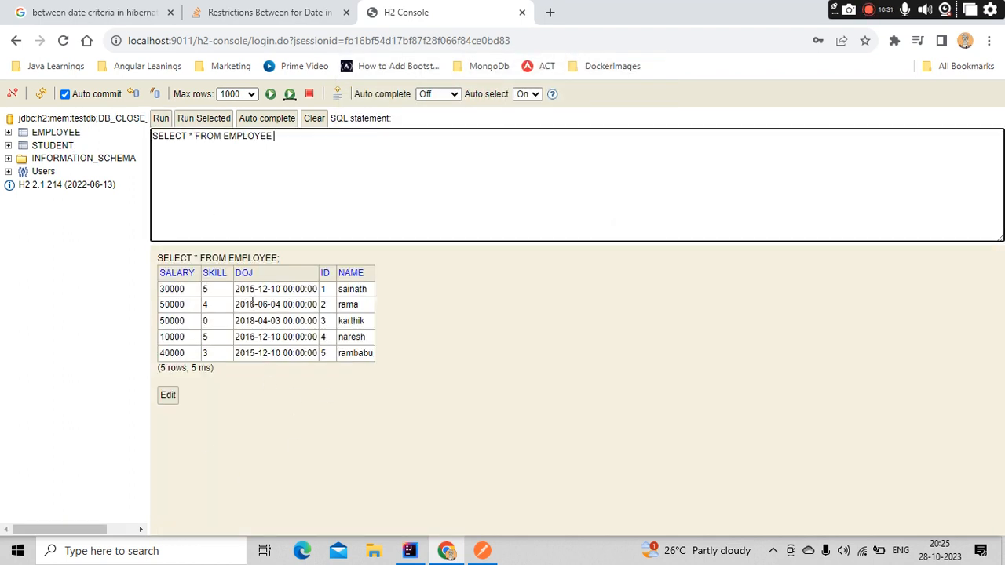
pyautogui.press('alt+tab')
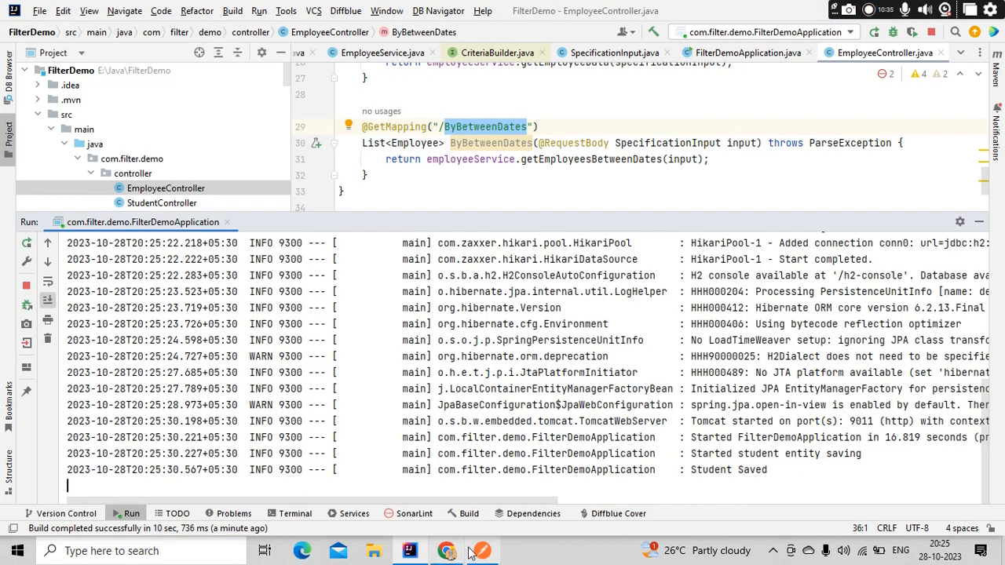
# Send the ByBetweenDates GET request and review the 200 OK JSON listing rama and karthik
pyautogui.click(481, 549)
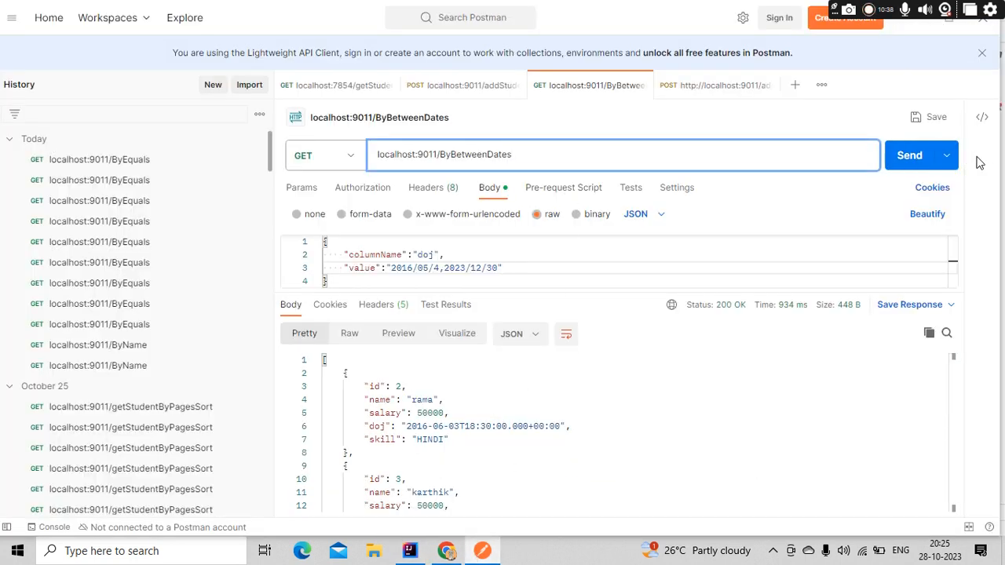
pyautogui.click(910, 156)
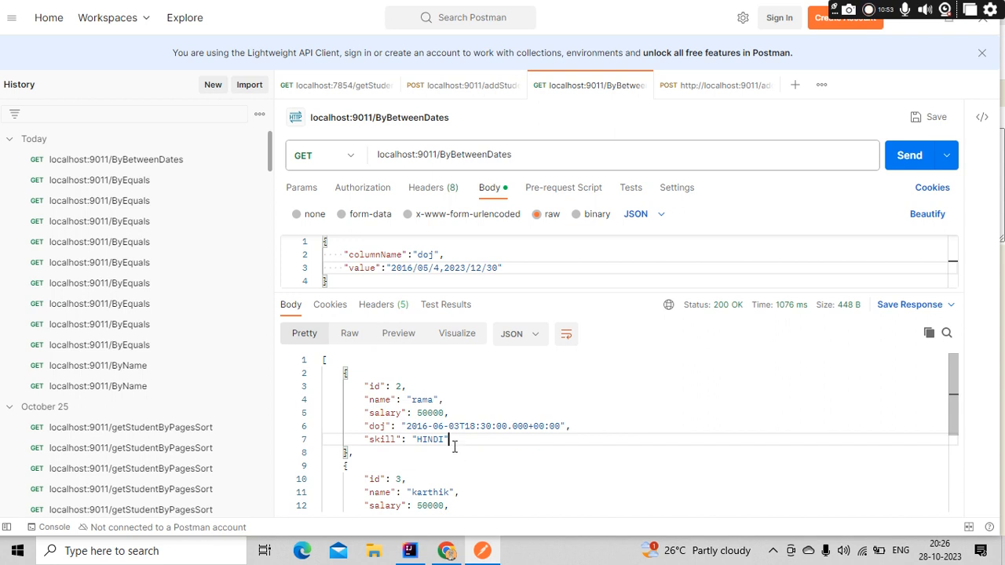
pyautogui.scroll(-3)
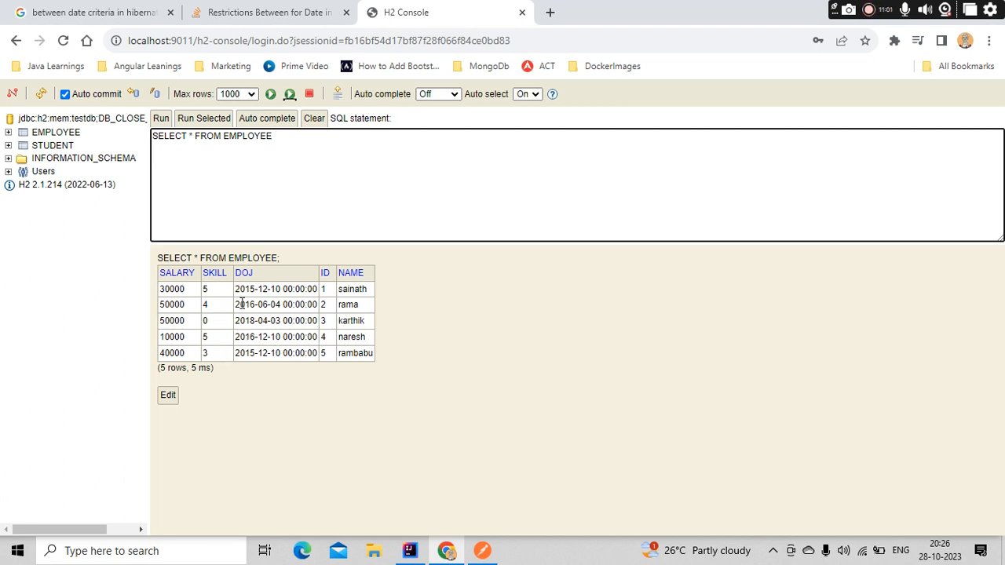
# Change the request body's start date to 2018/05/4
pyautogui.doubleClick(275, 289)
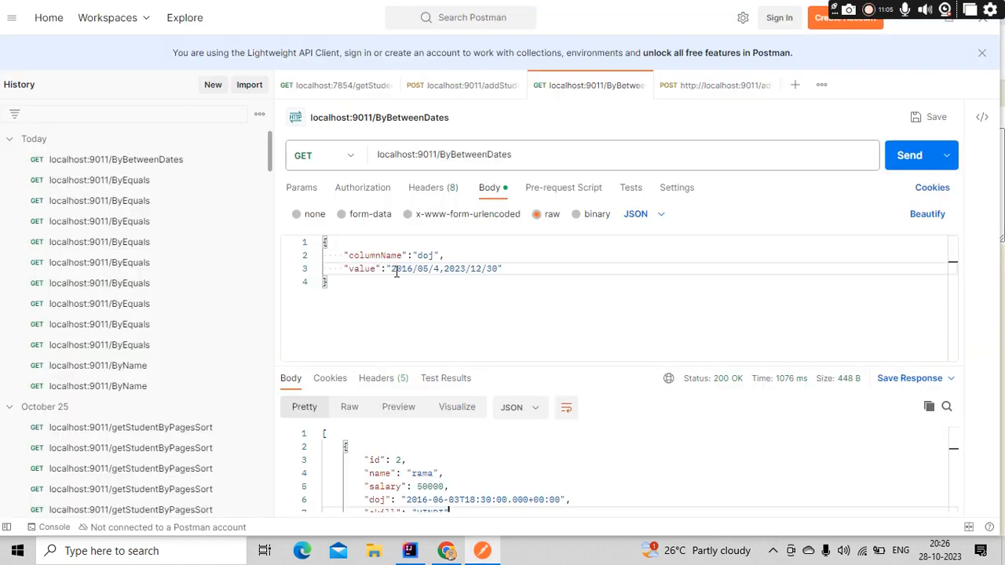
pyautogui.moveTo(396, 269); pyautogui.dragTo(475, 268)
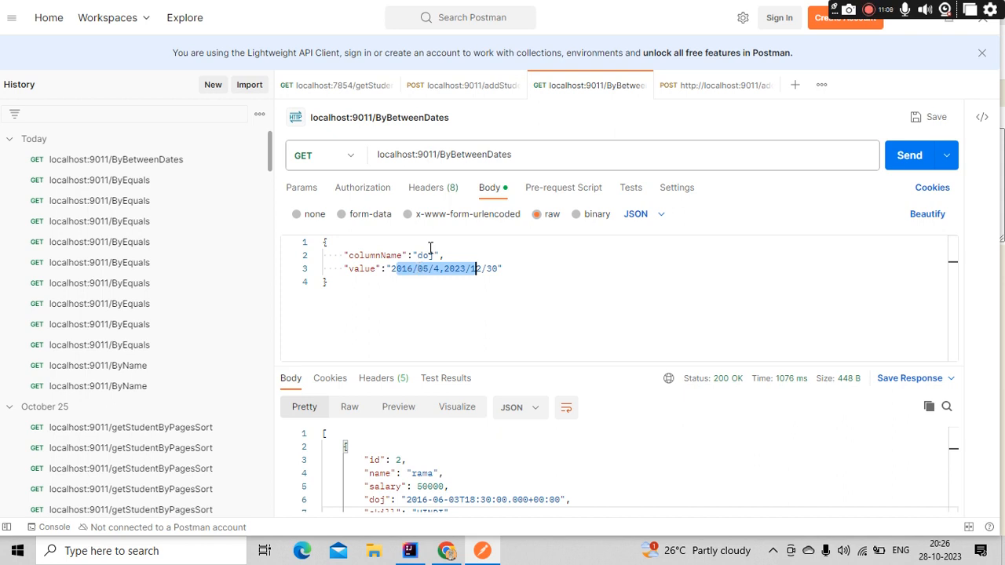
pyautogui.click(412, 269)
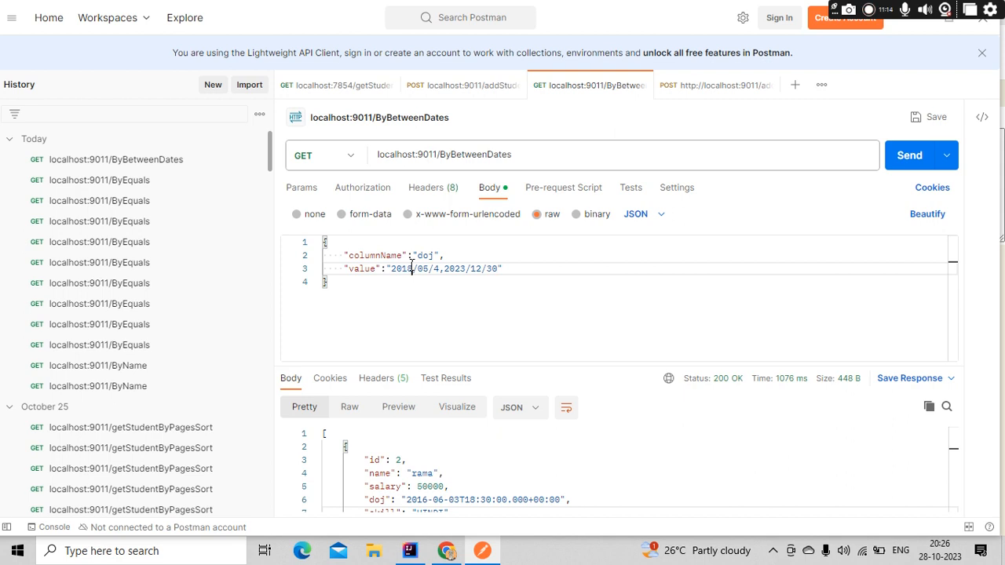
pyautogui.click(910, 155)
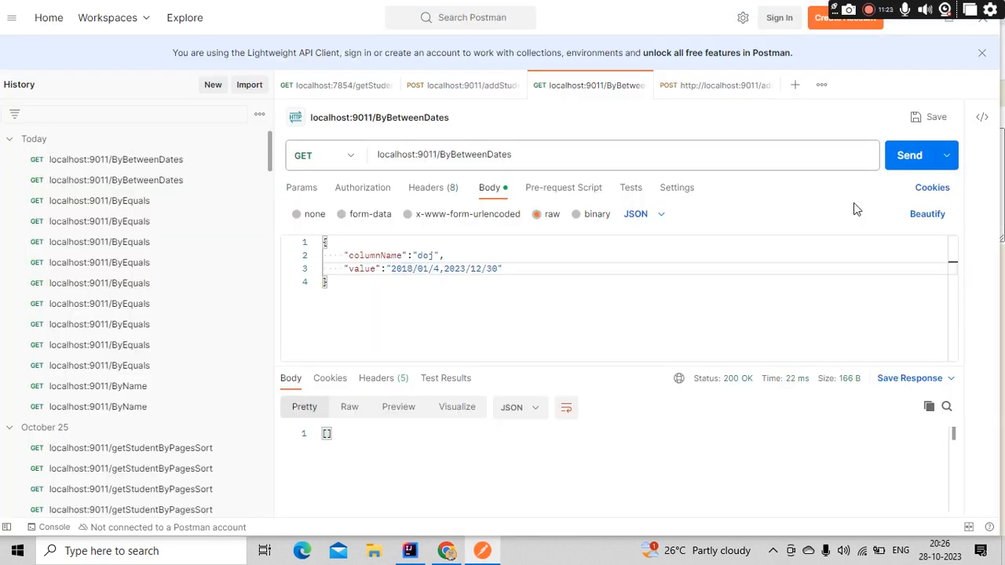
# Resend the request, getting 200 OK with only karthik's 2018 record returned
pyautogui.click(908, 155)
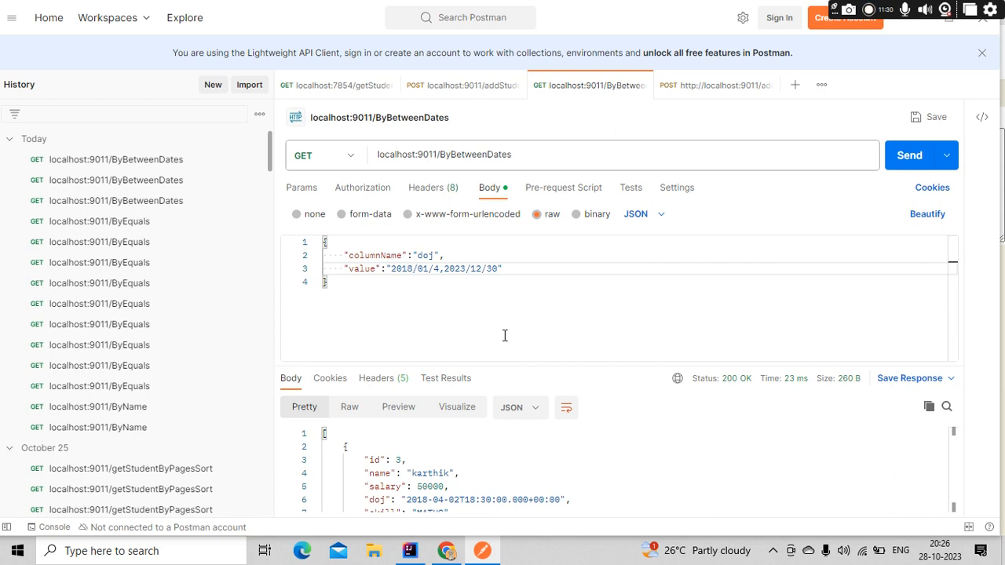
pyautogui.press('alt+tab')
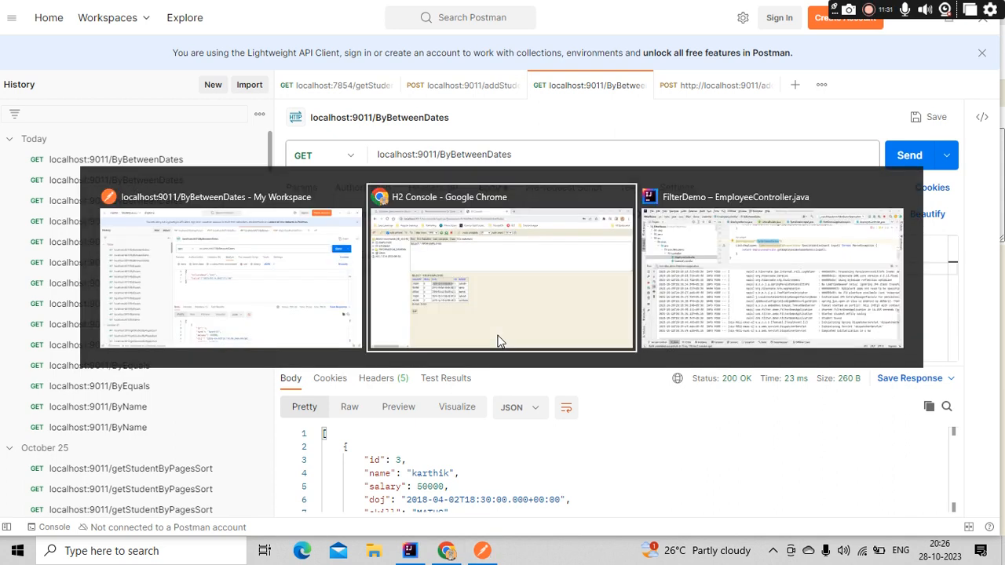